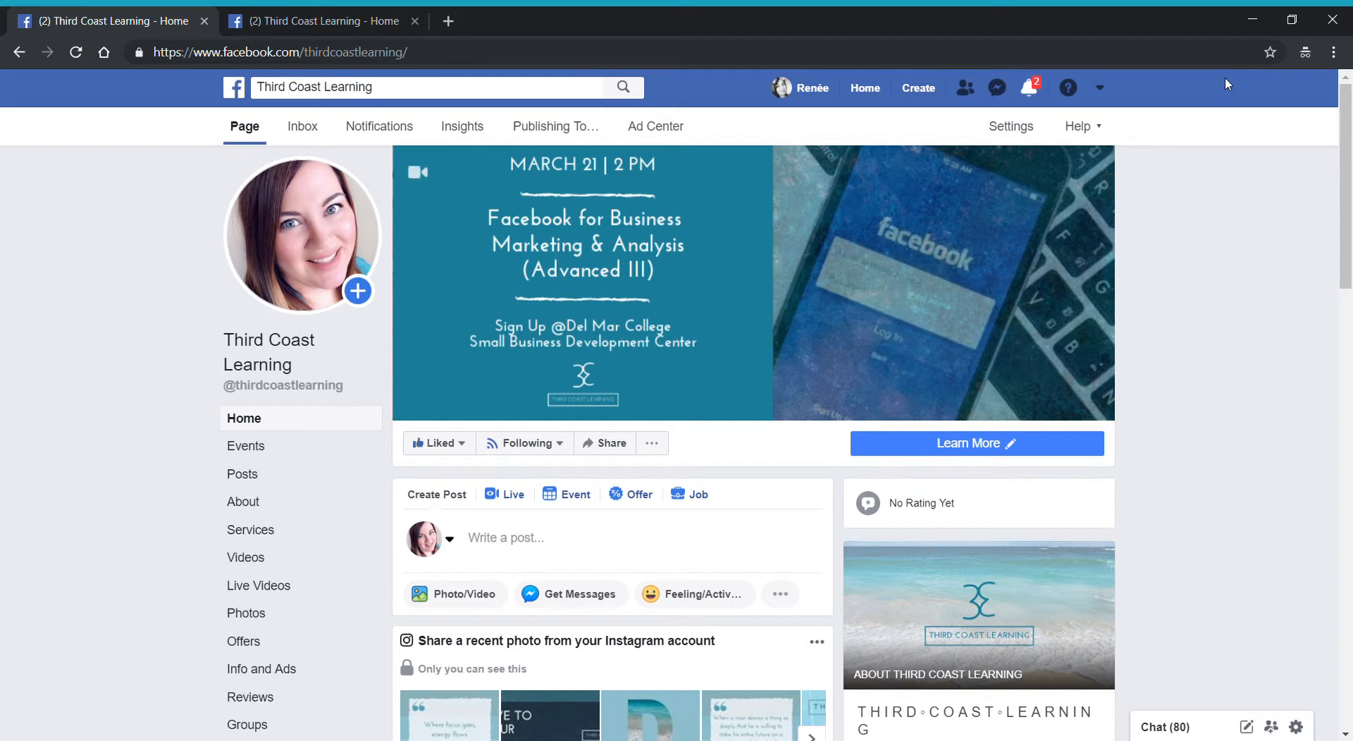
# Browse the page's call-to-action options and more-actions menu without changing anything.
pyautogui.click(1010, 444)
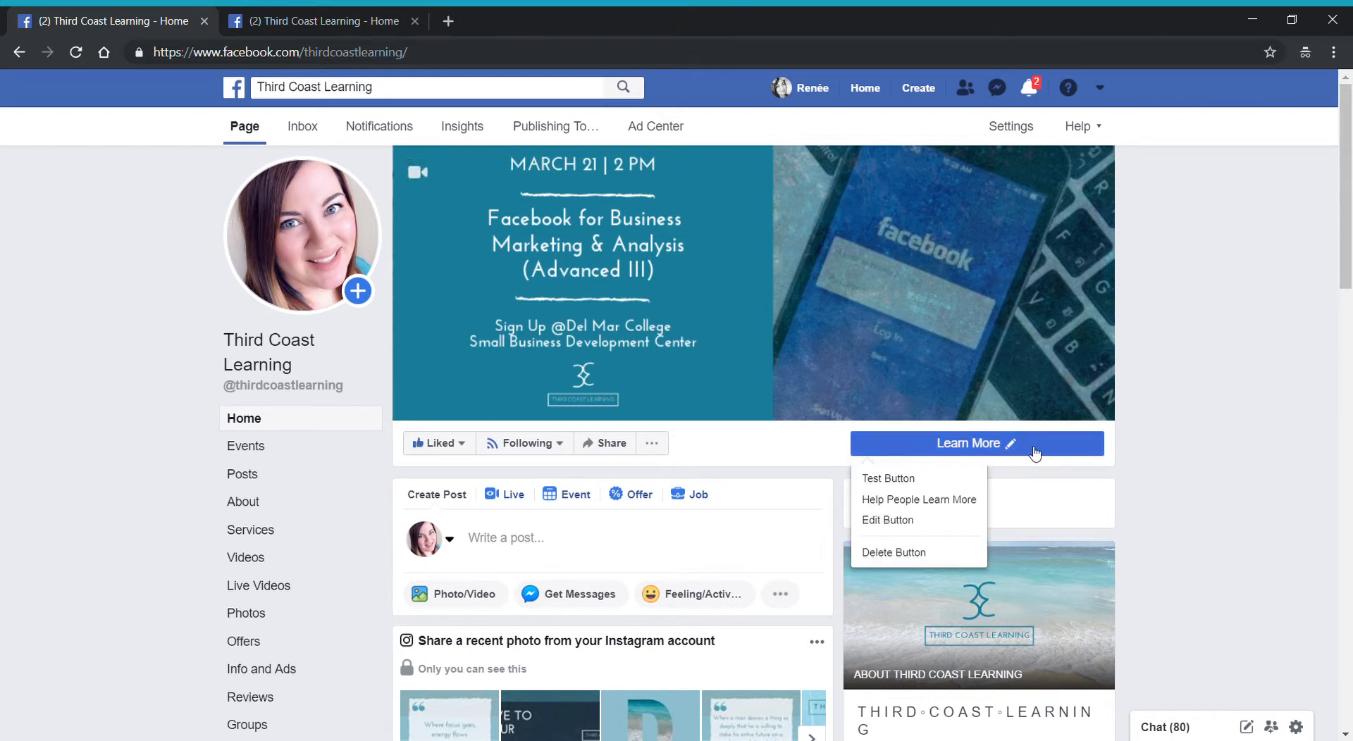
pyautogui.click(651, 442)
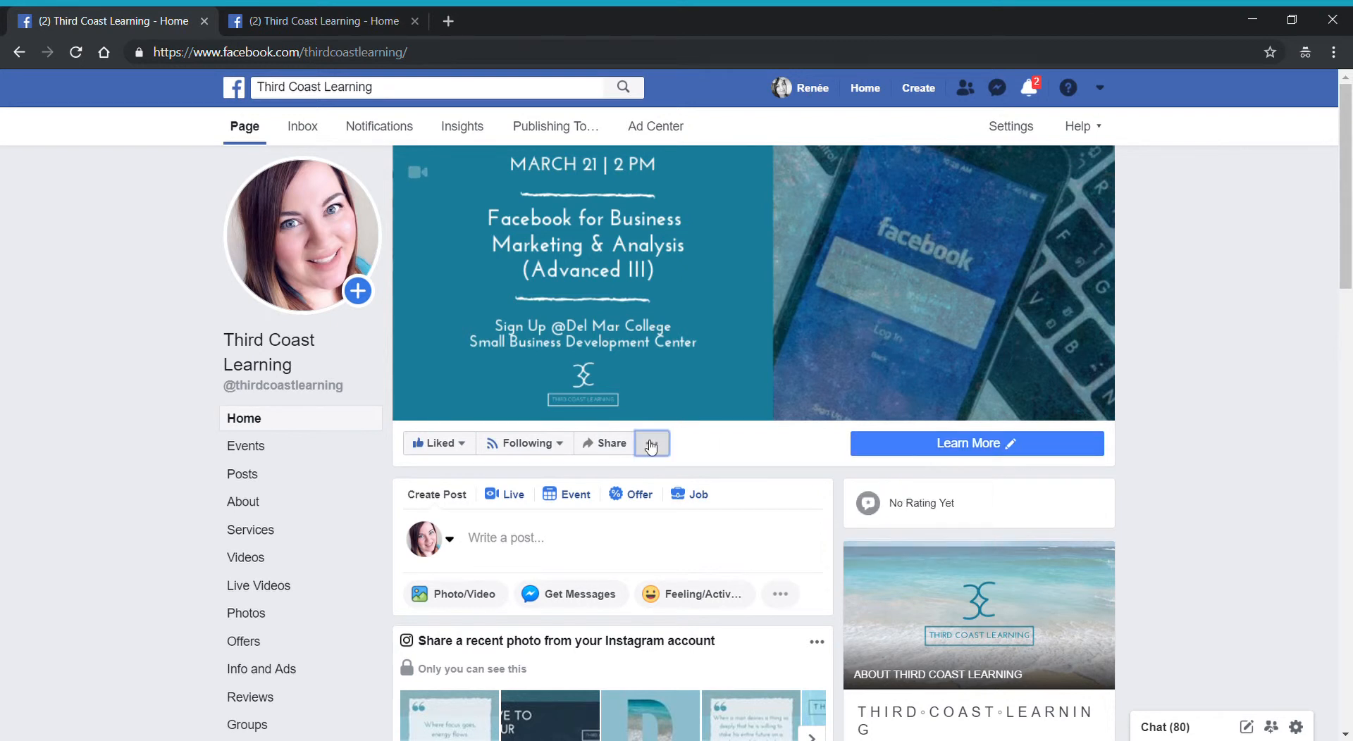
pyautogui.click(651, 443)
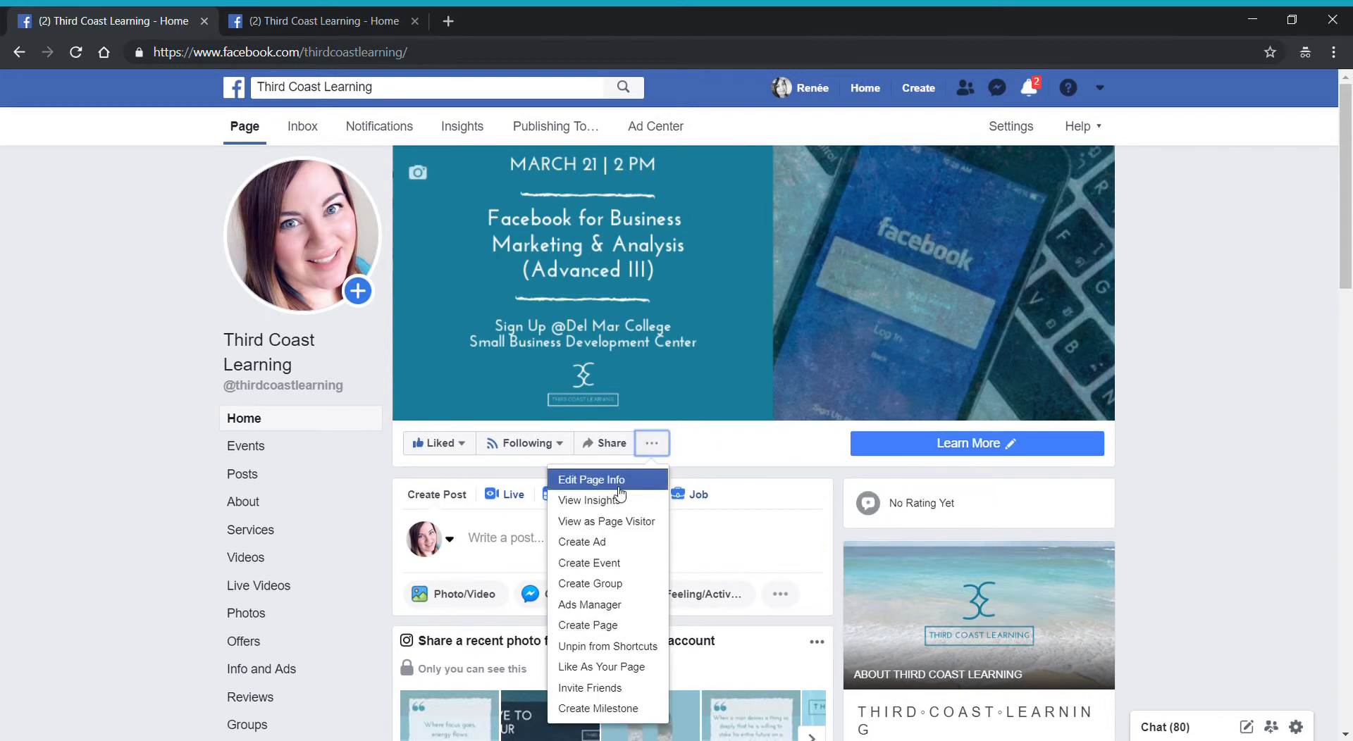
pyautogui.click(606, 522)
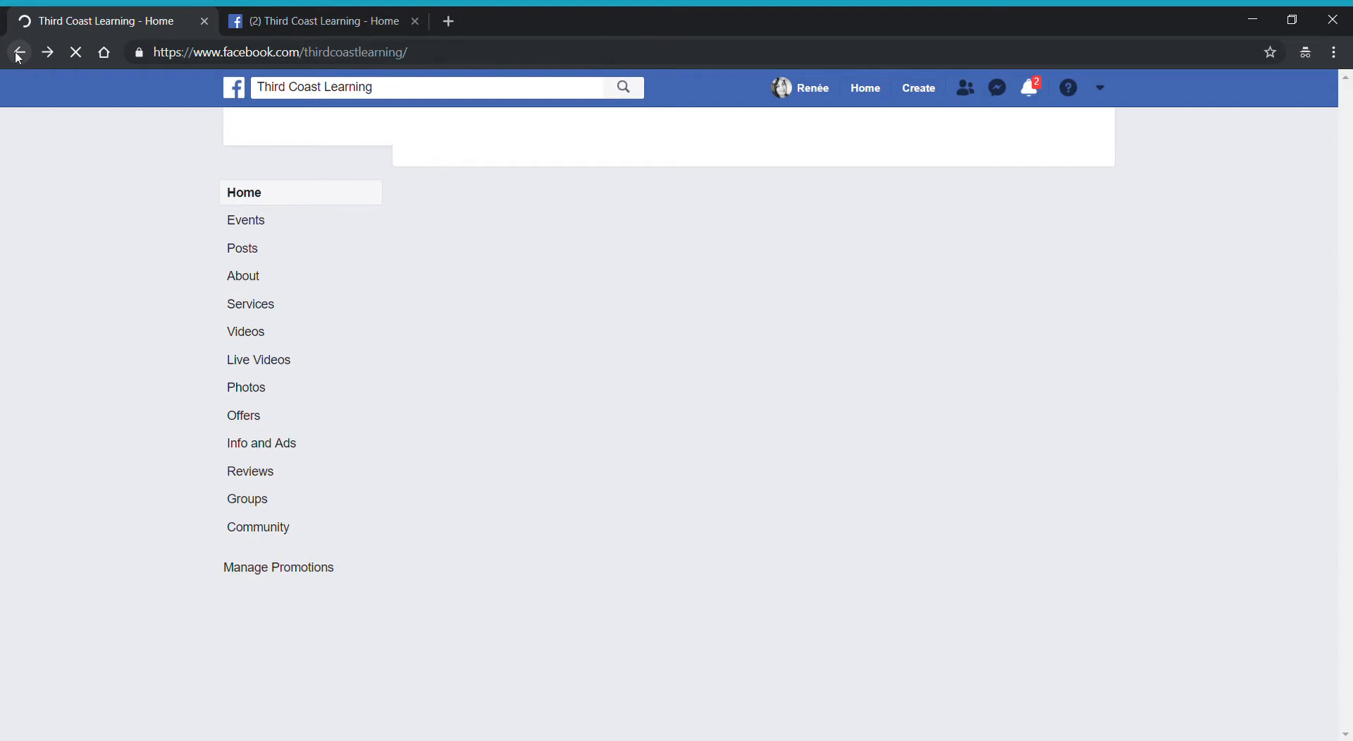
# Return to the page home and go into the Third Coast Learning page's Settings area.
pyautogui.click(18, 52)
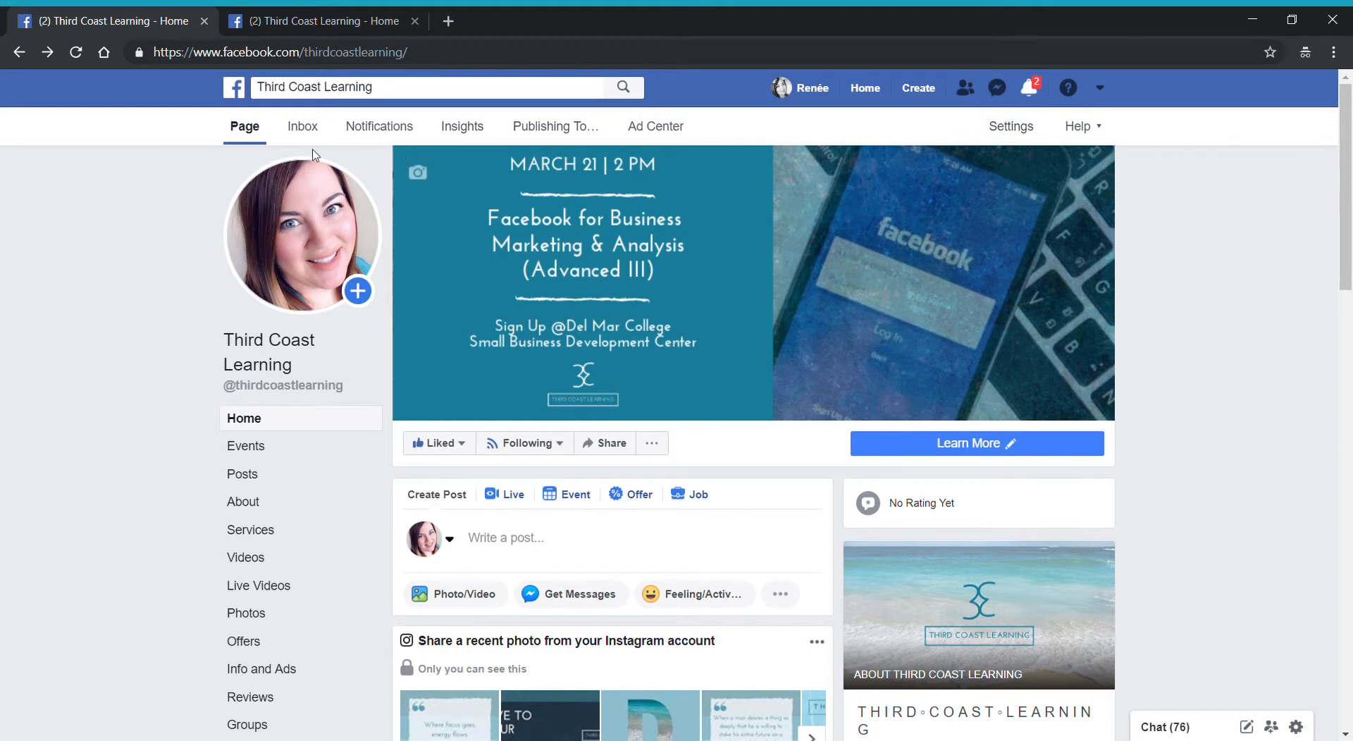
pyautogui.moveTo(930, 135)
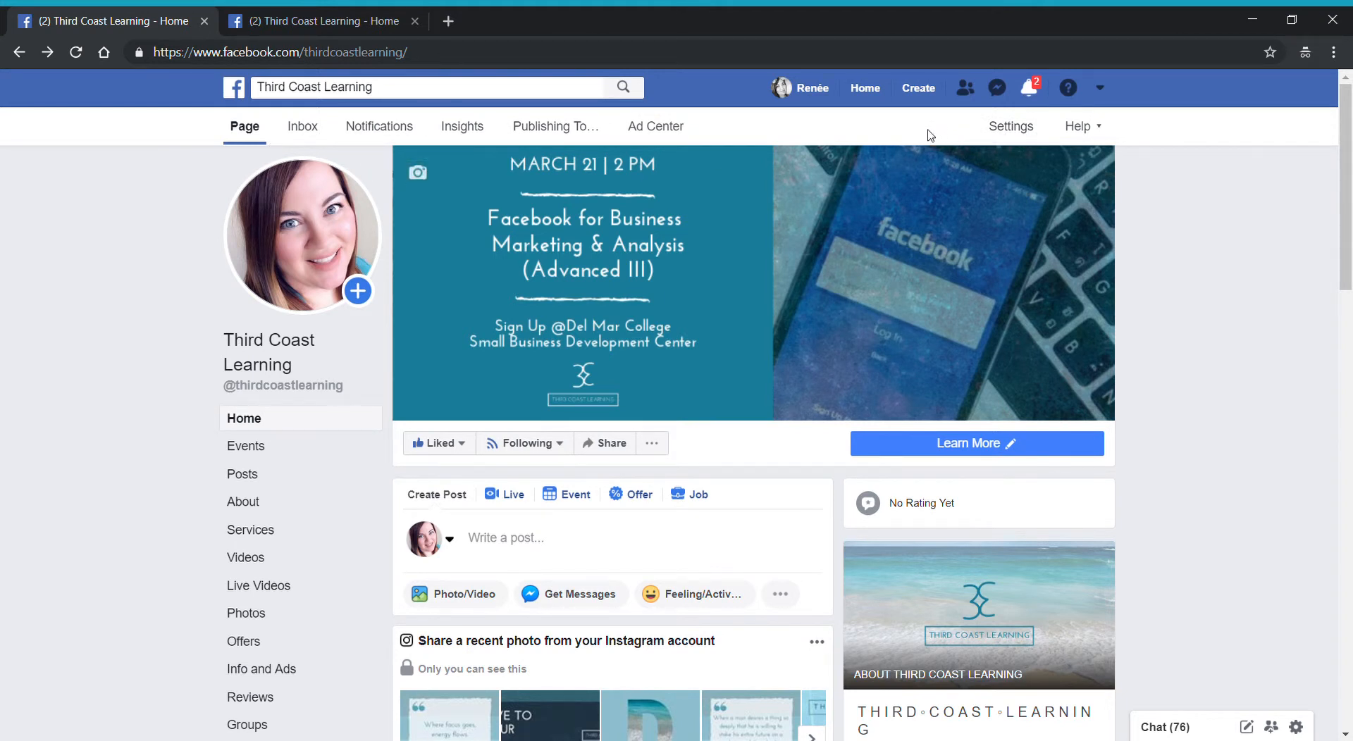
pyautogui.moveTo(1010, 125)
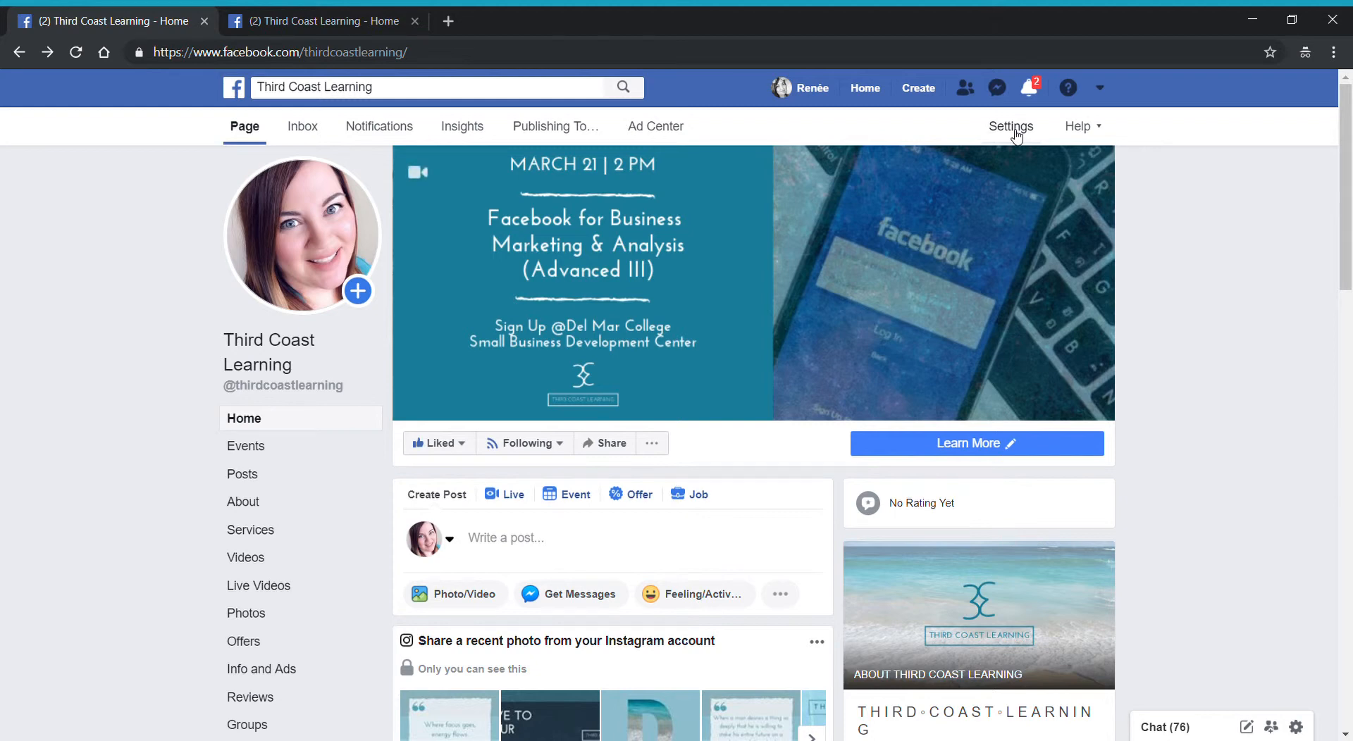
pyautogui.click(1010, 125)
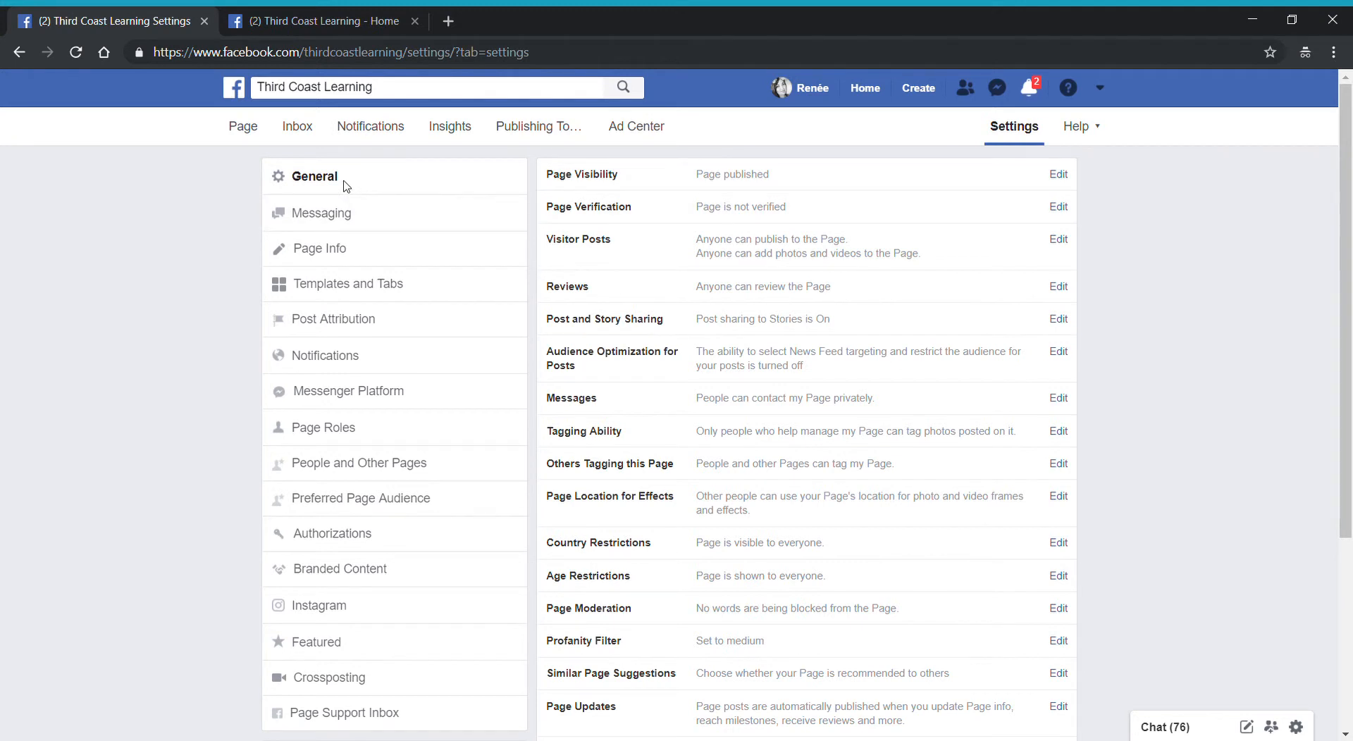
pyautogui.moveTo(362, 605)
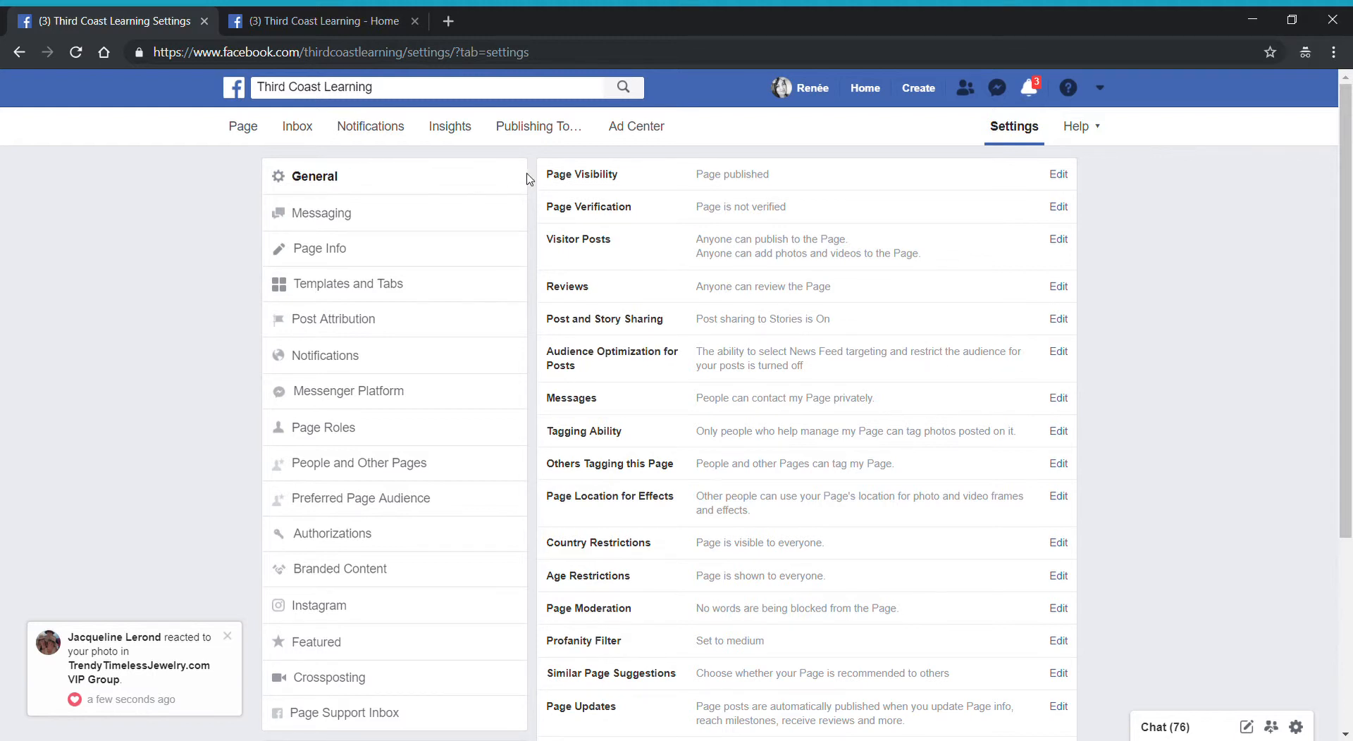
pyautogui.moveTo(751, 173)
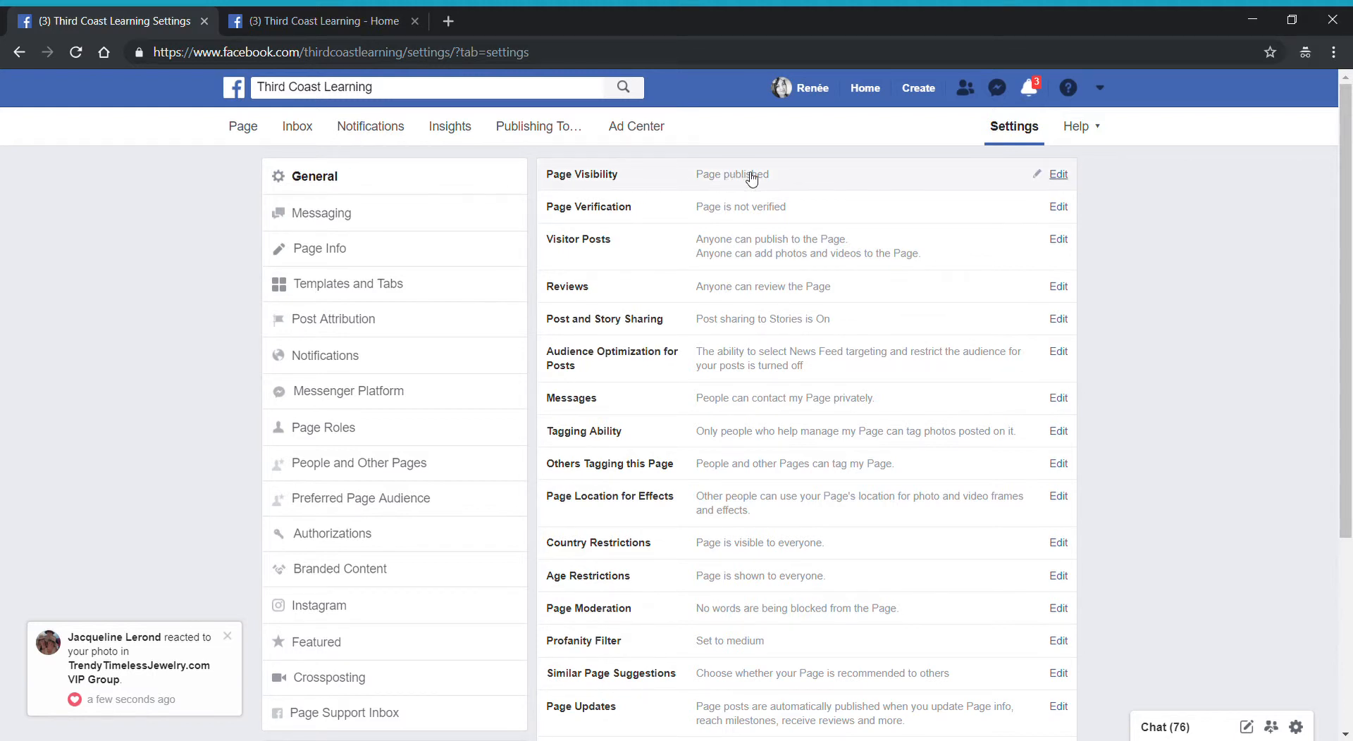
pyautogui.moveTo(854, 403)
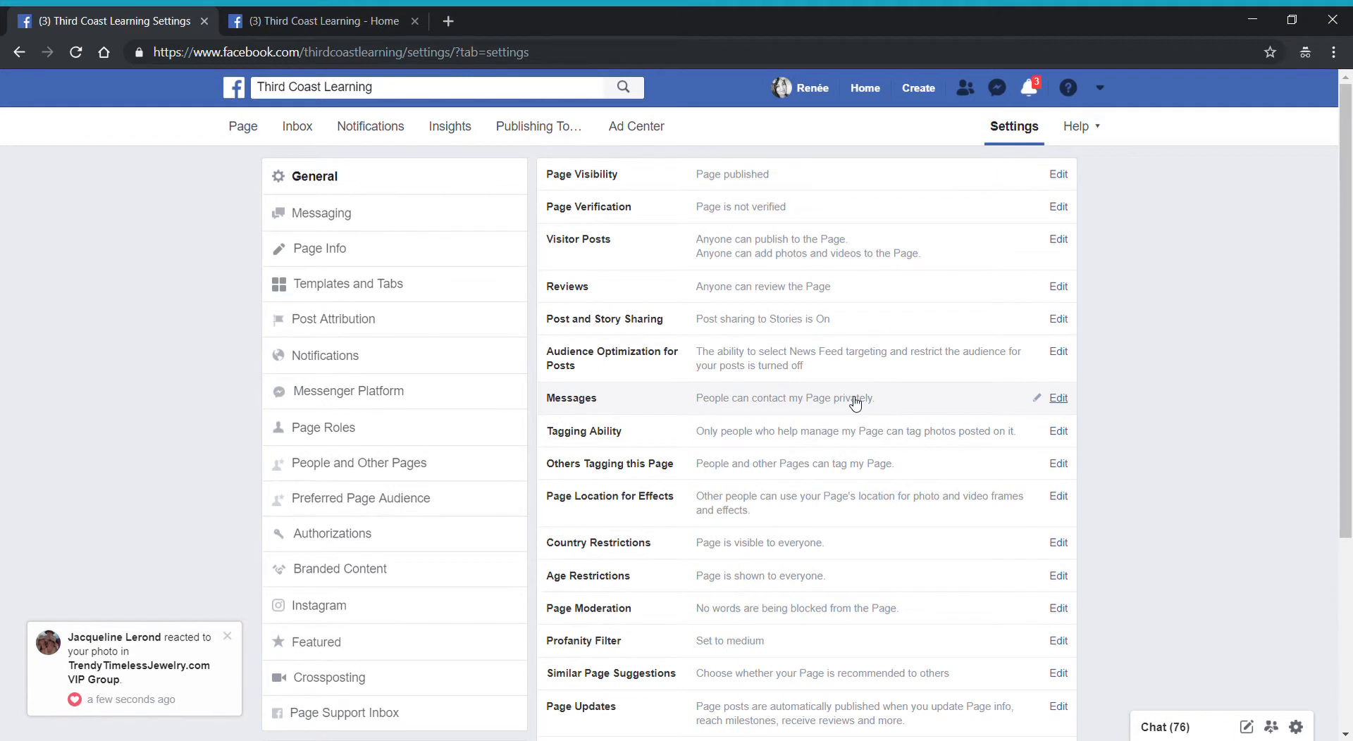
pyautogui.moveTo(751, 416)
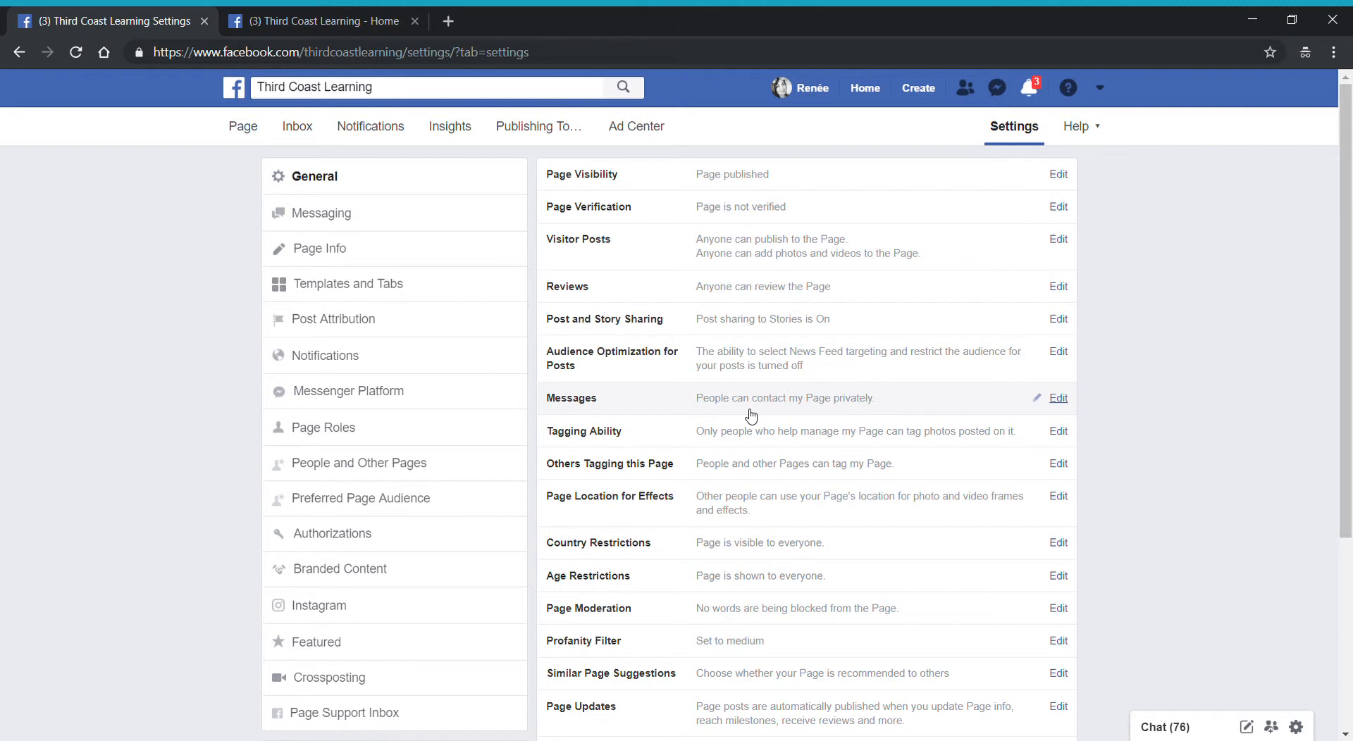
pyautogui.moveTo(1062, 406)
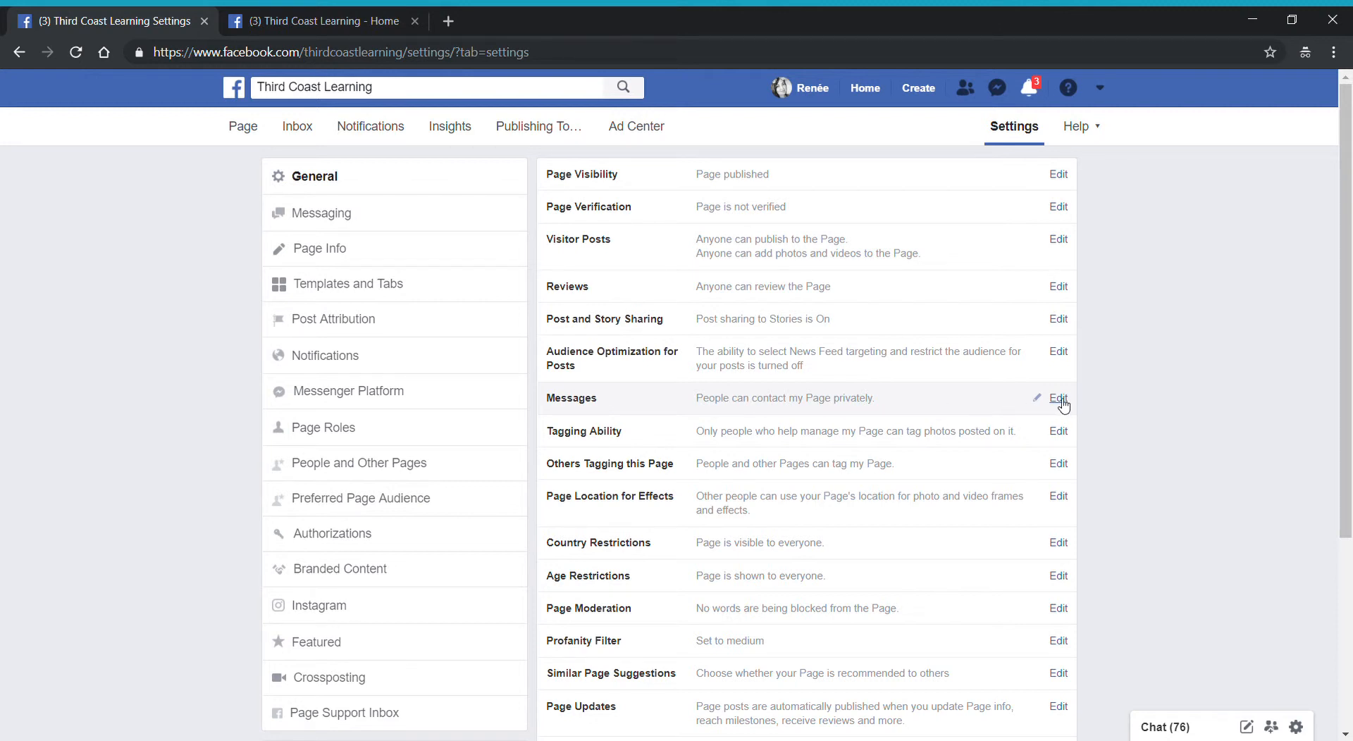
pyautogui.click(1057, 398)
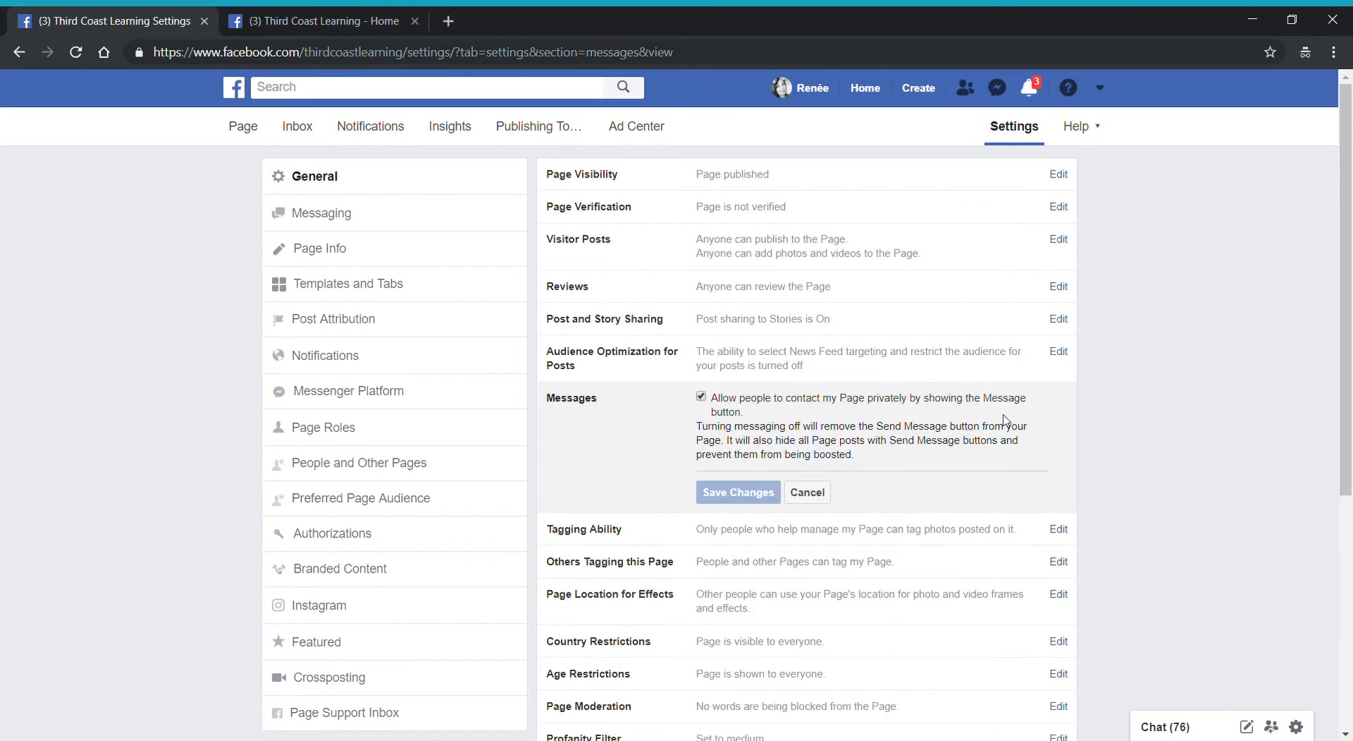
pyautogui.moveTo(681, 409)
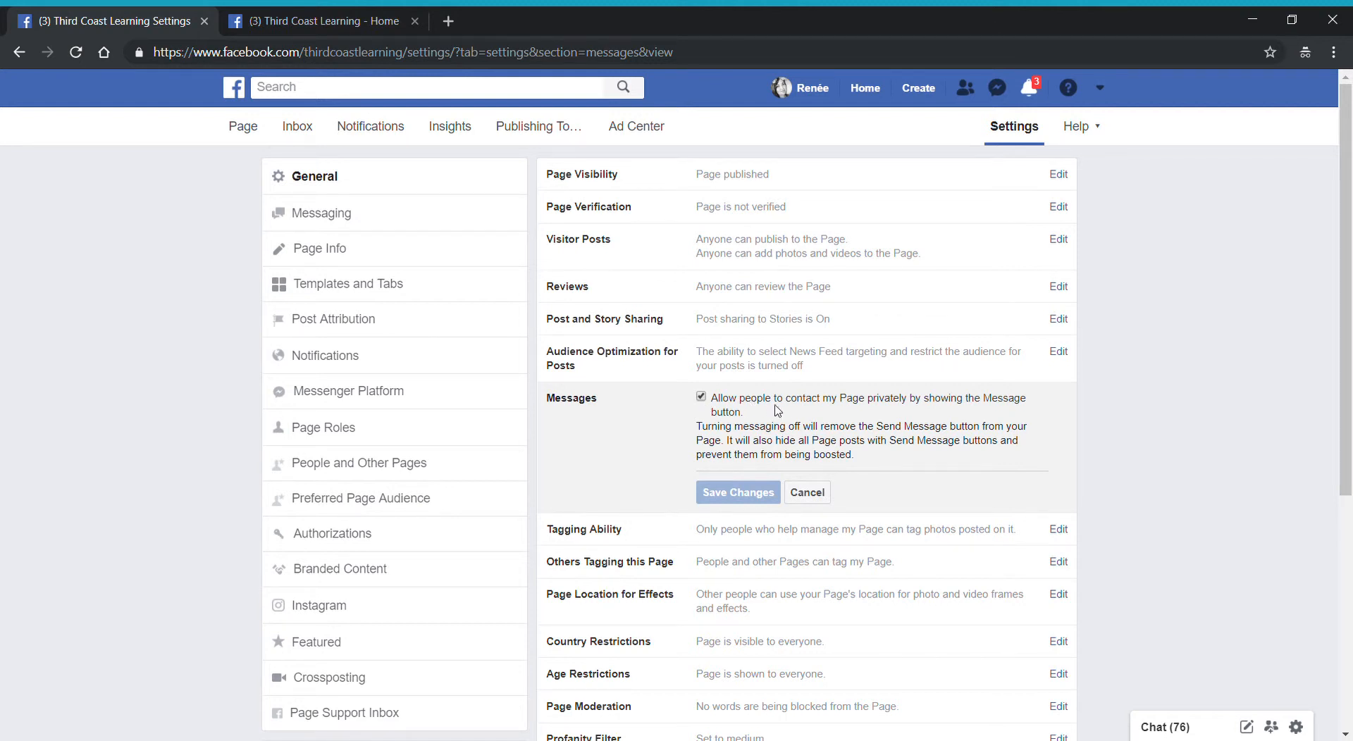
pyautogui.moveTo(785, 412)
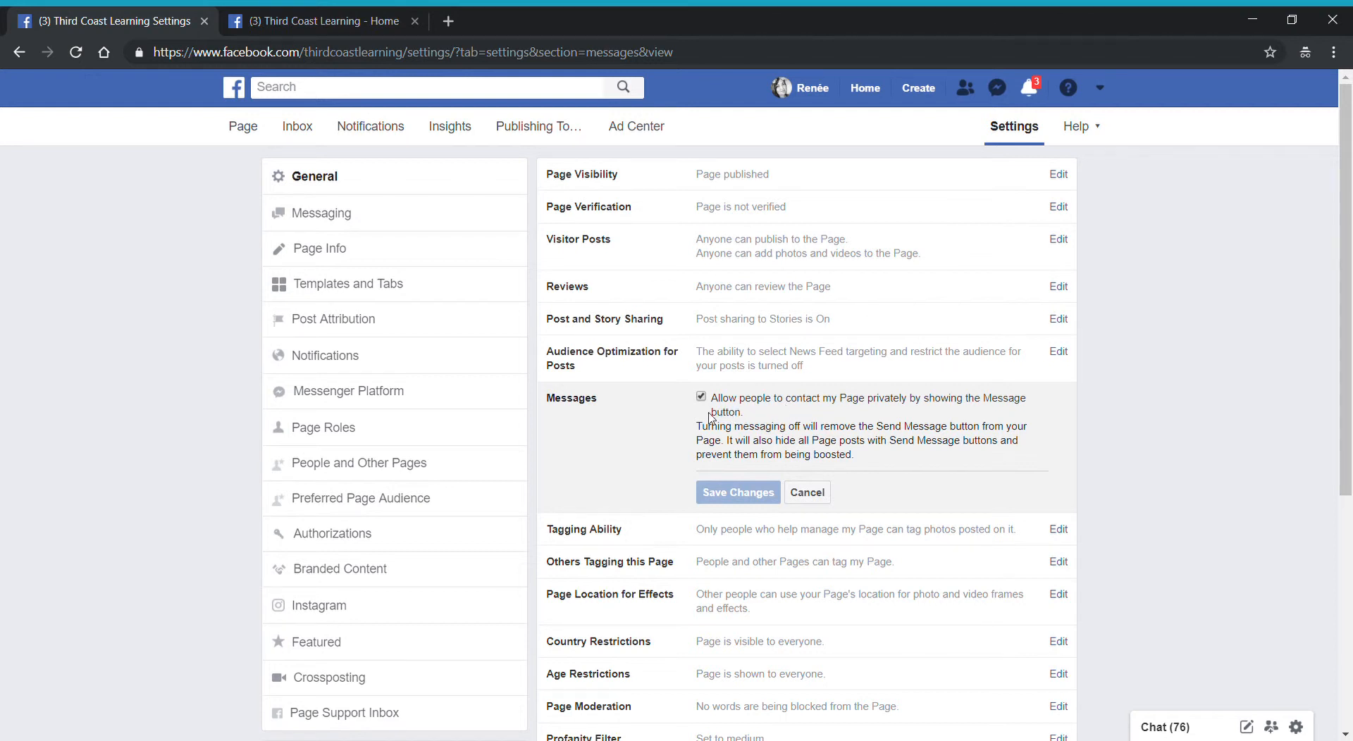
pyautogui.moveTo(668, 454)
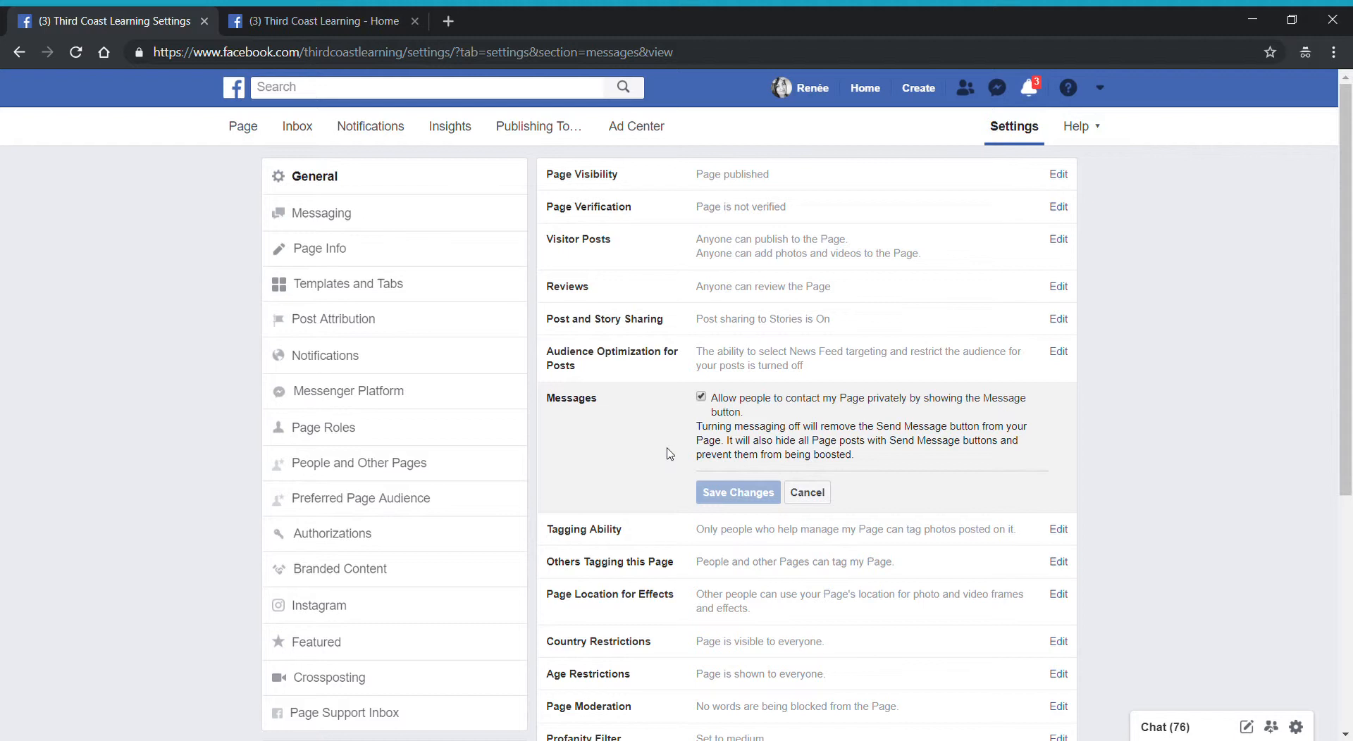
pyautogui.moveTo(690, 412)
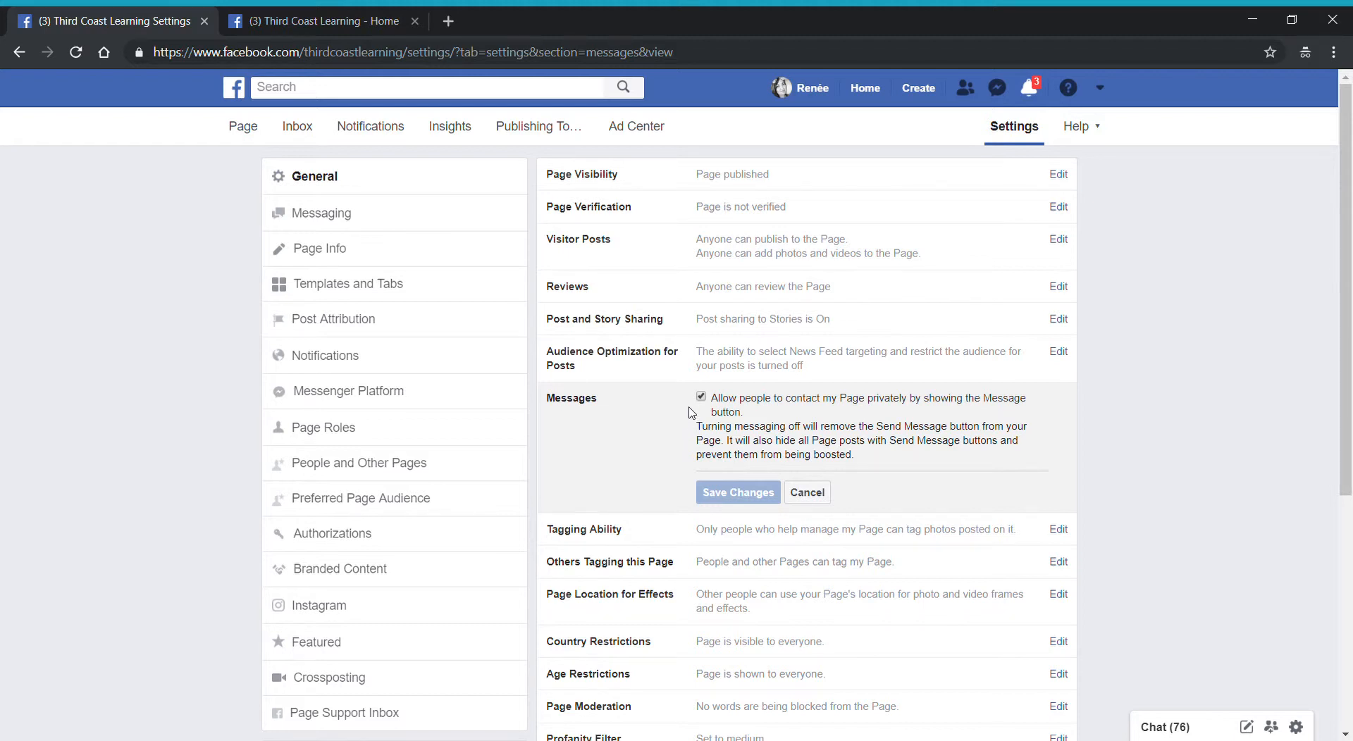
pyautogui.moveTo(727, 519)
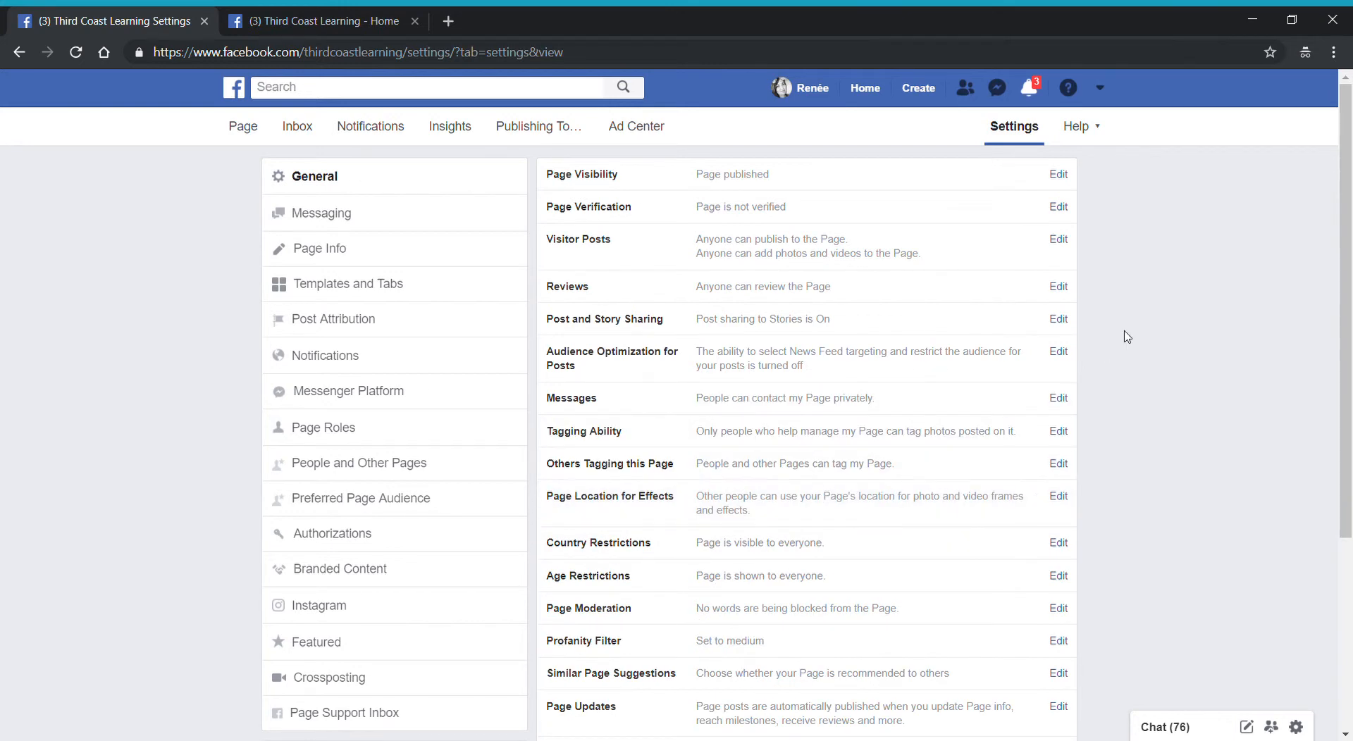
pyautogui.moveTo(808, 407)
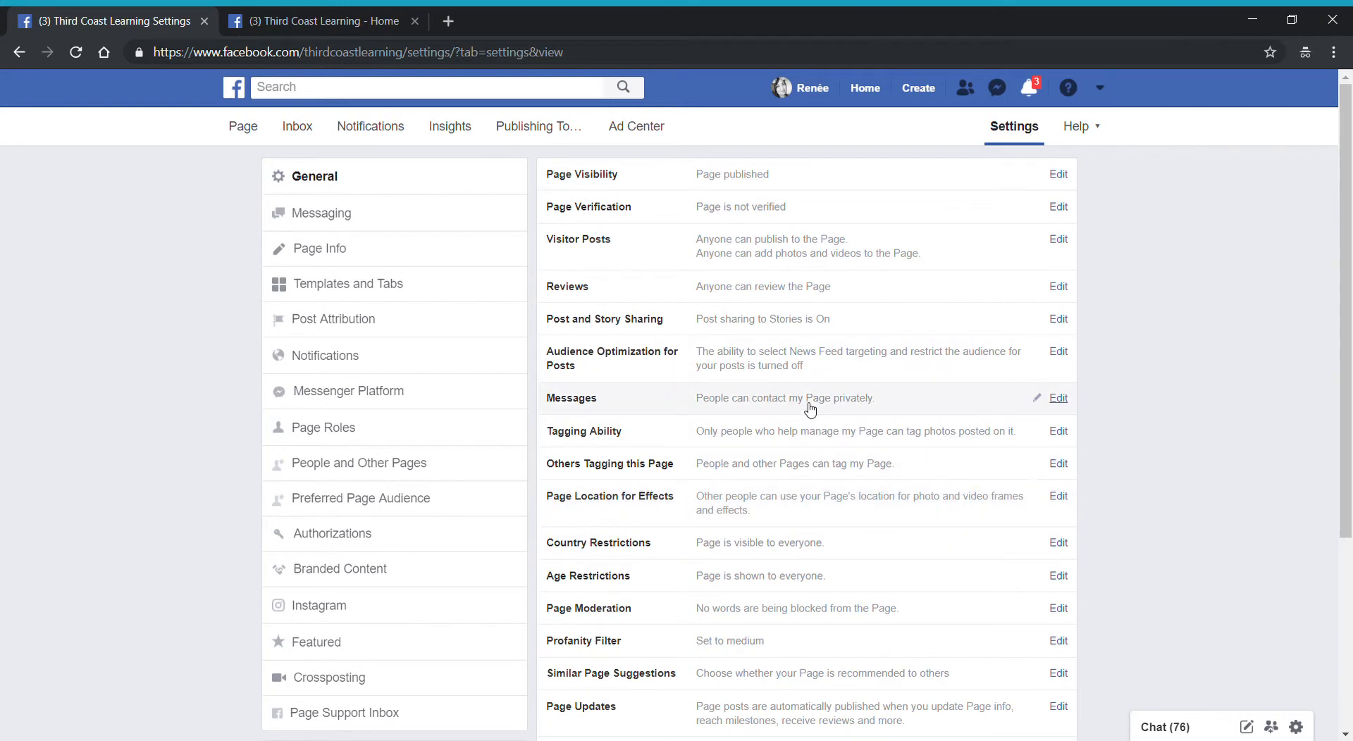
pyautogui.moveTo(656, 411)
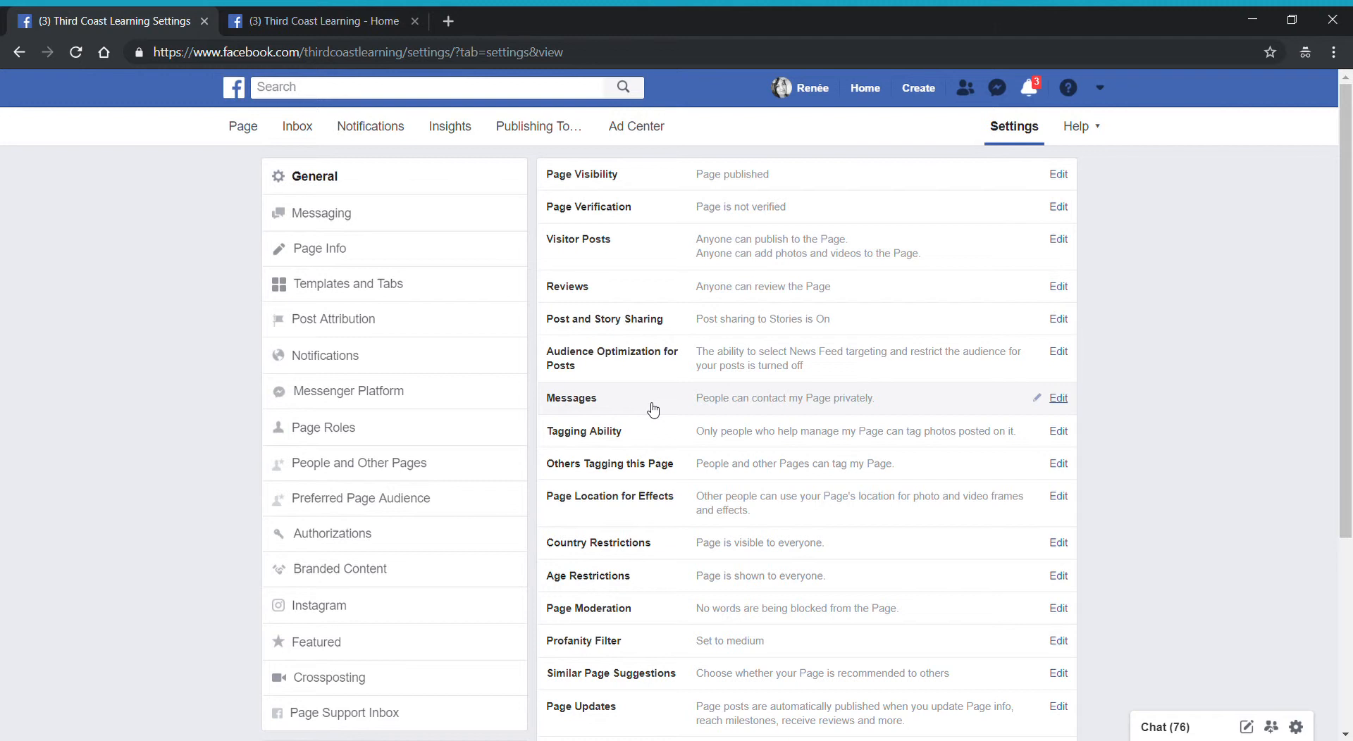
pyautogui.moveTo(820, 419)
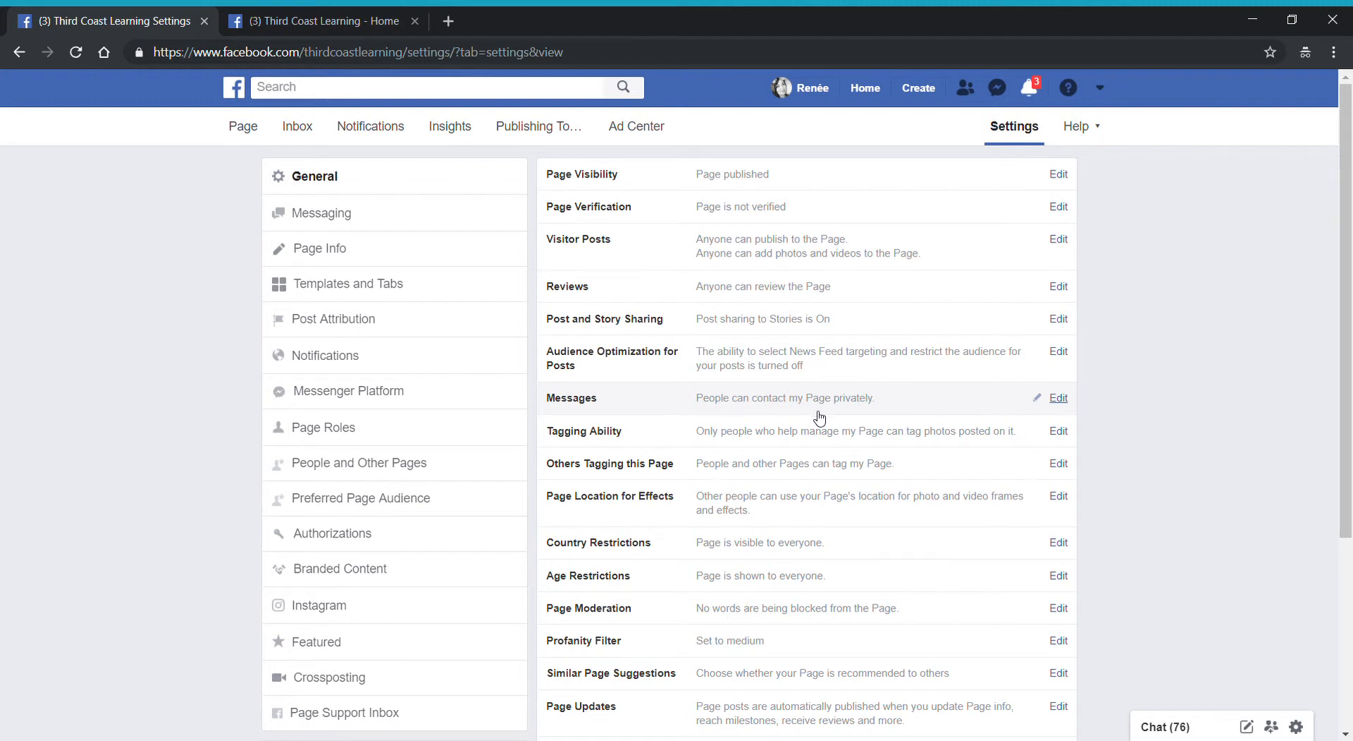
pyautogui.moveTo(982, 397)
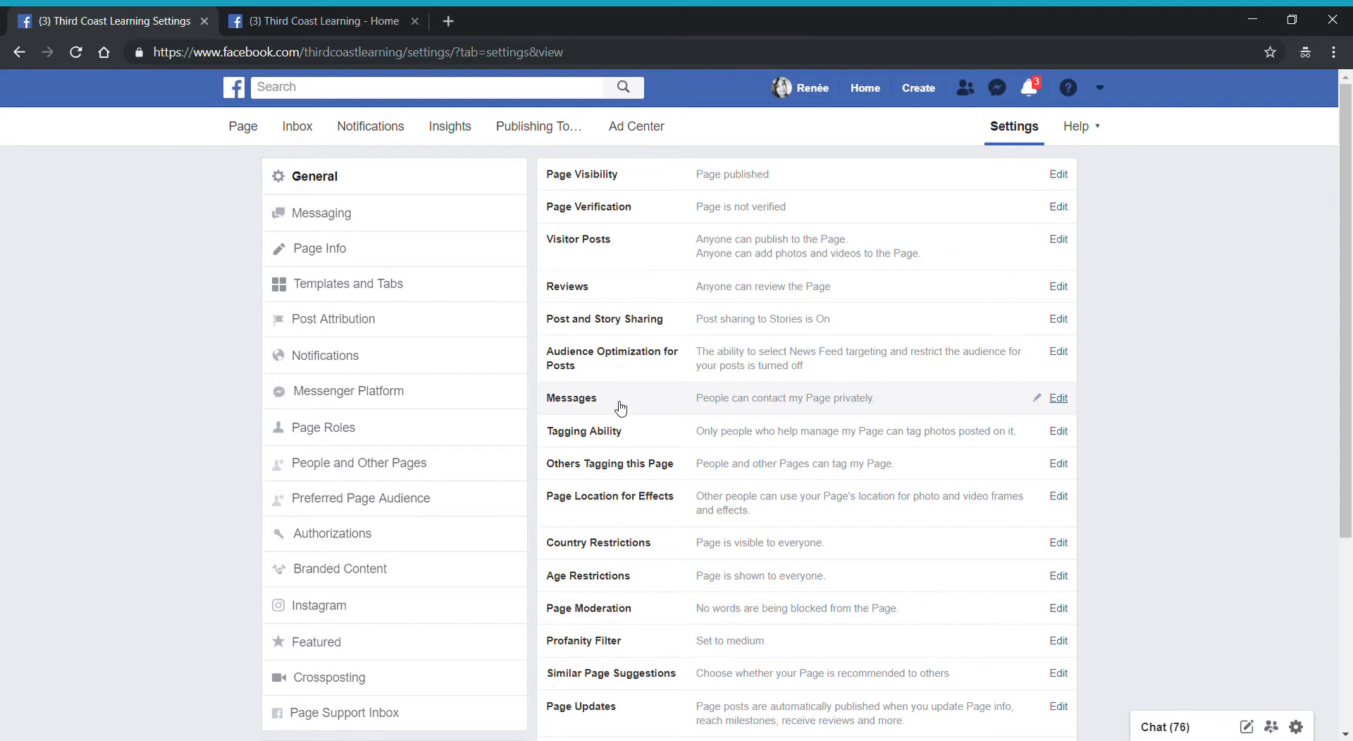
pyautogui.moveTo(320, 213)
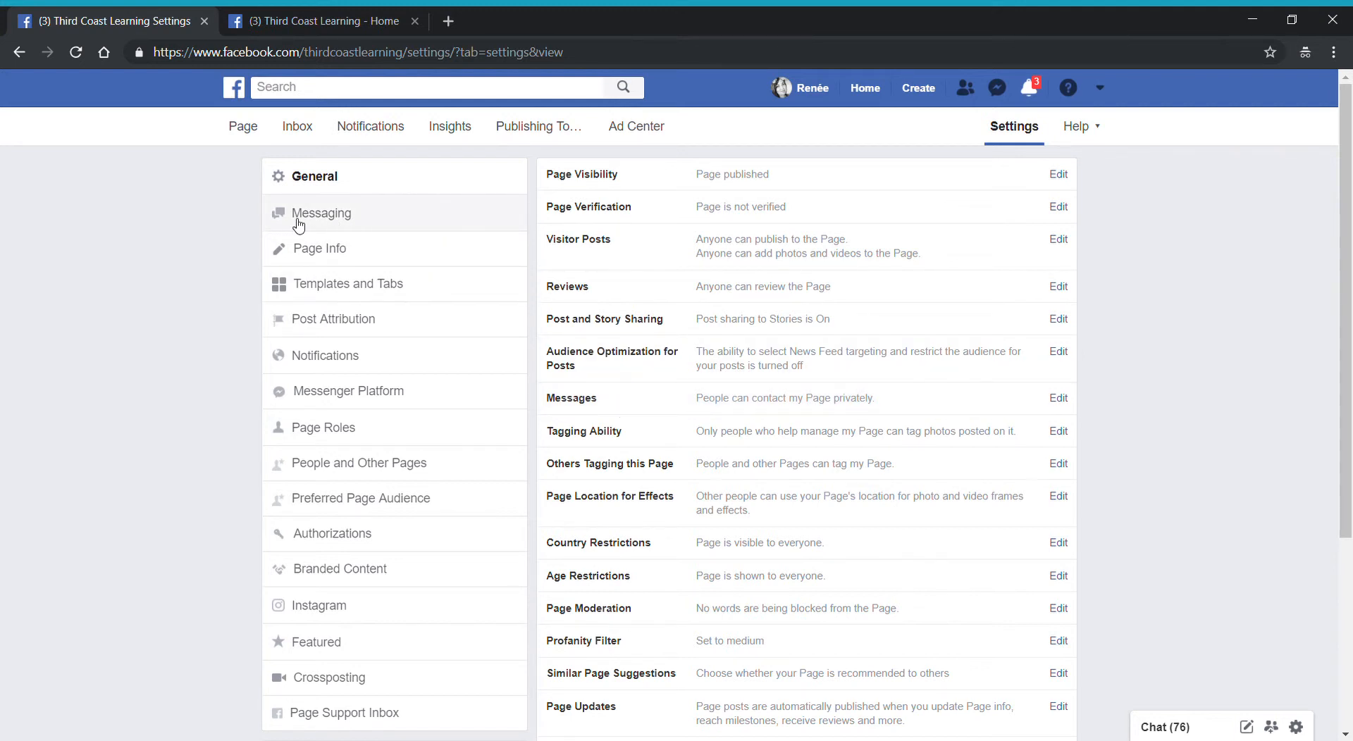
pyautogui.moveTo(317, 224)
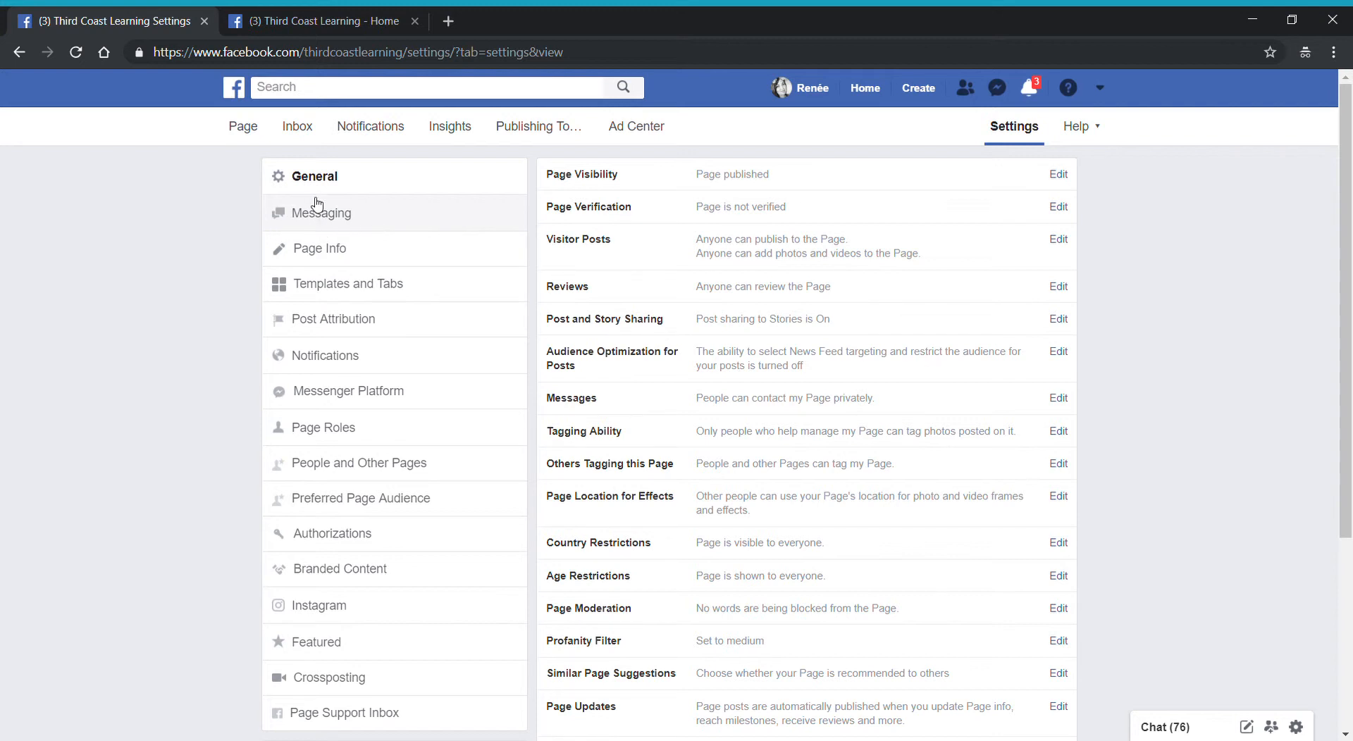
pyautogui.moveTo(320, 220)
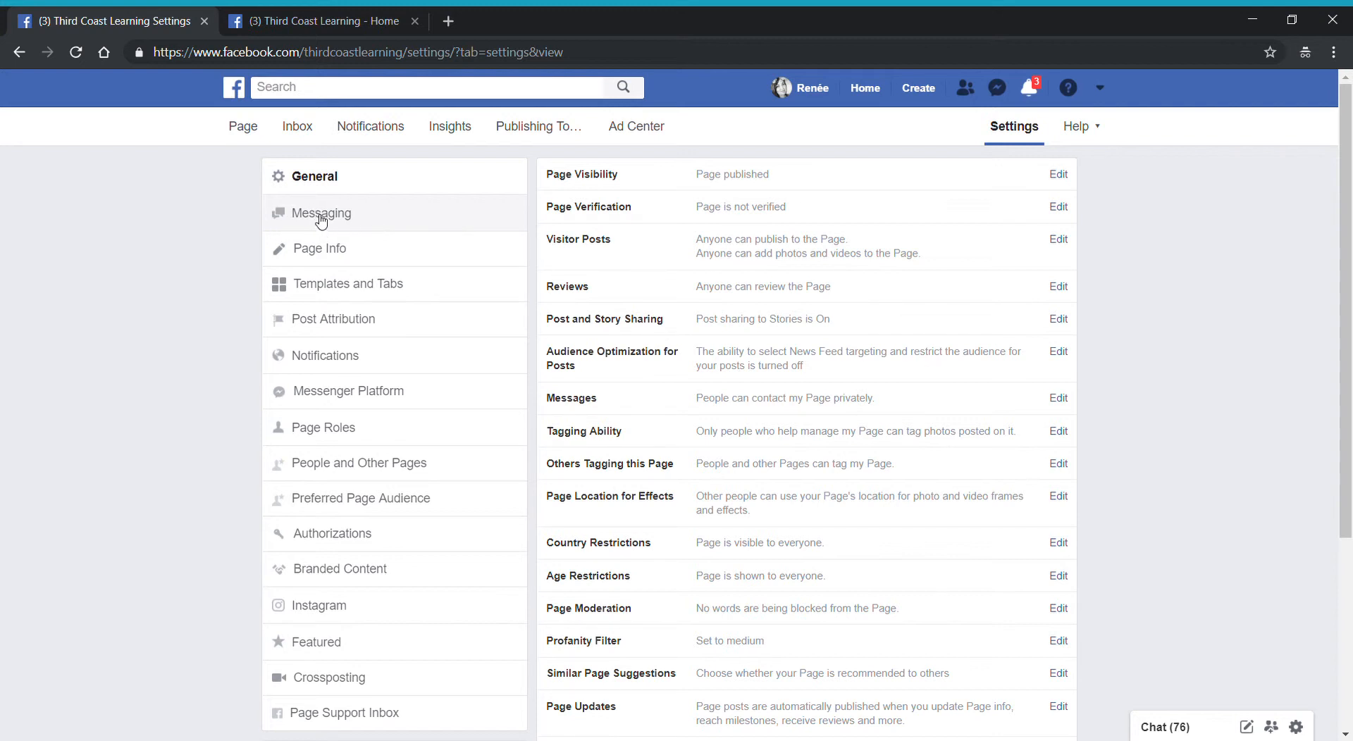
pyautogui.click(323, 213)
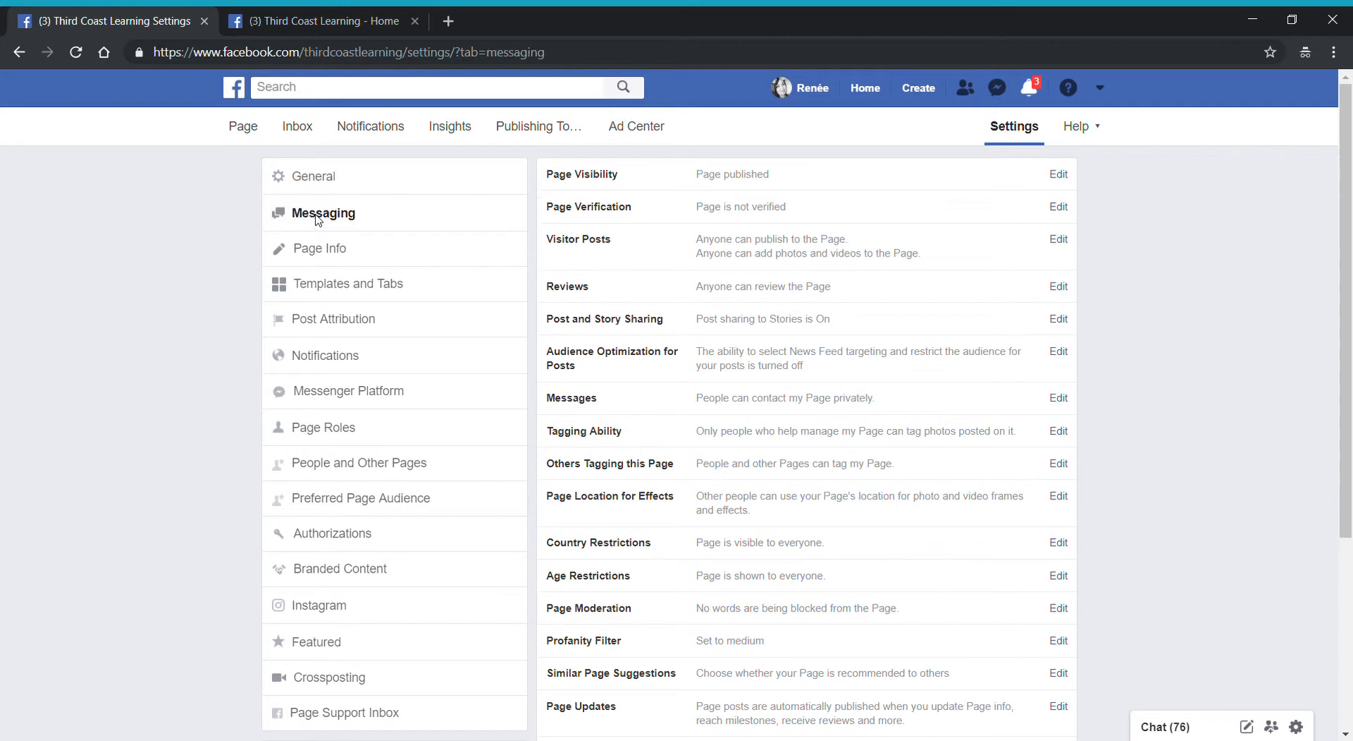
pyautogui.click(322, 212)
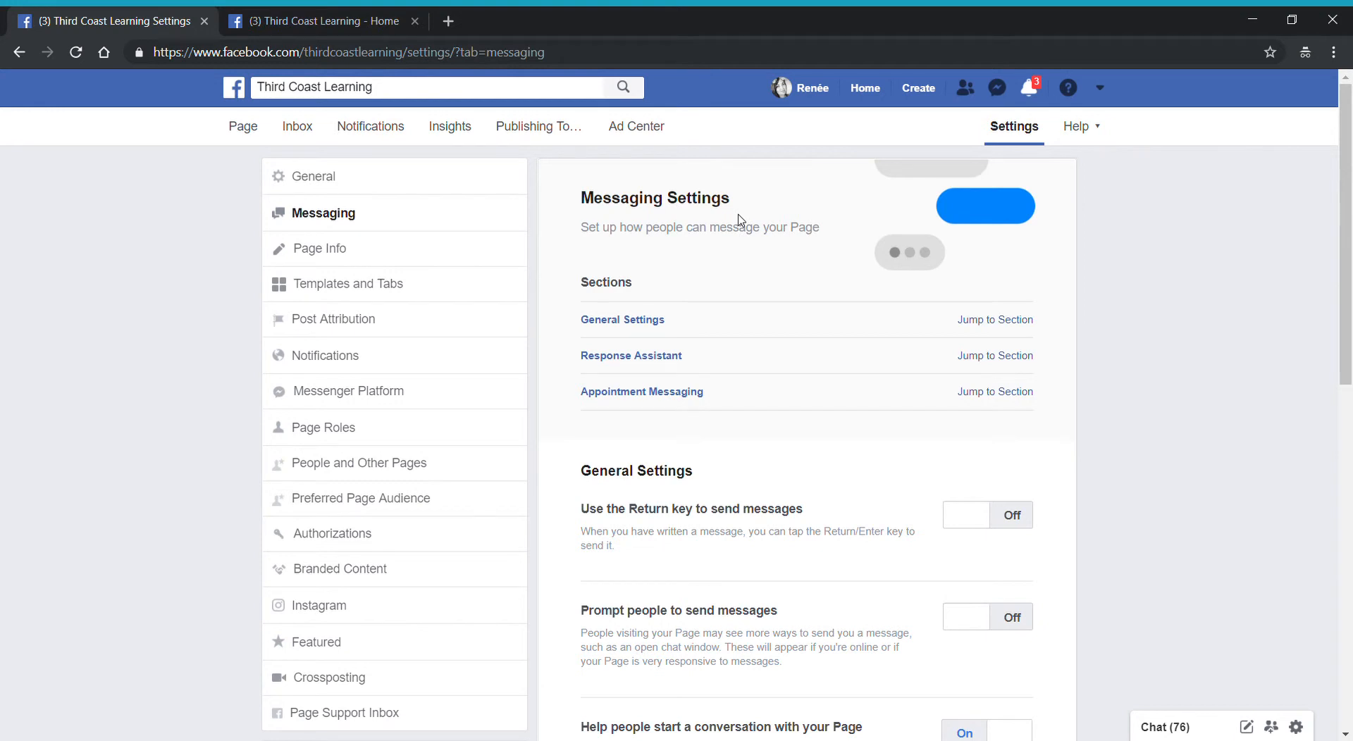
pyautogui.moveTo(602, 301)
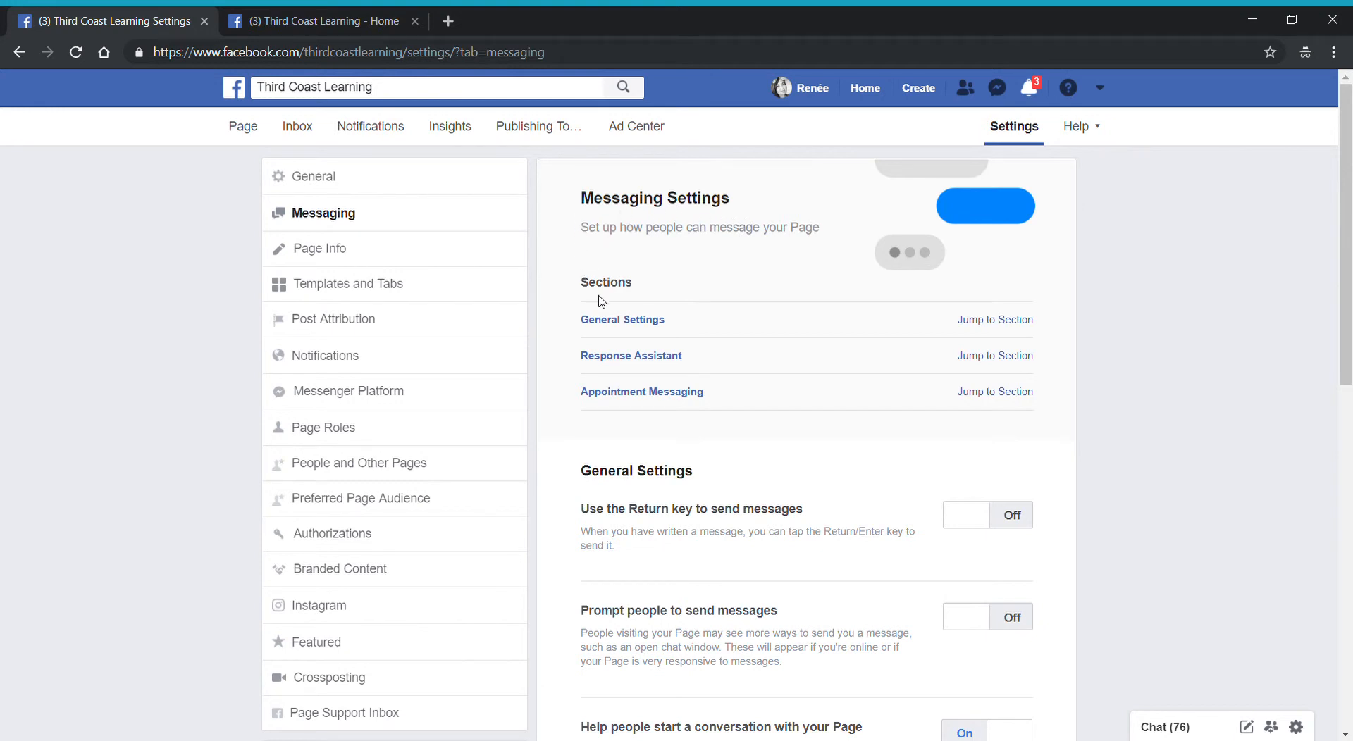
pyautogui.moveTo(610, 337)
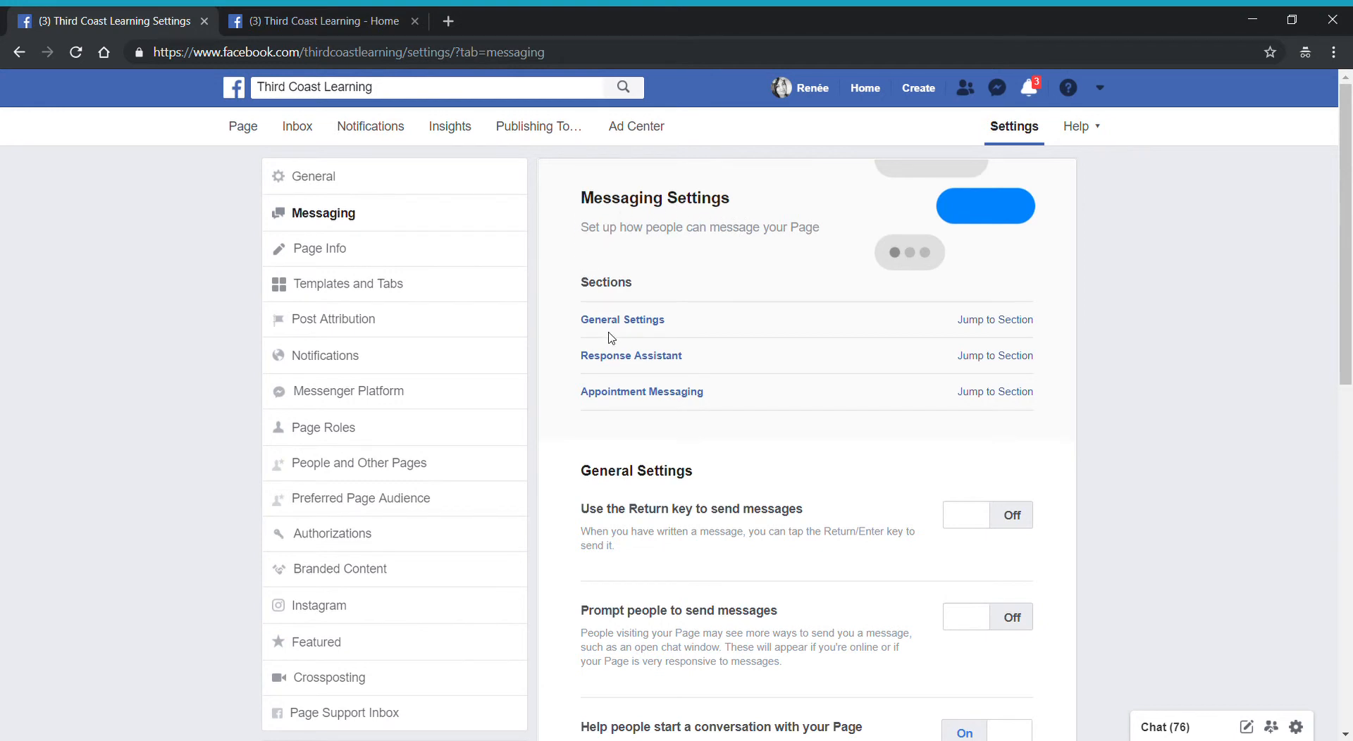
pyautogui.scroll(-3)
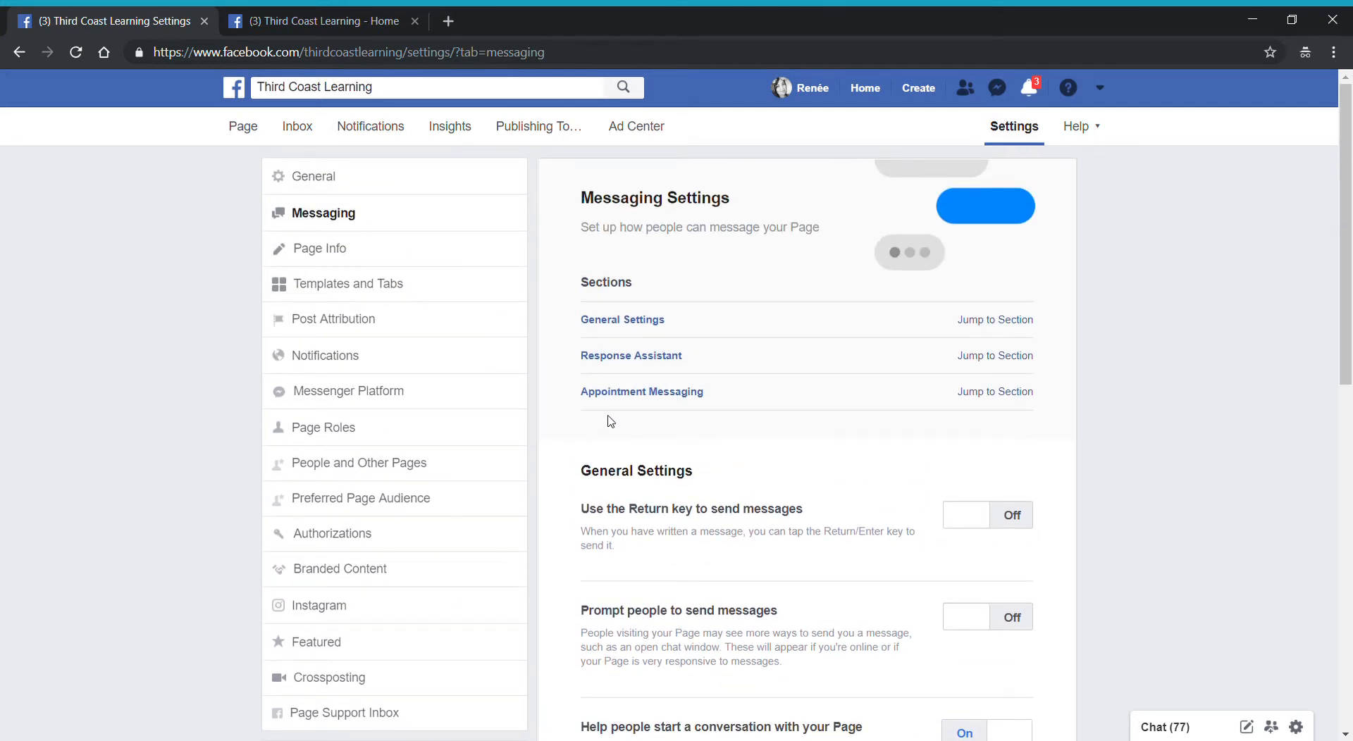
pyautogui.moveTo(642, 410)
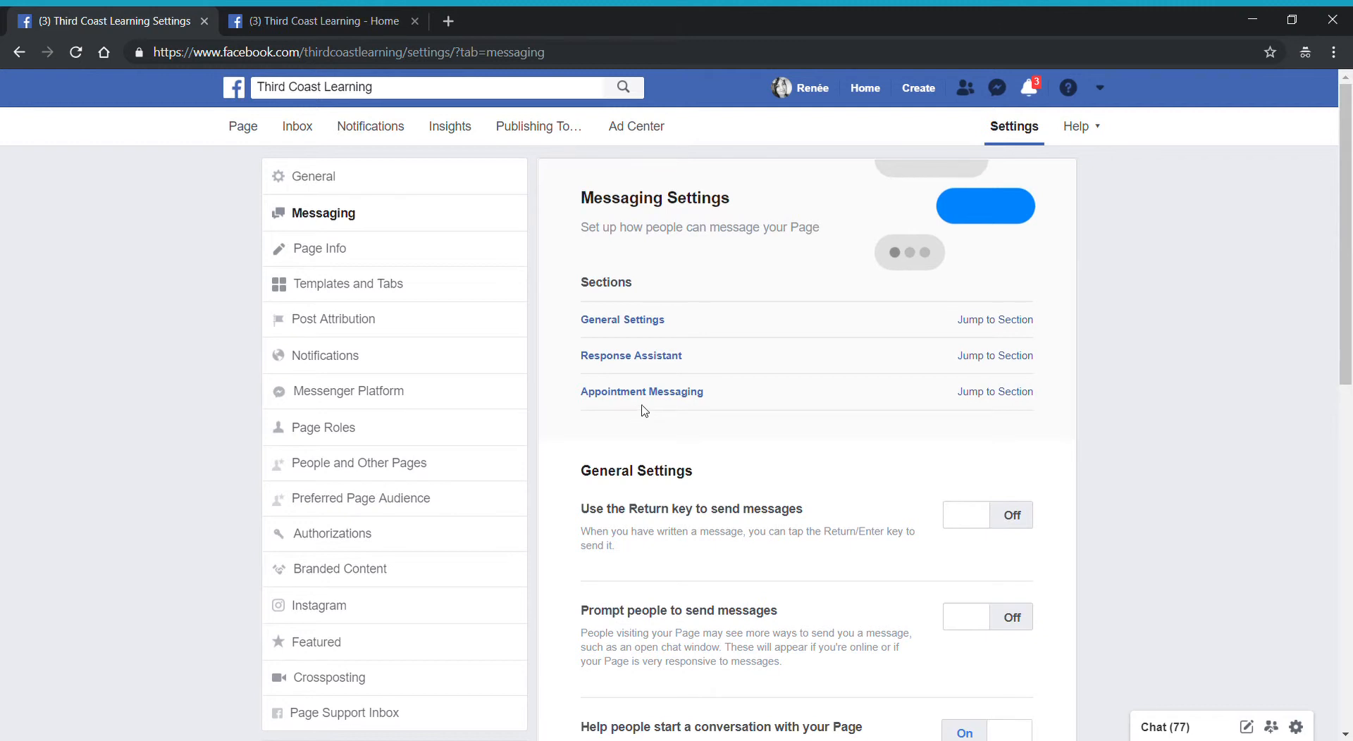
pyautogui.scroll(-3)
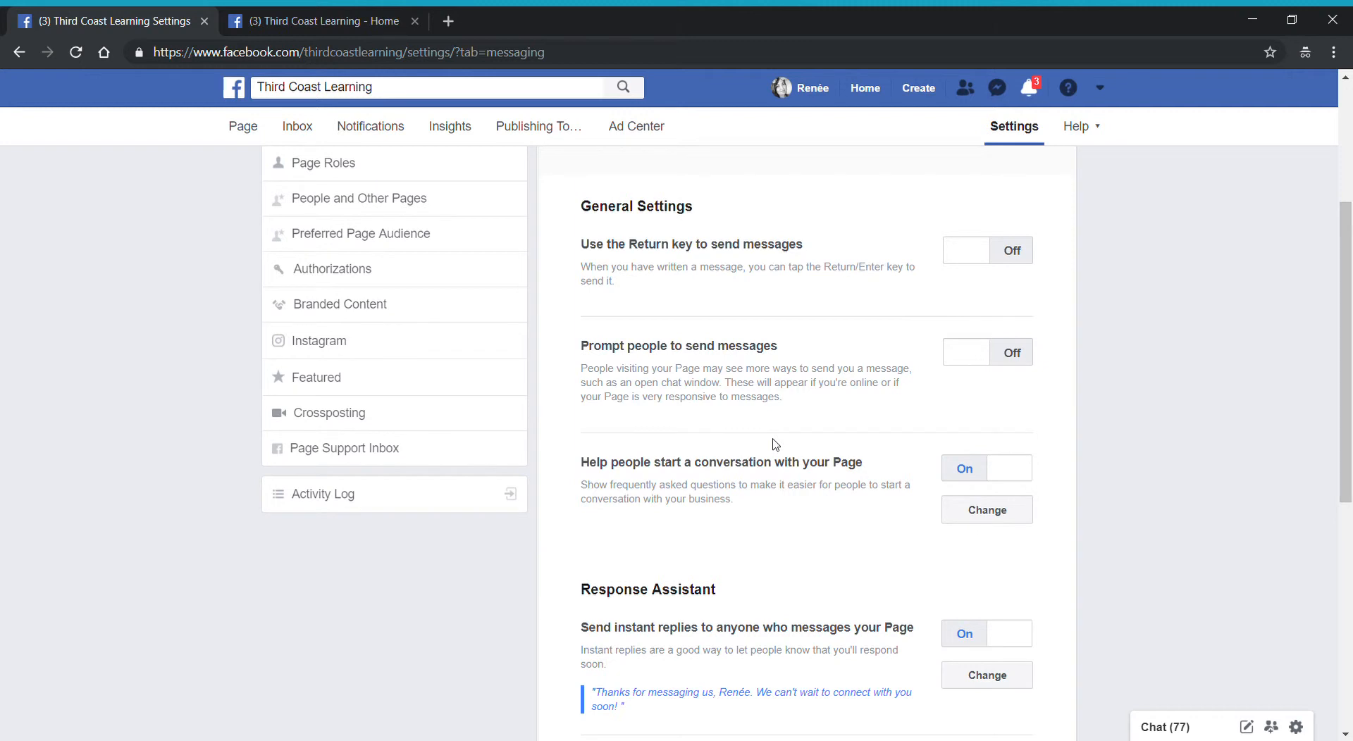
pyautogui.moveTo(1085, 298)
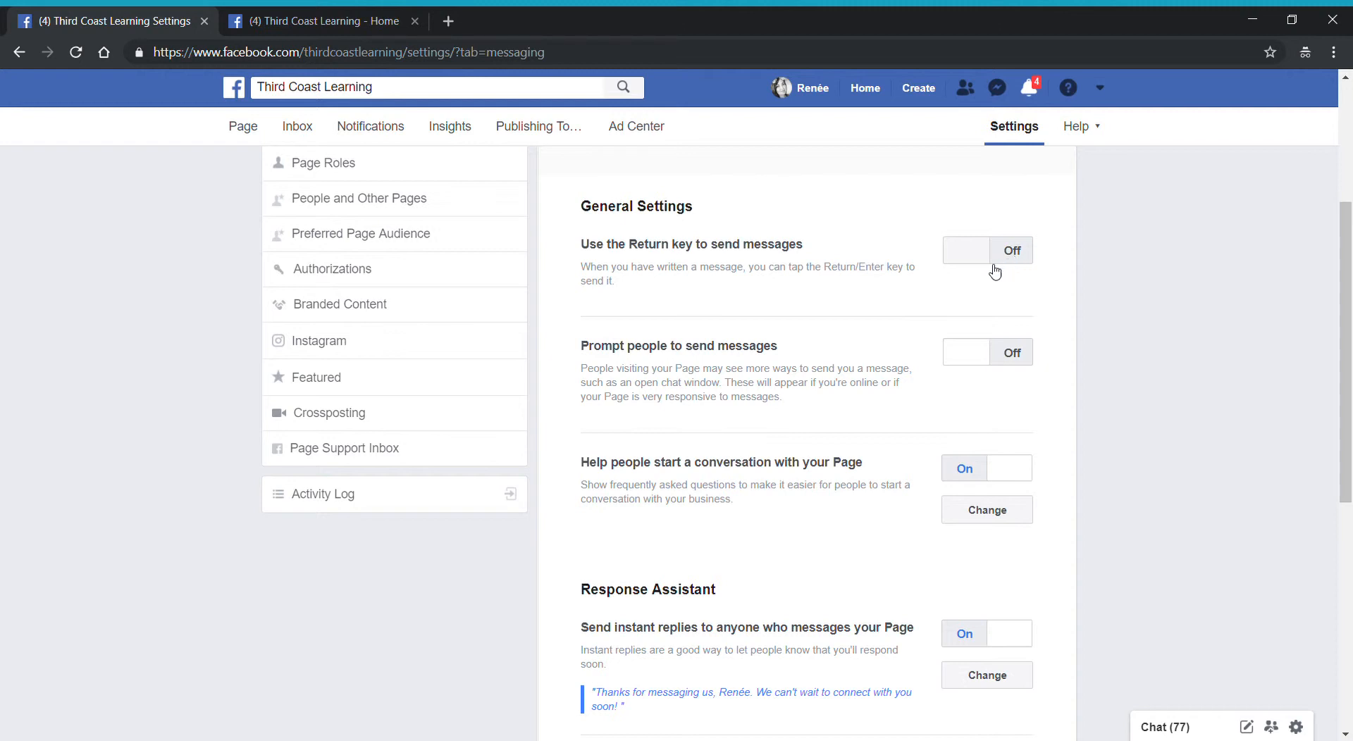
pyautogui.moveTo(820, 320)
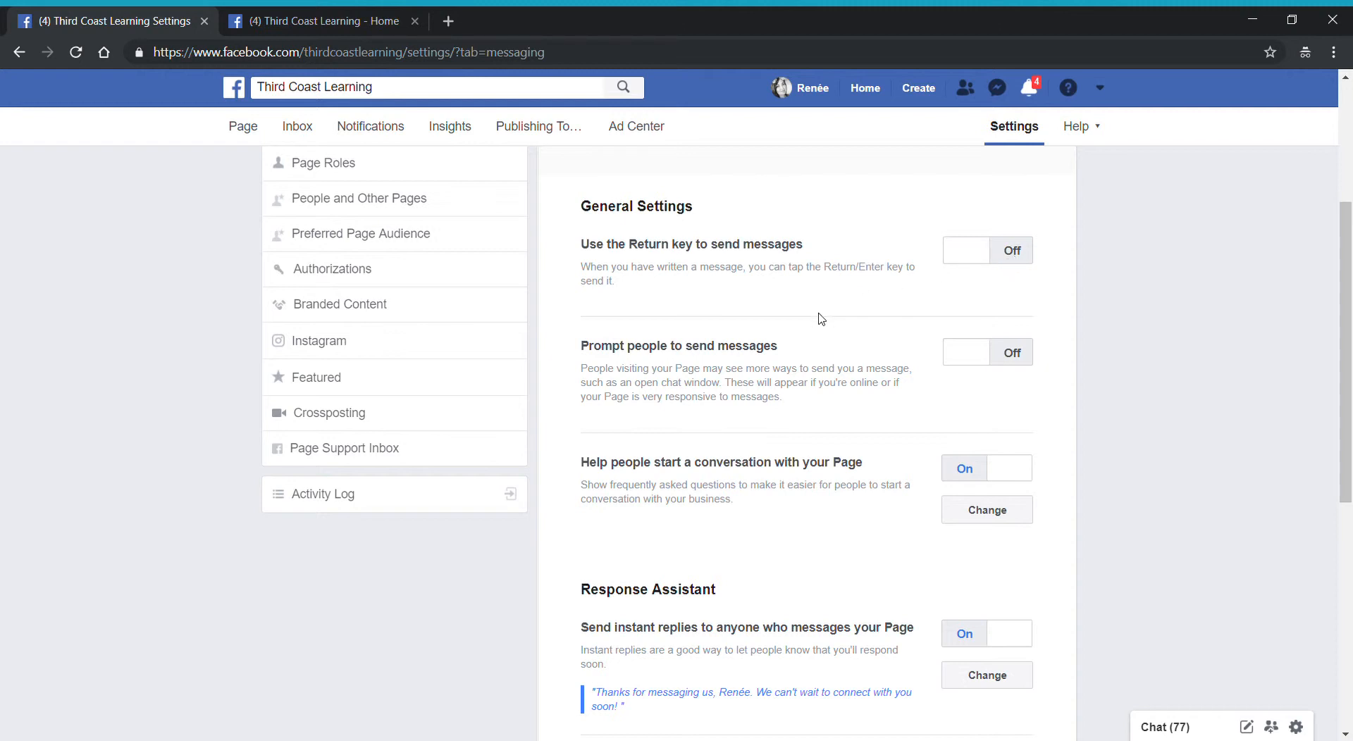
pyautogui.moveTo(713, 417)
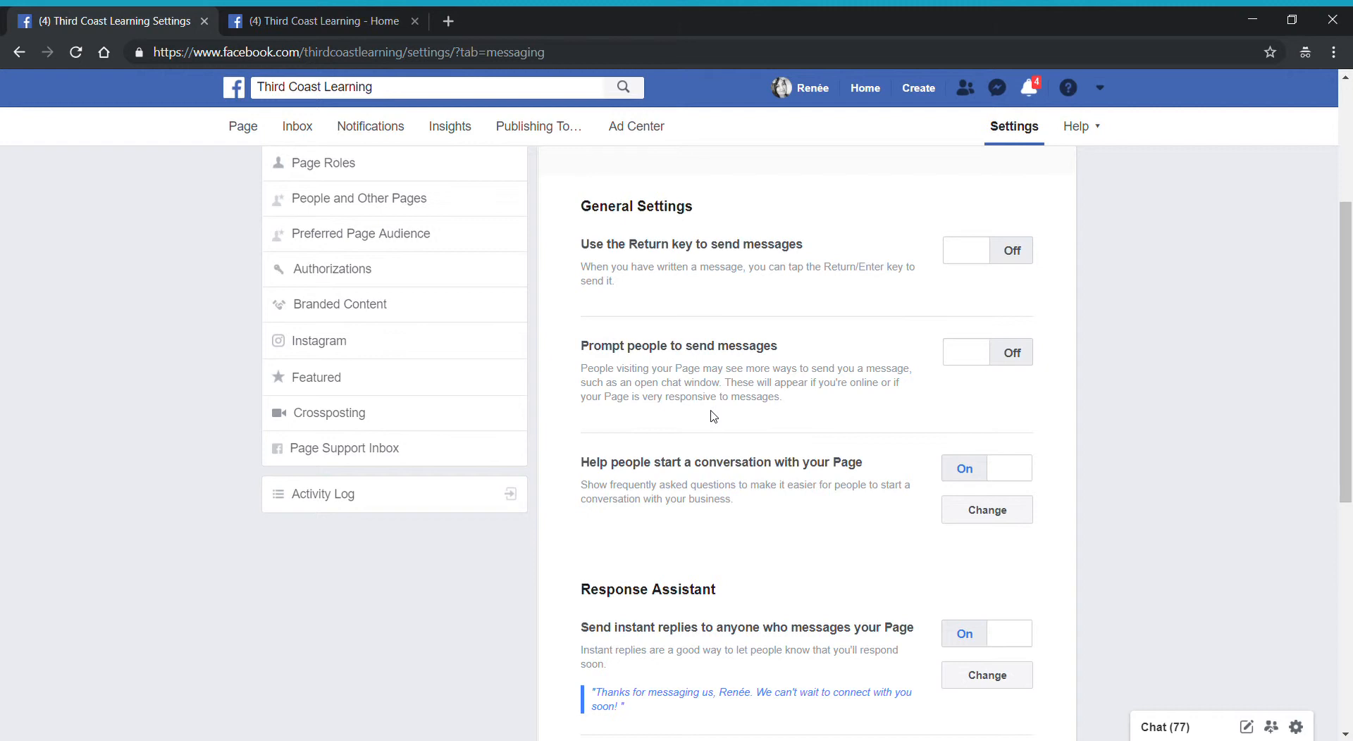
pyautogui.click(964, 352)
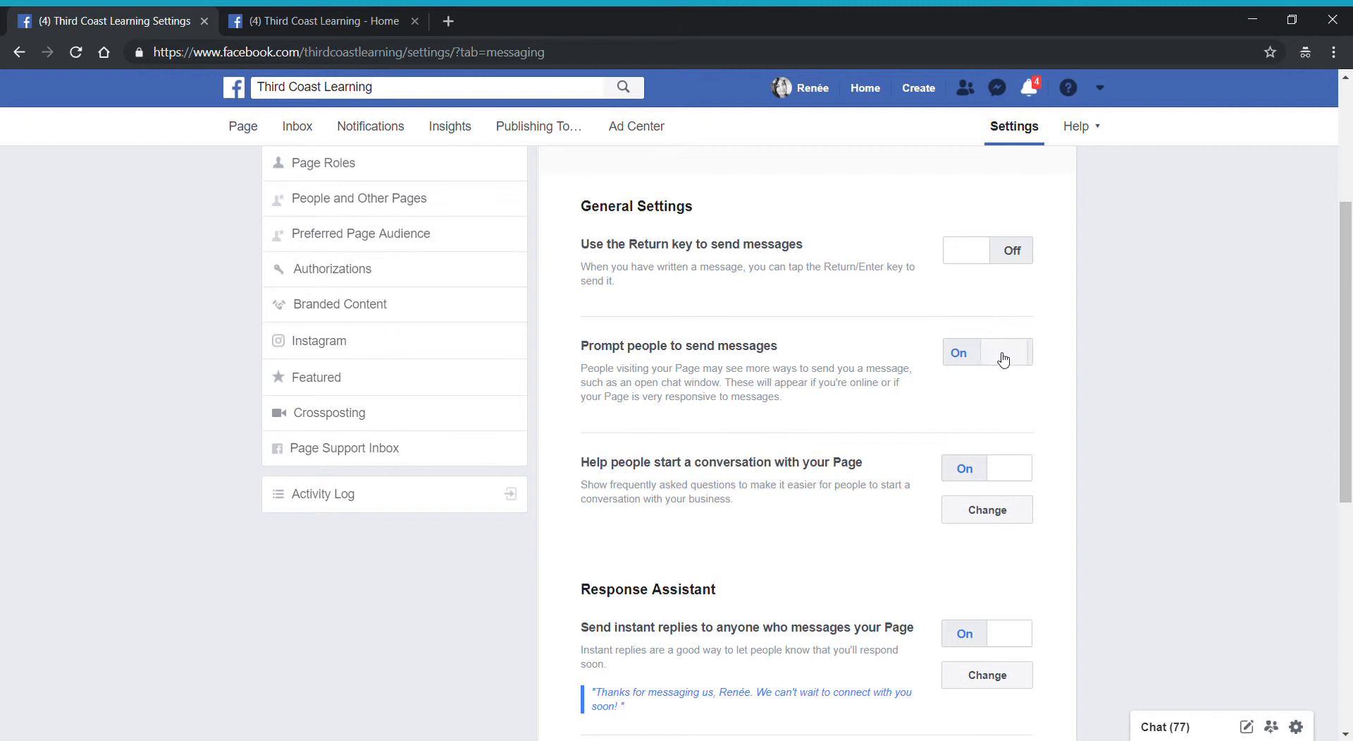
pyautogui.click(1009, 352)
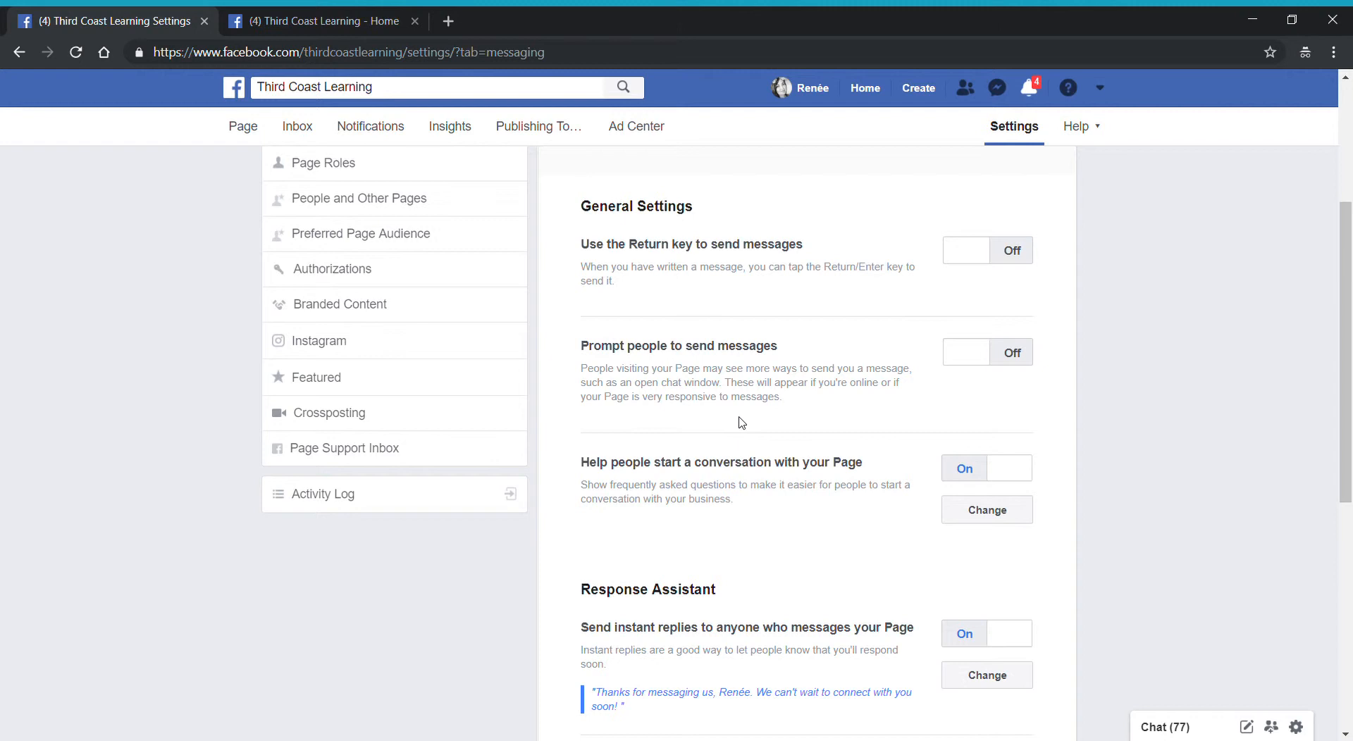
pyautogui.scroll(-3)
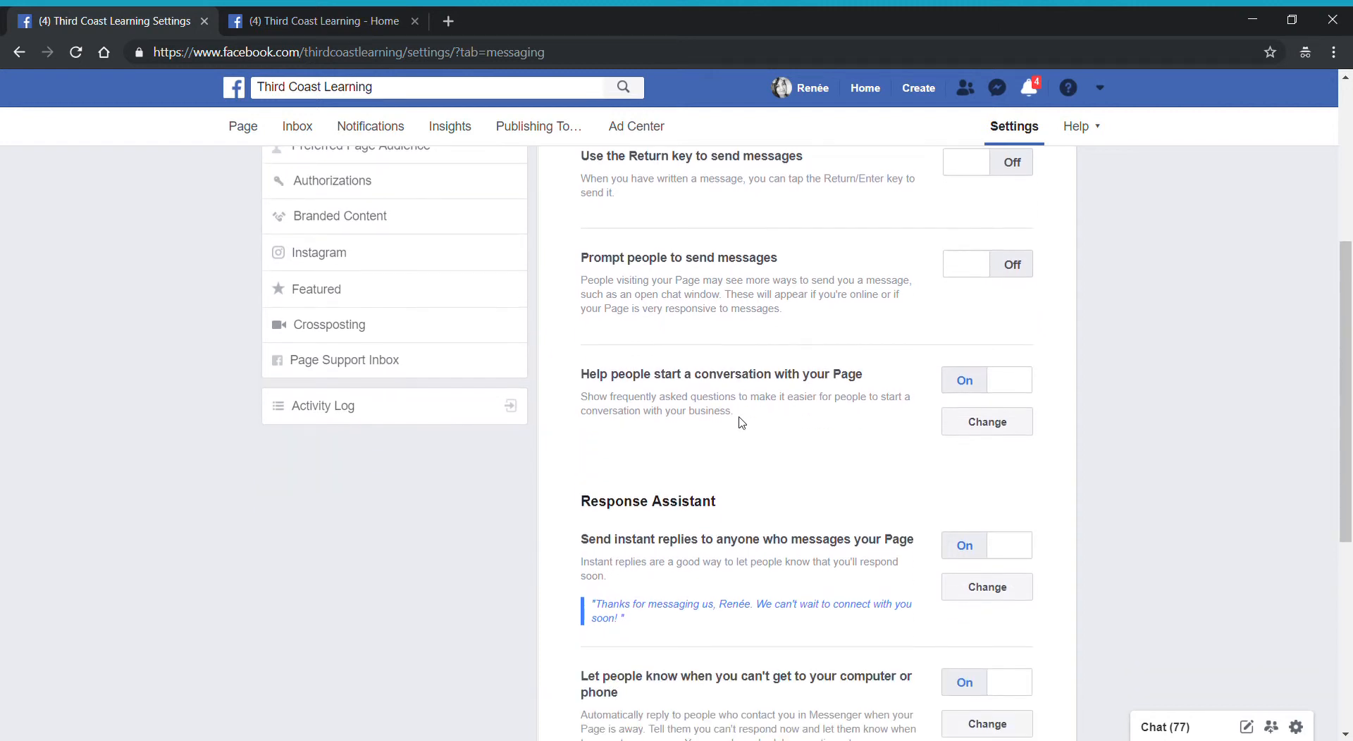
pyautogui.moveTo(658, 439)
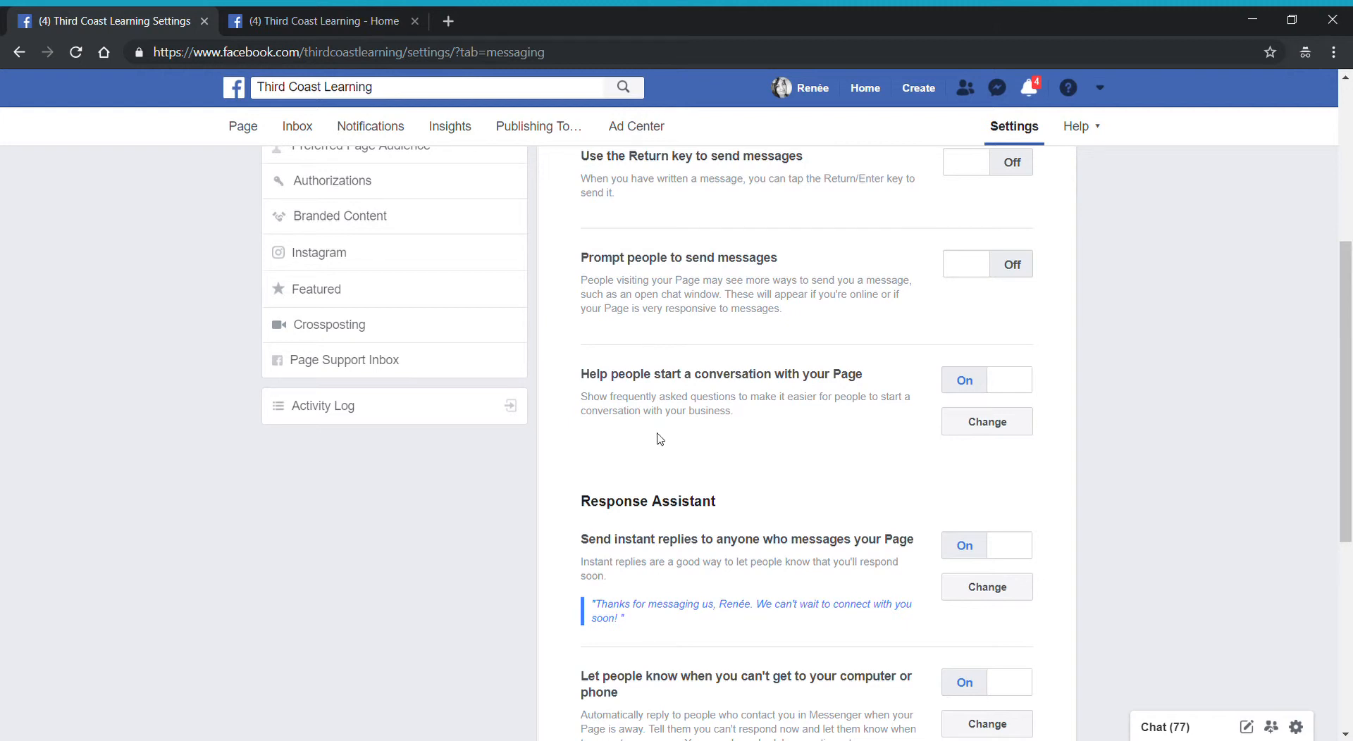
pyautogui.moveTo(658, 433)
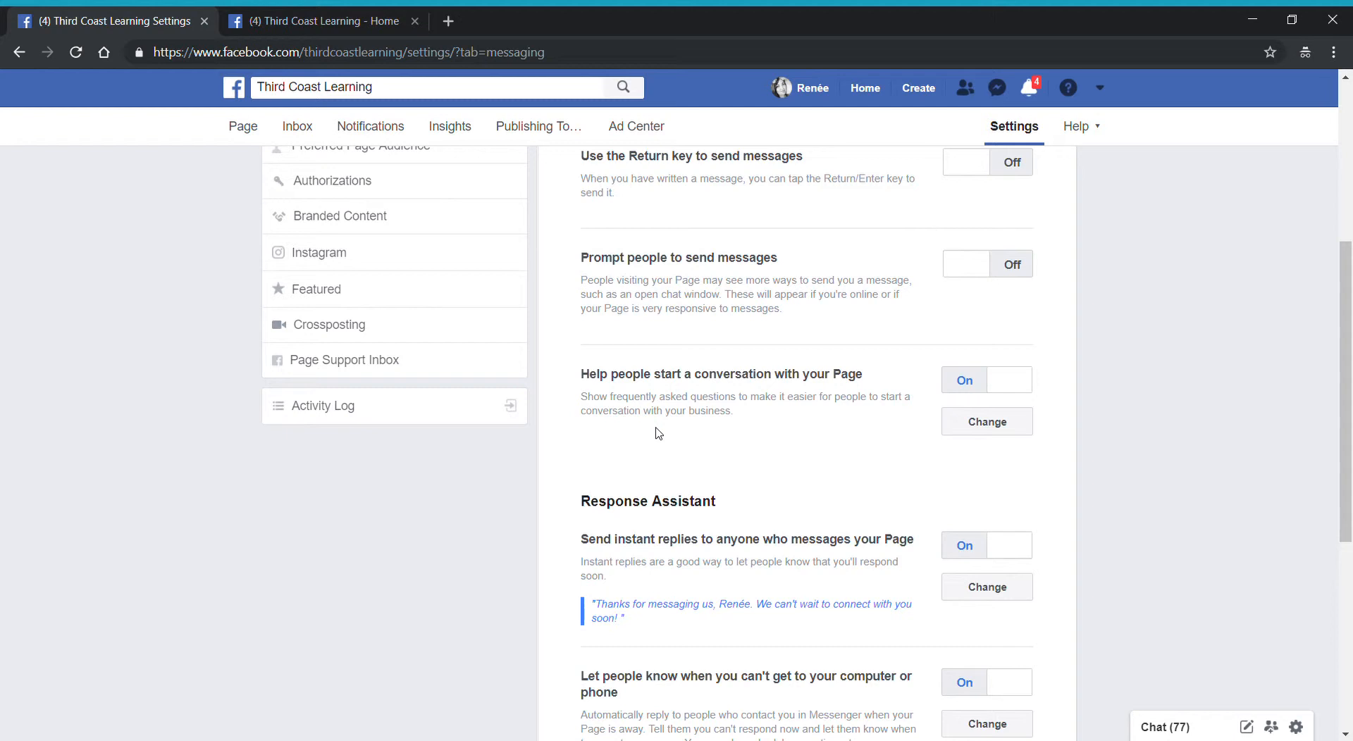
pyautogui.moveTo(785, 433)
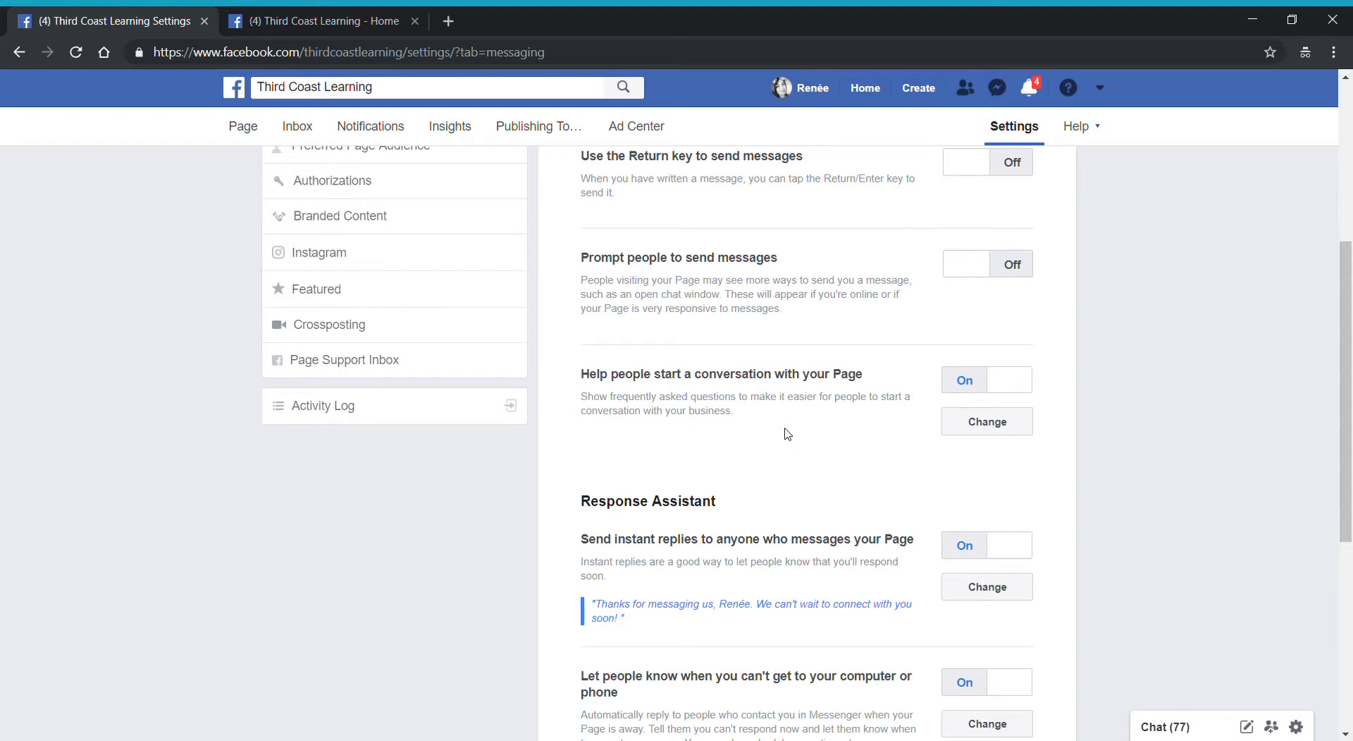
pyautogui.moveTo(970, 393)
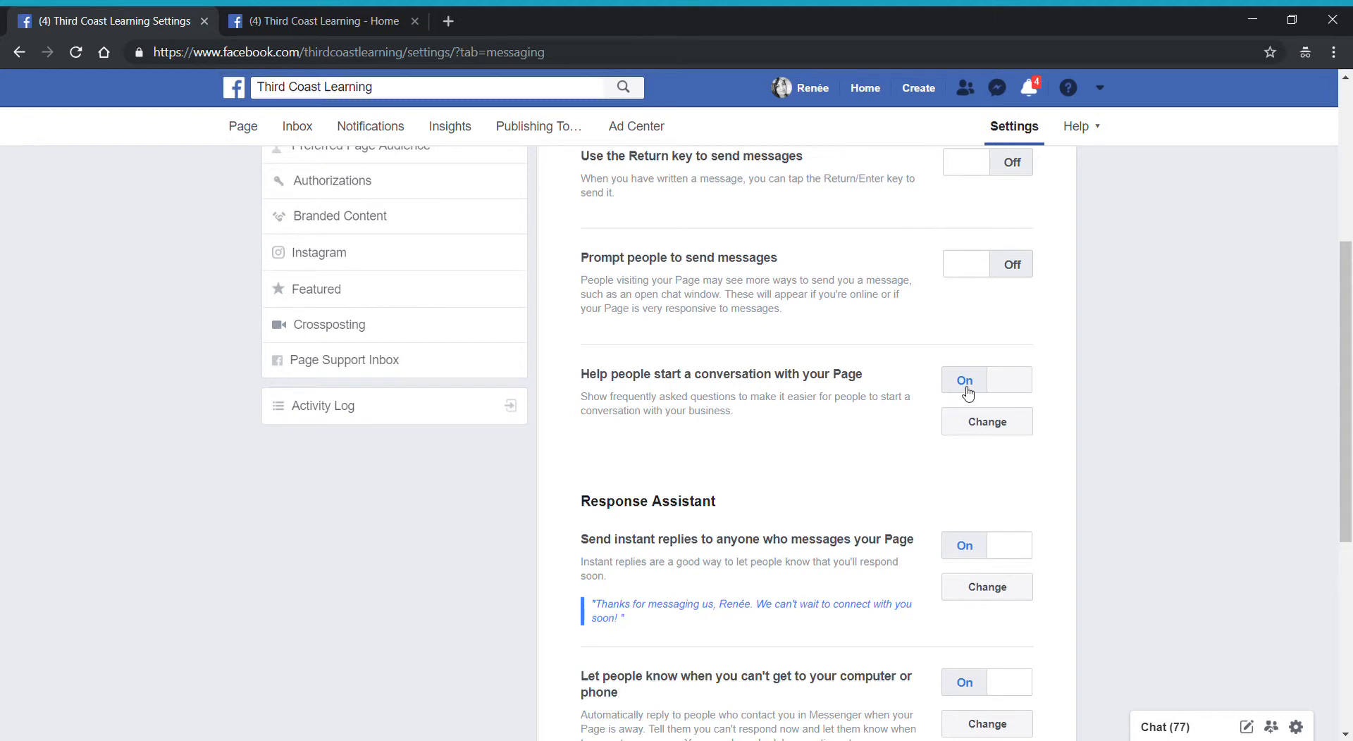
pyautogui.moveTo(987, 421)
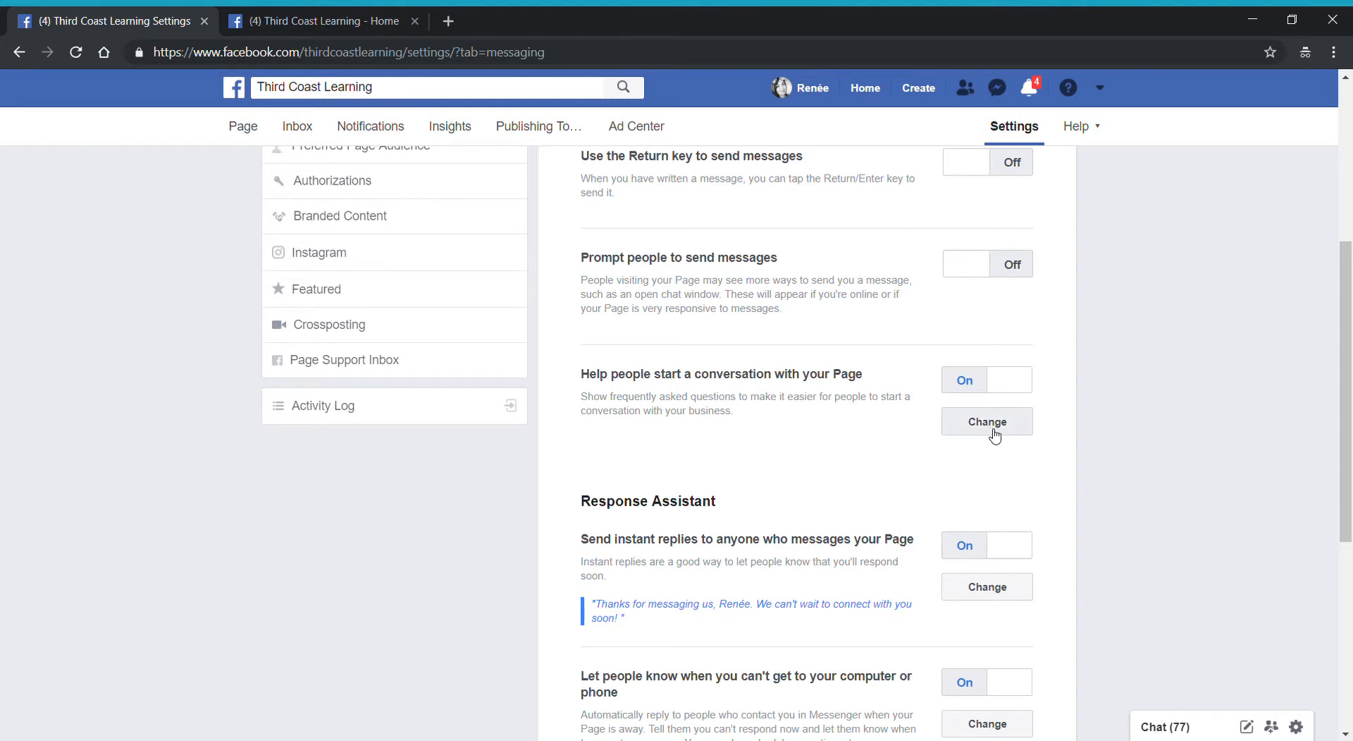
# Expand the conversation-starter questions editor and review the five written questions.
pyautogui.click(986, 421)
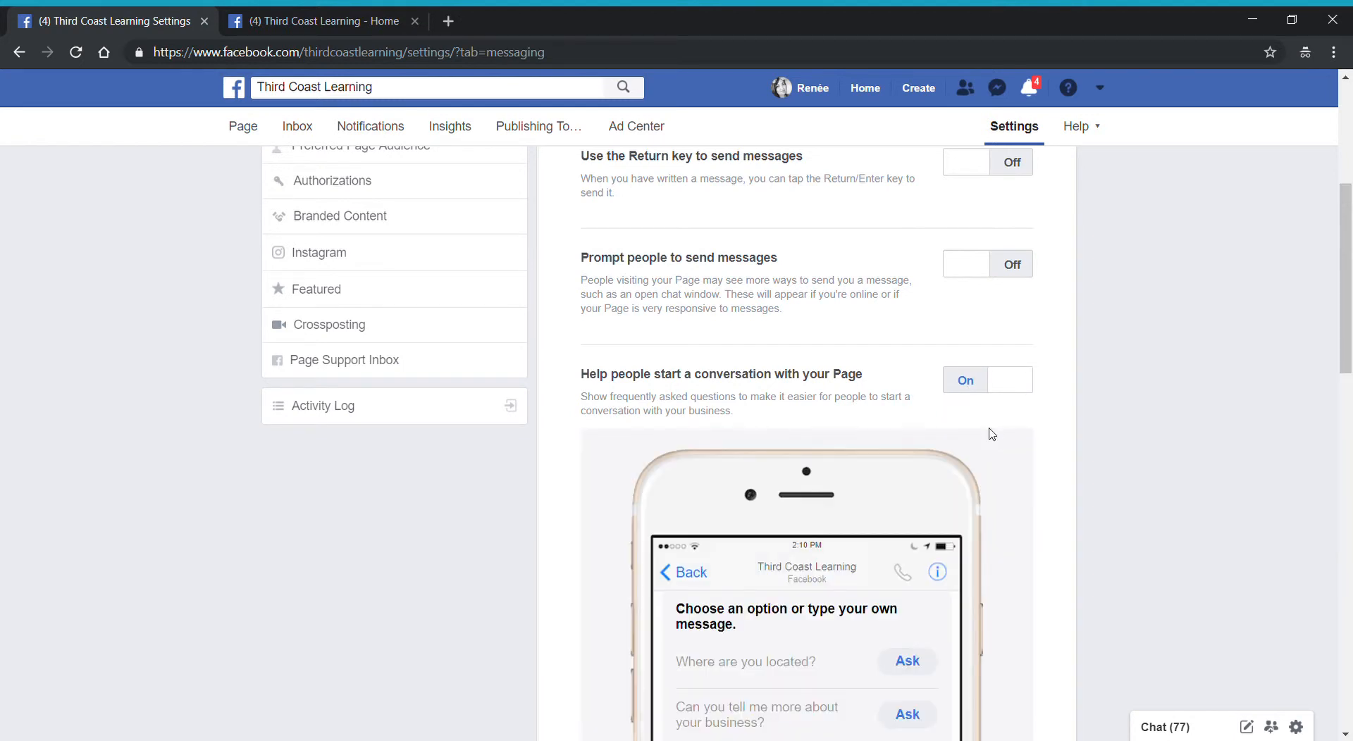
pyautogui.scroll(-3)
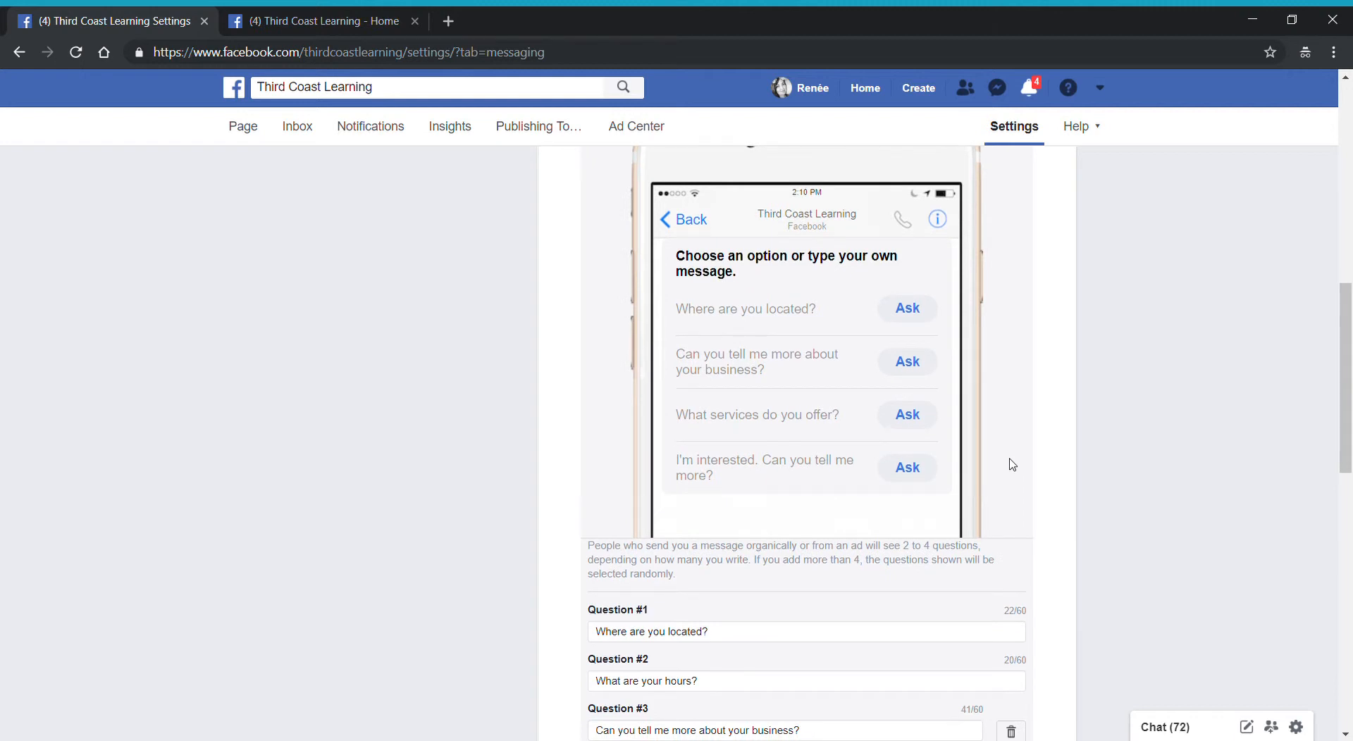
pyautogui.scroll(-3)
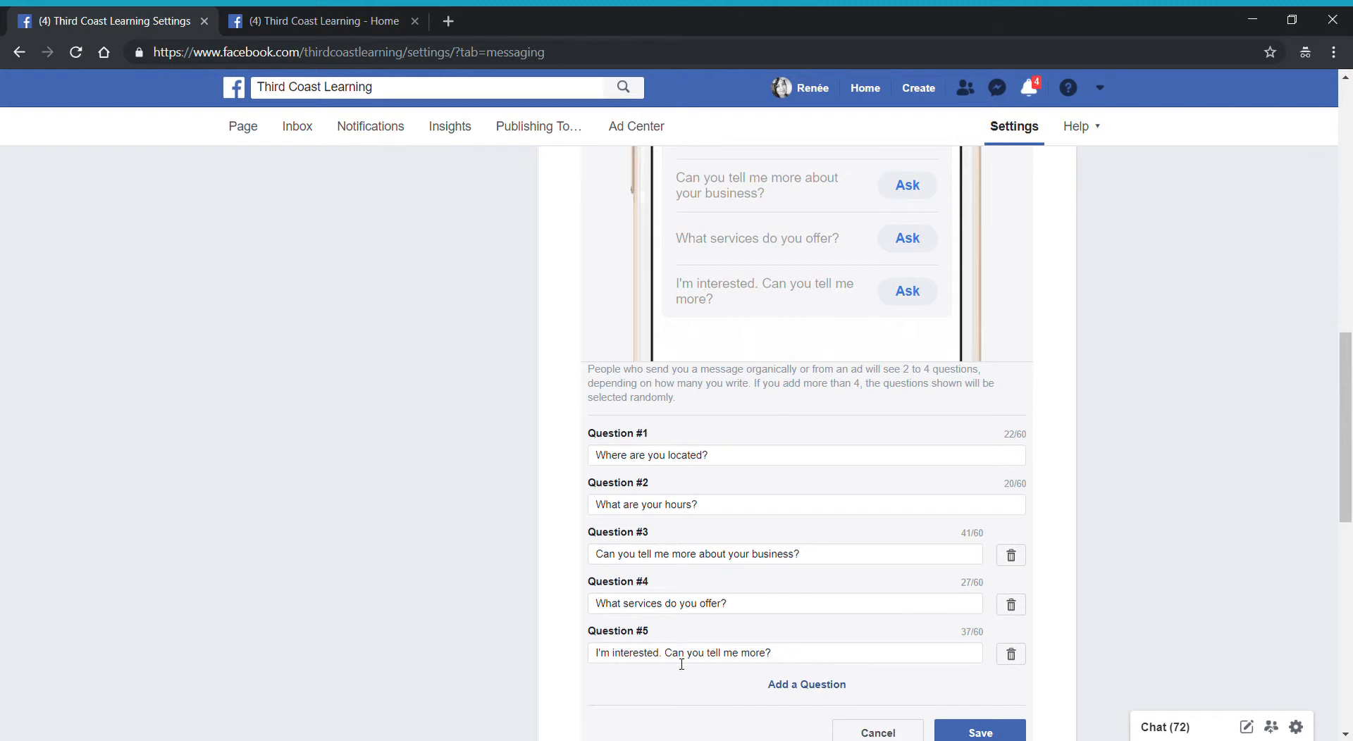
pyautogui.moveTo(727, 419)
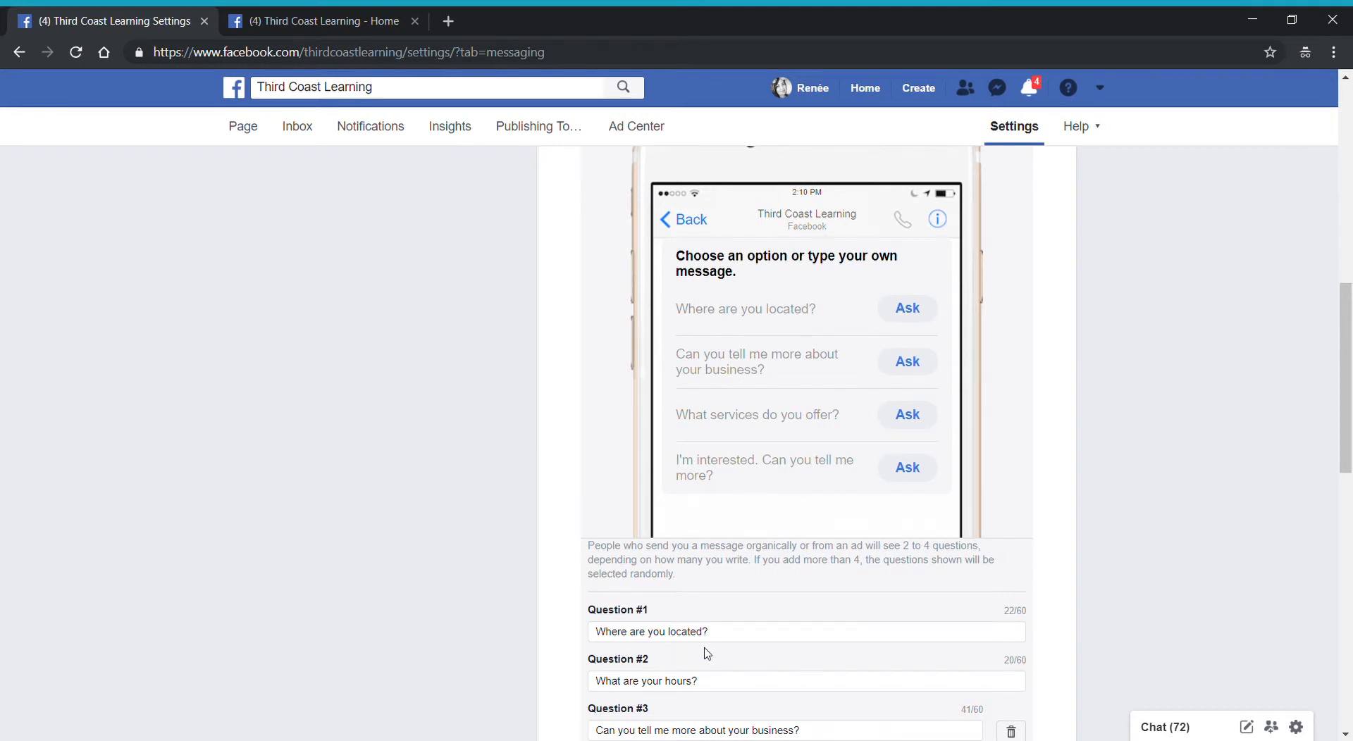
pyautogui.moveTo(914, 317)
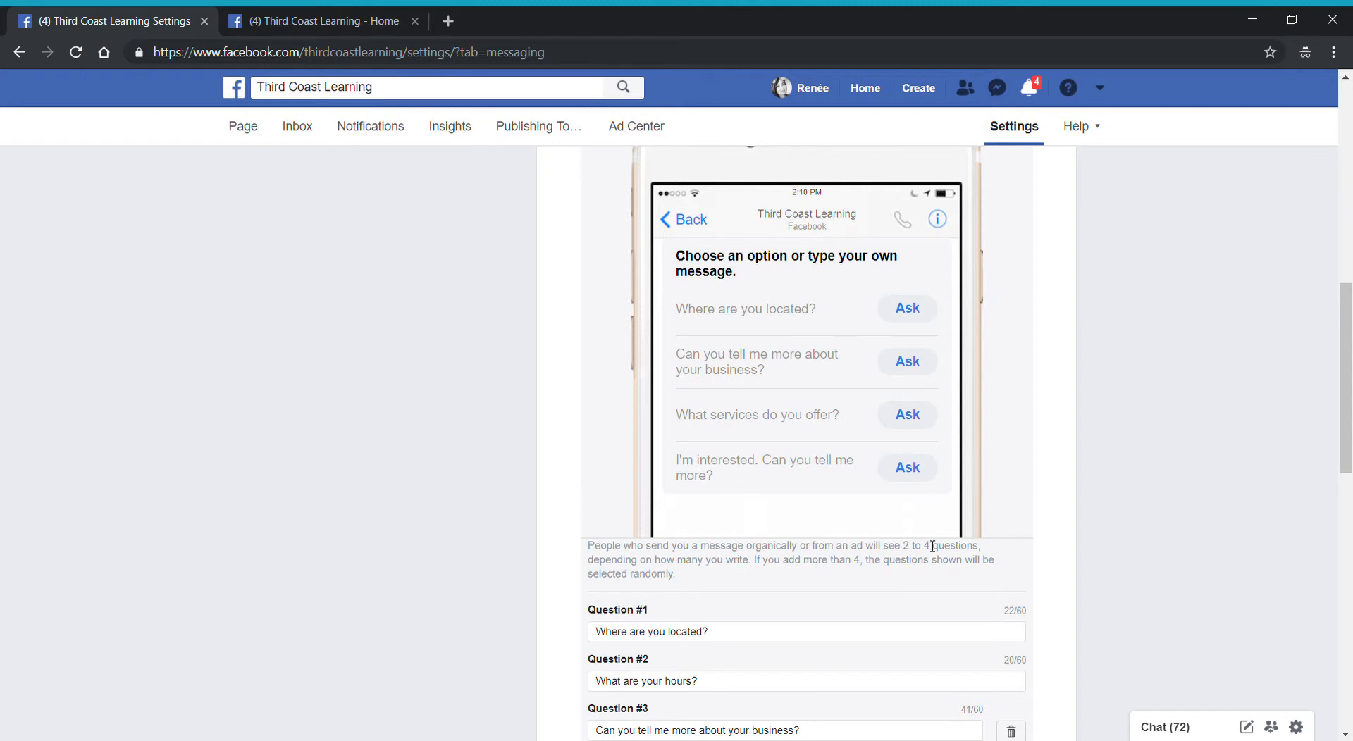
pyautogui.moveTo(815, 671)
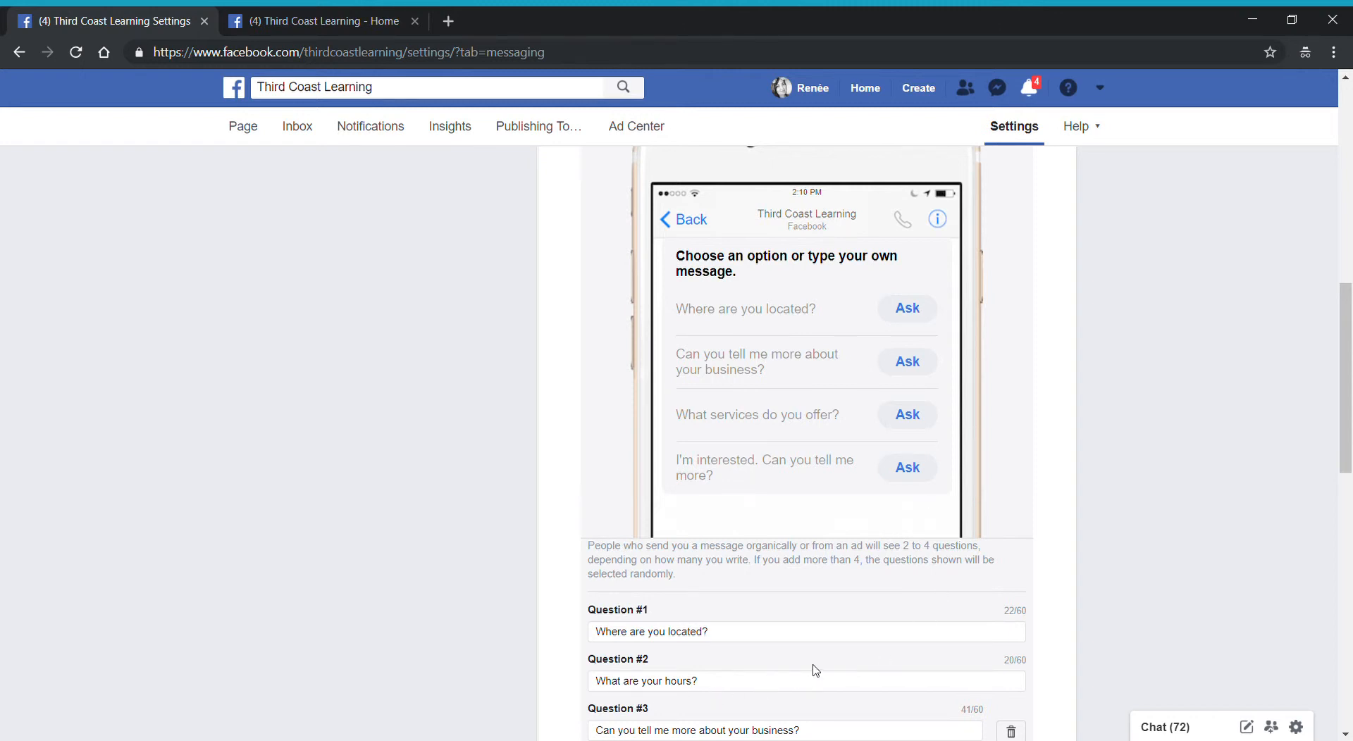
pyautogui.scroll(-3)
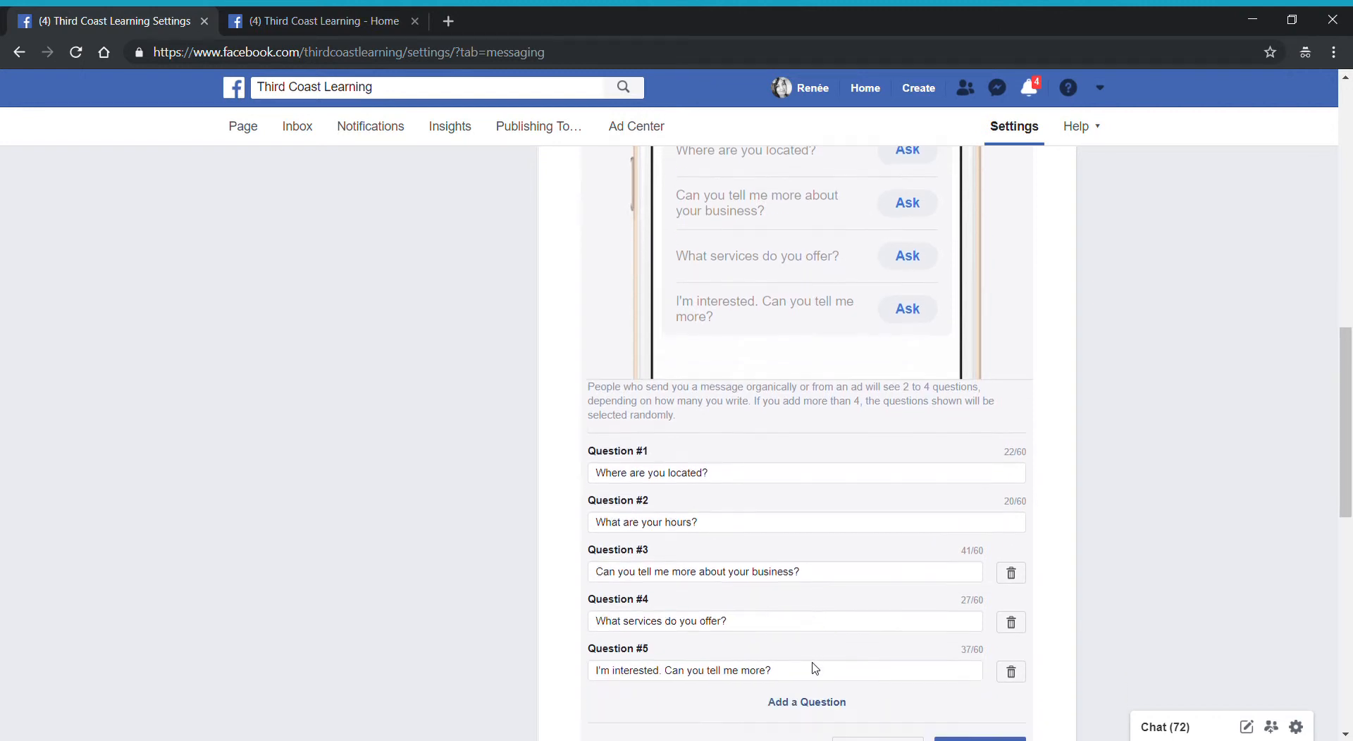
pyautogui.scroll(-3)
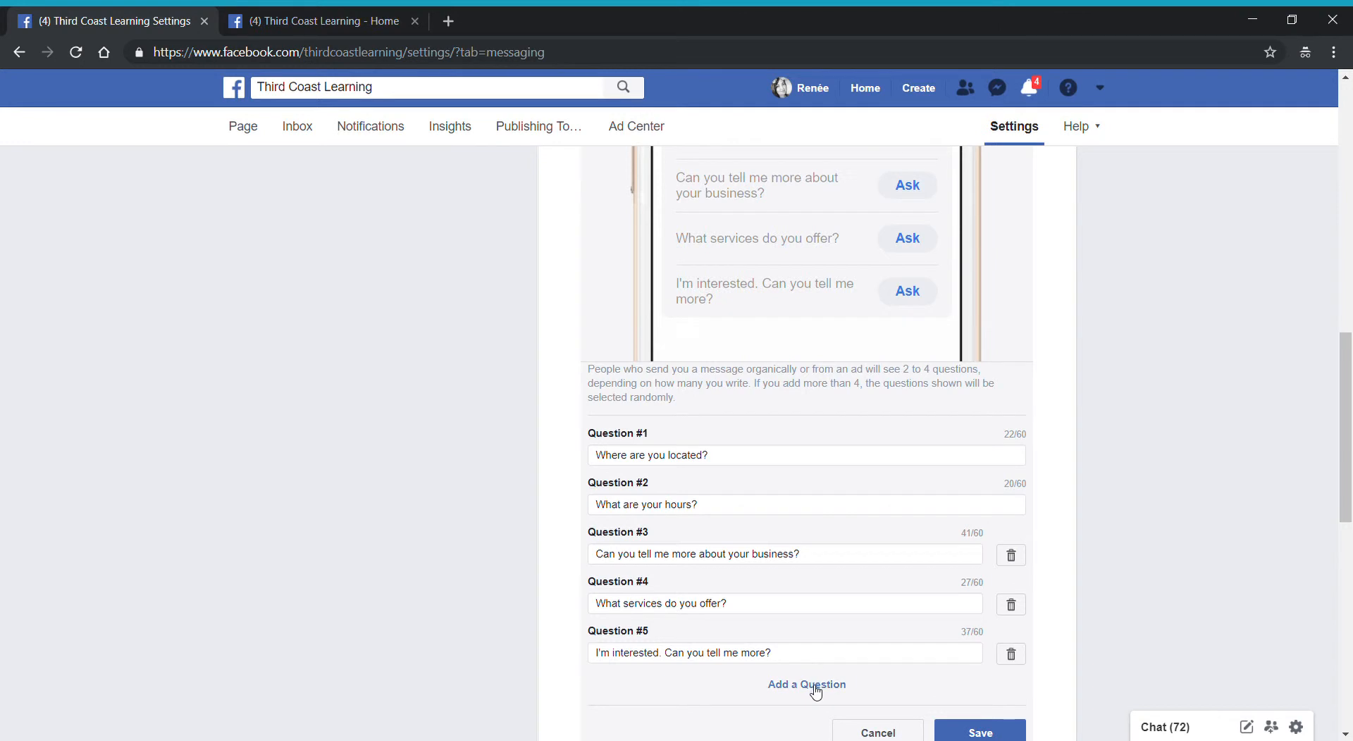
# Add blank extra questions, then delete them so only the five written questions remain.
pyautogui.click(806, 685)
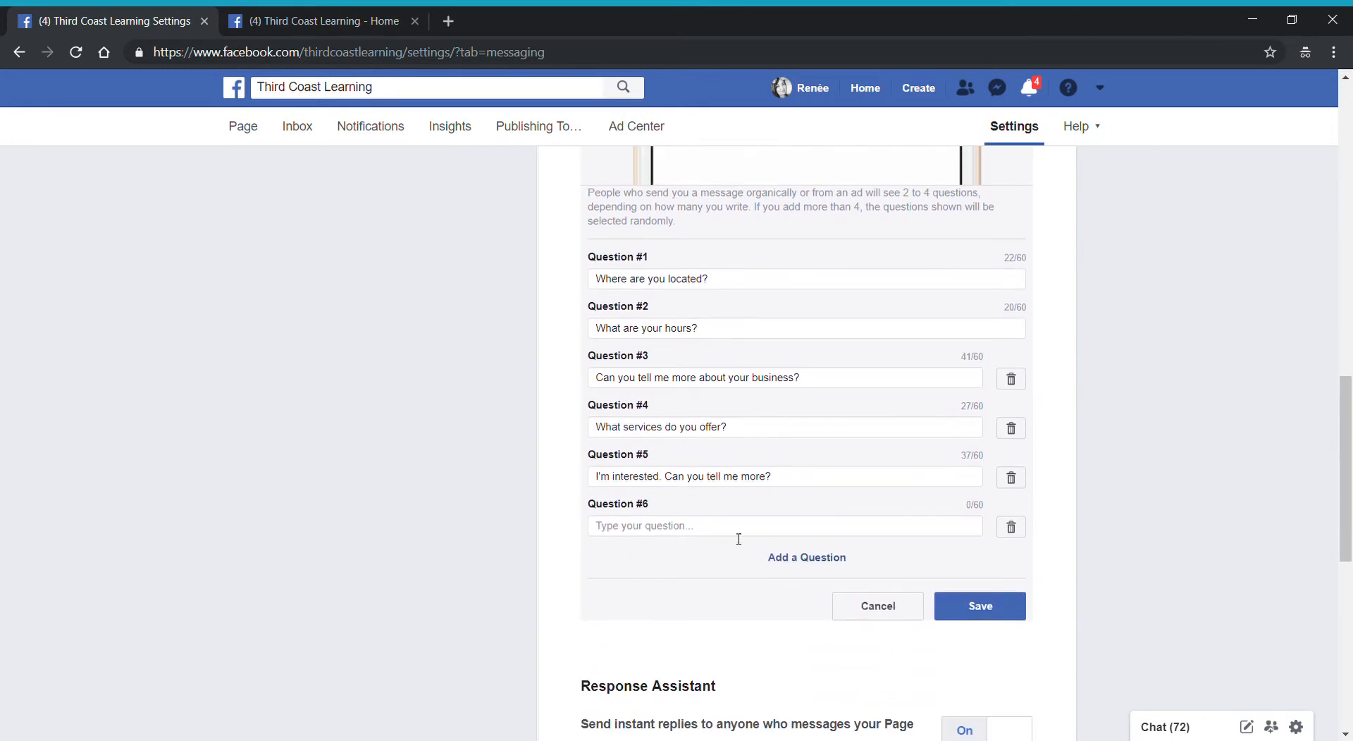
pyautogui.moveTo(733, 552)
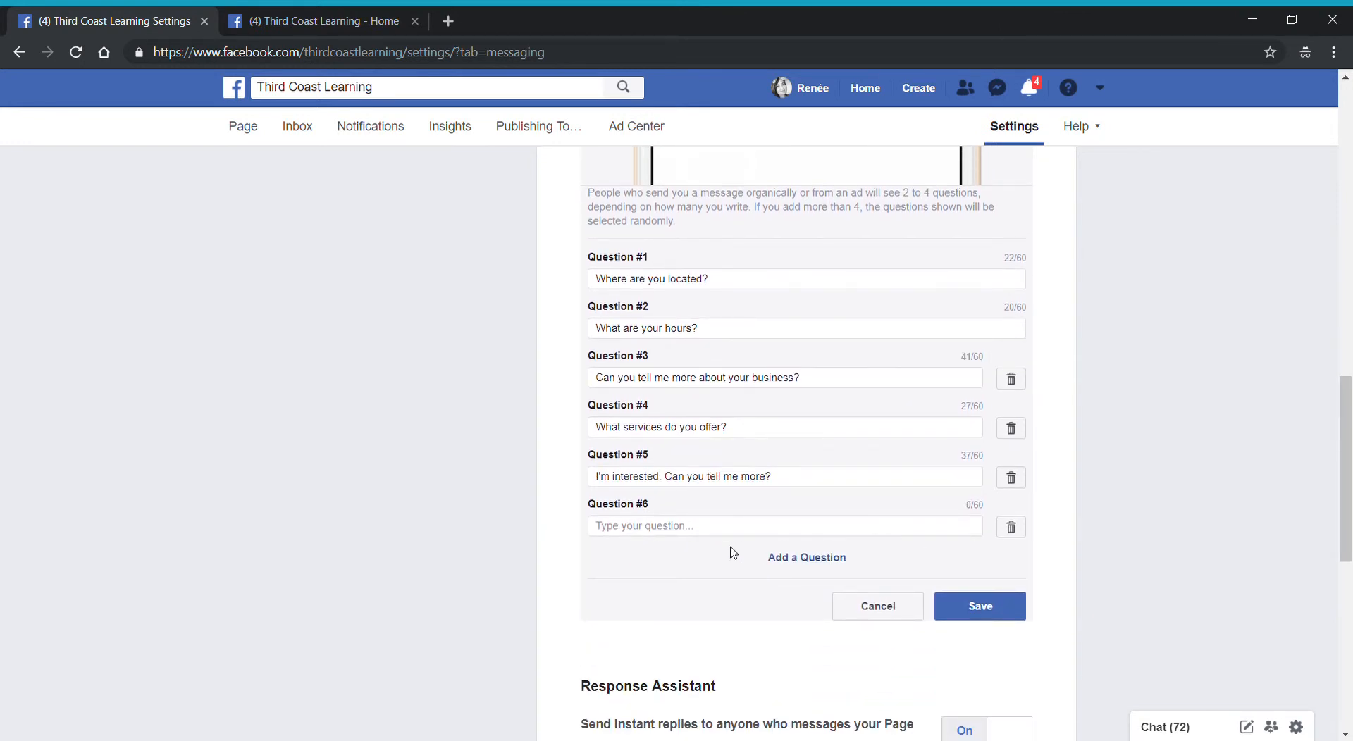
pyautogui.click(804, 557)
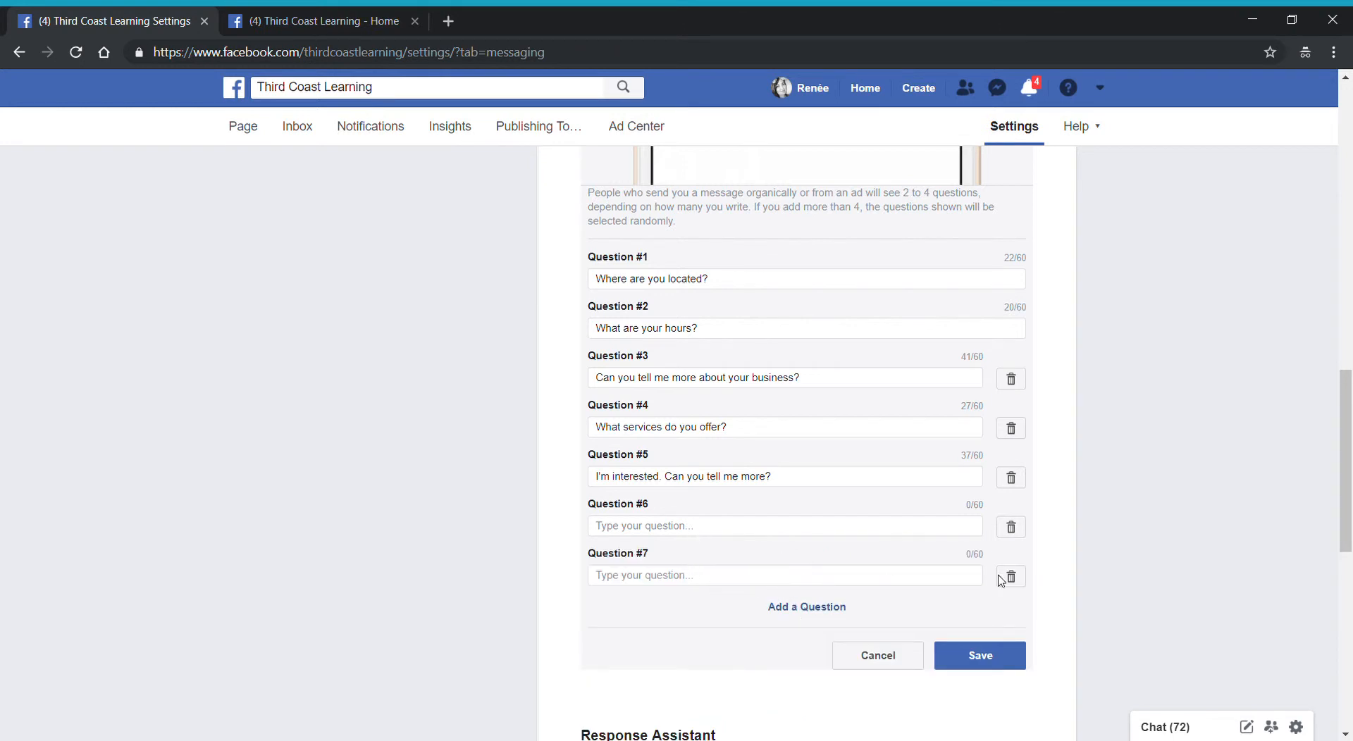
pyautogui.click(1010, 576)
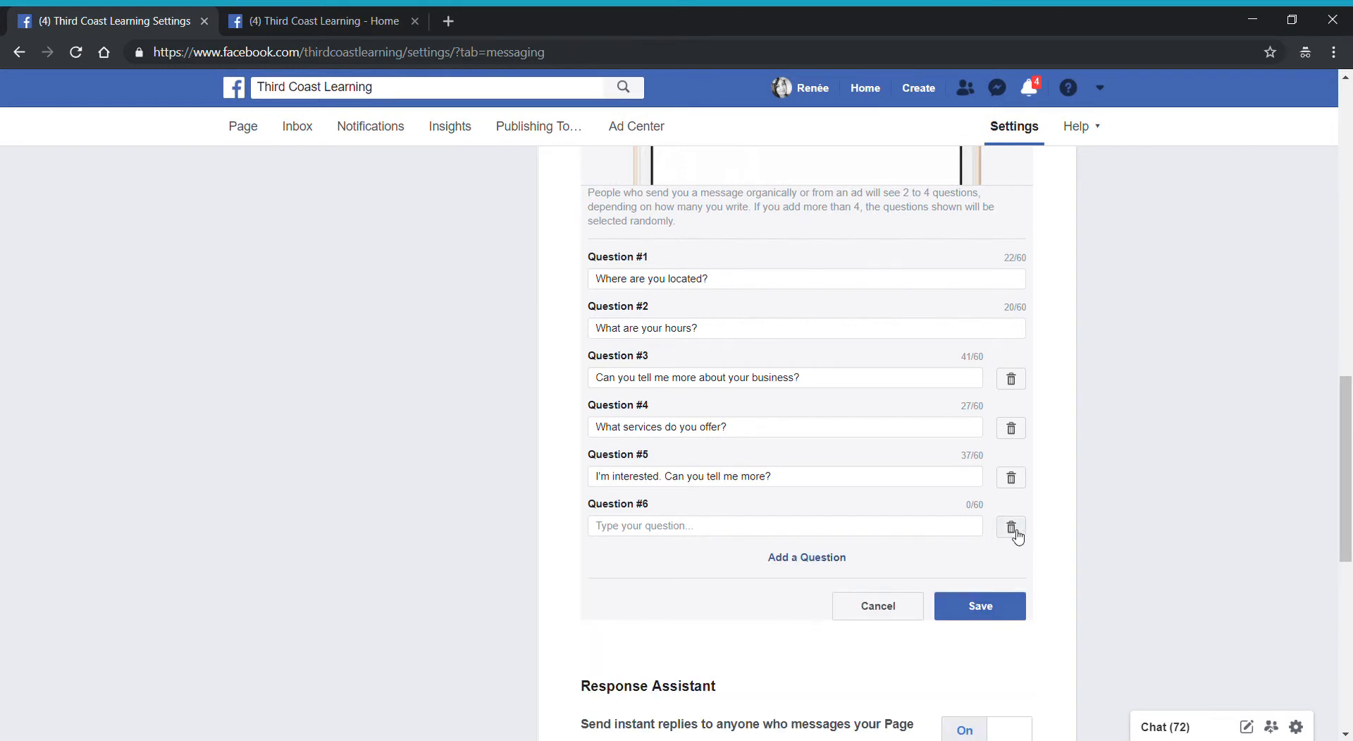
pyautogui.click(1008, 527)
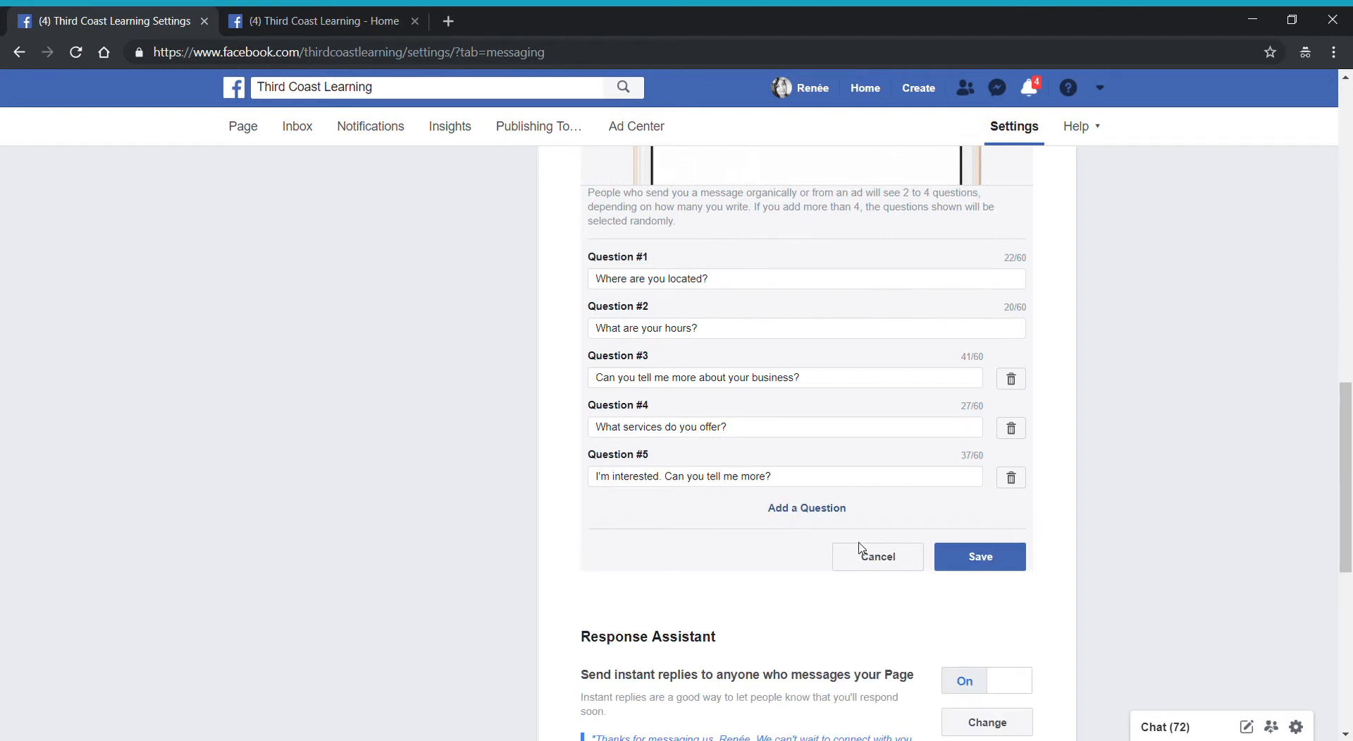
# Scroll down the Messaging settings to reach the Response Assistant section.
pyautogui.scroll(-3)
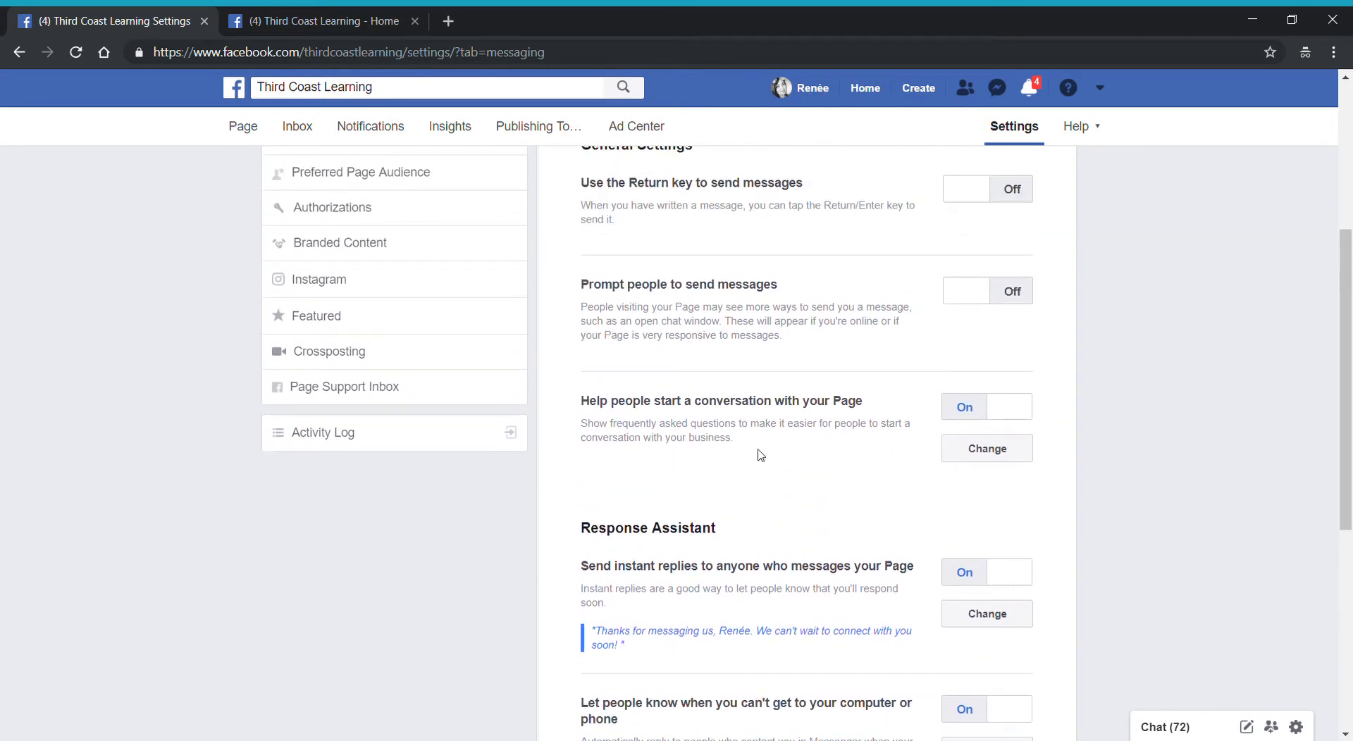
pyautogui.moveTo(809, 451)
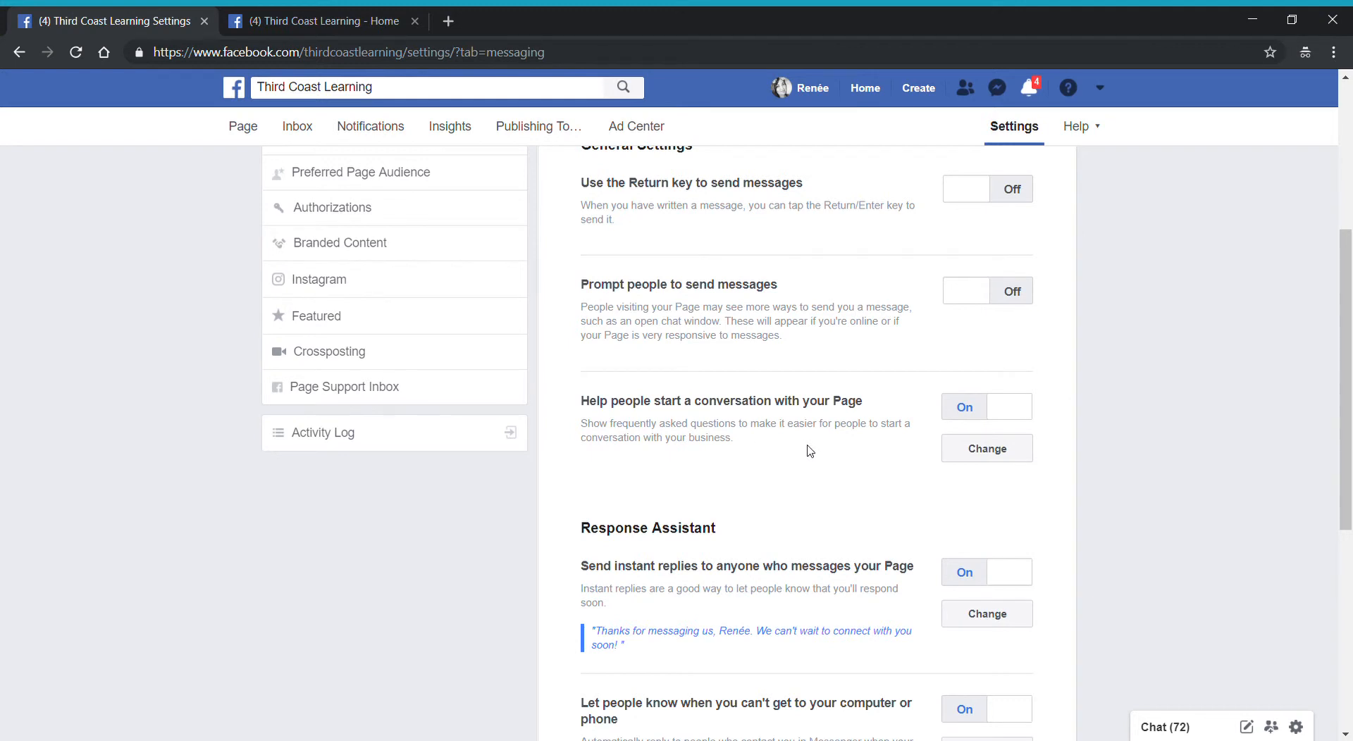
pyautogui.scroll(-3)
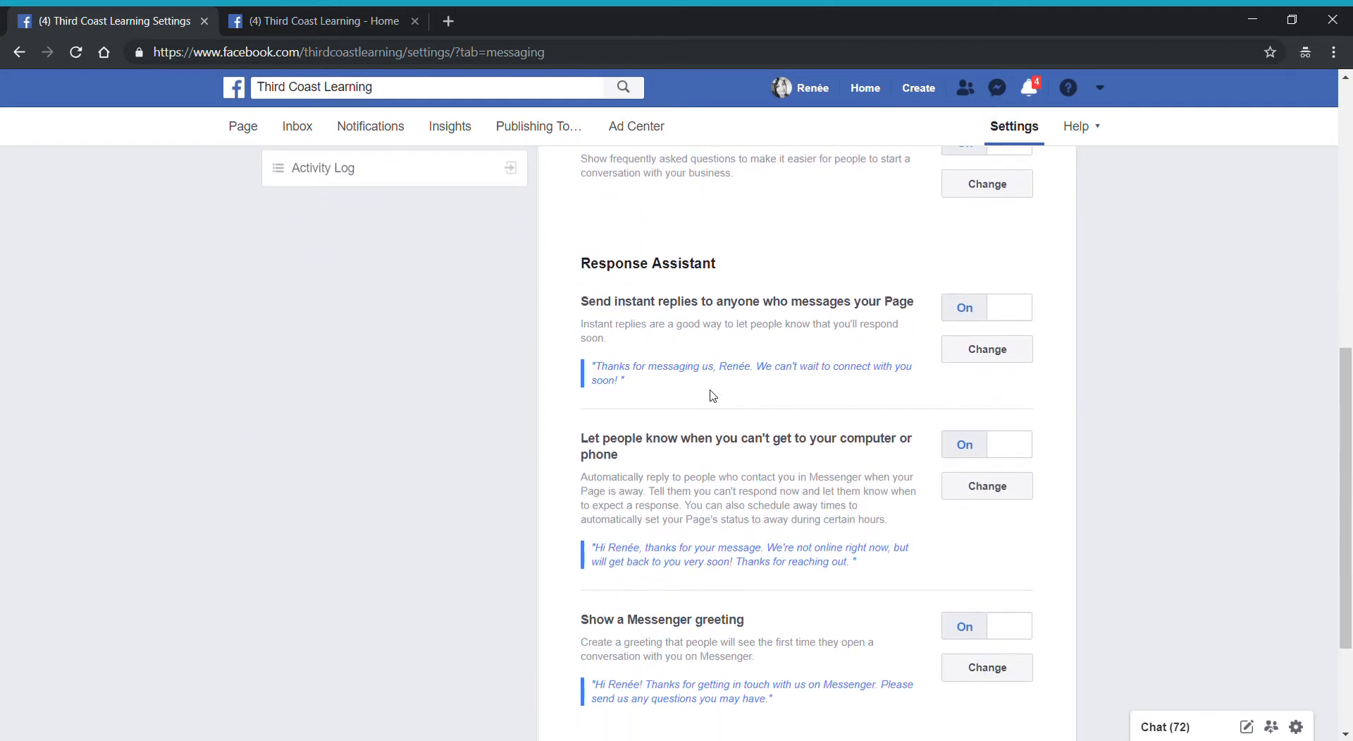
pyautogui.moveTo(652, 286)
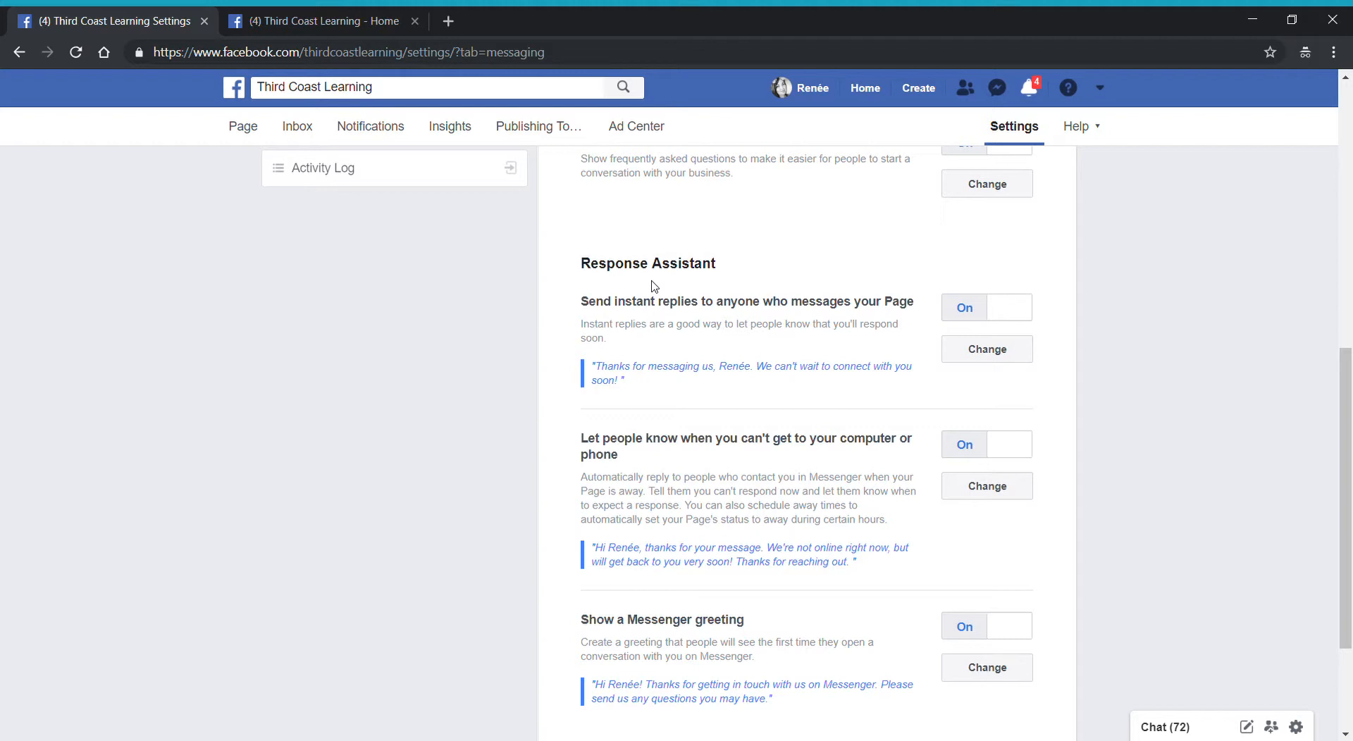
pyautogui.moveTo(653, 286)
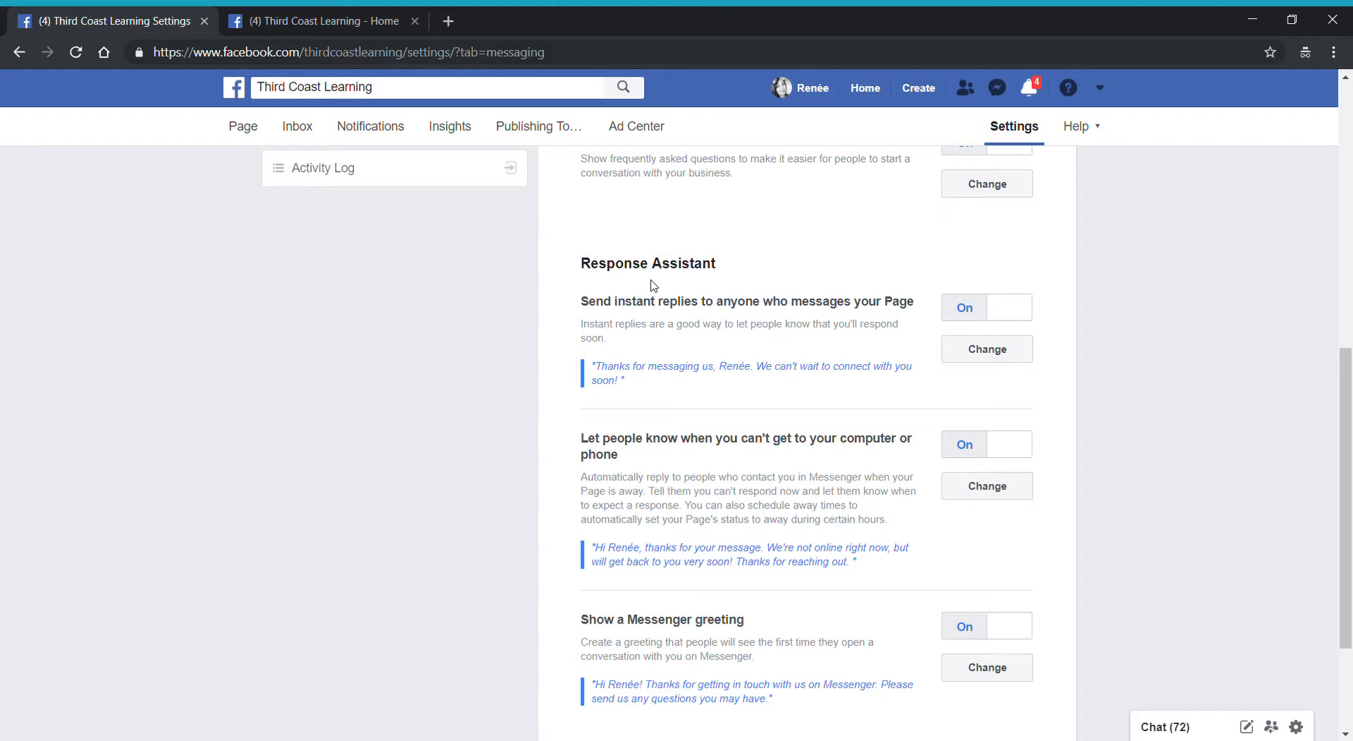
pyautogui.moveTo(690, 358)
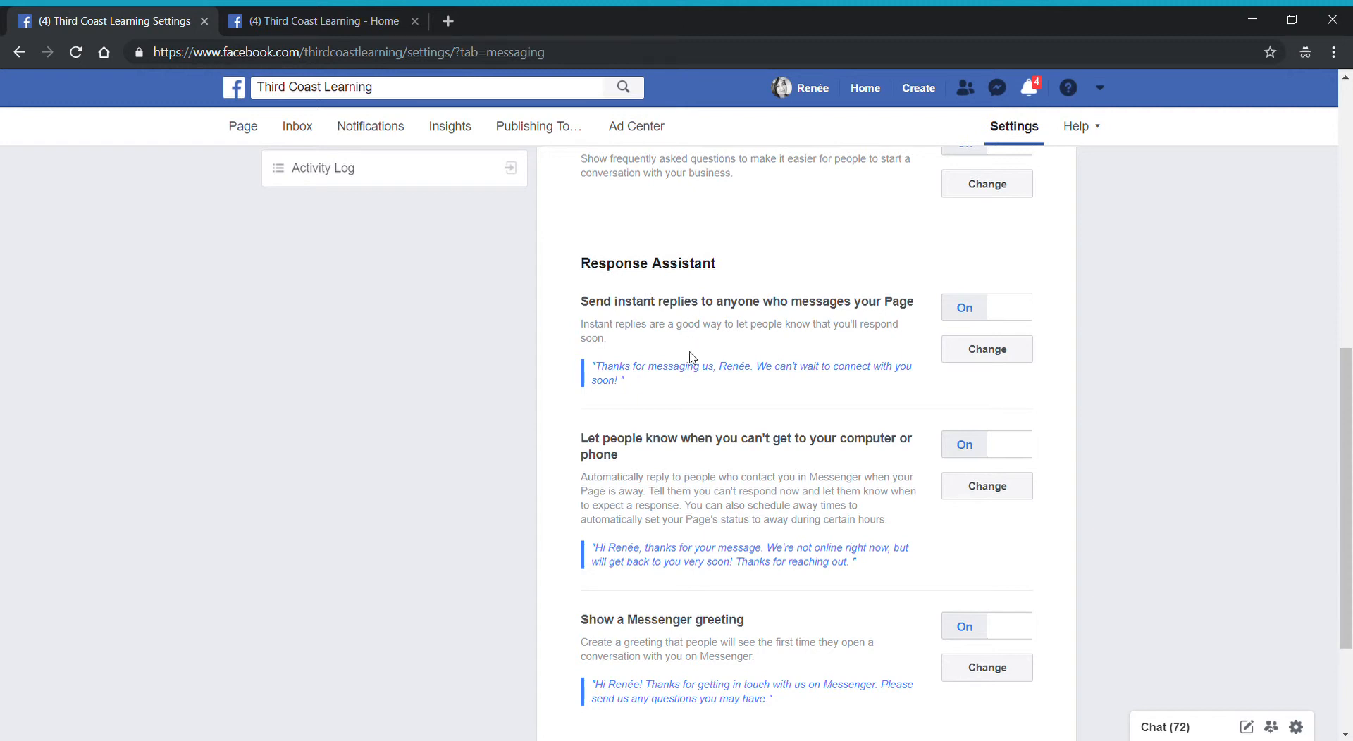
pyautogui.moveTo(679, 393)
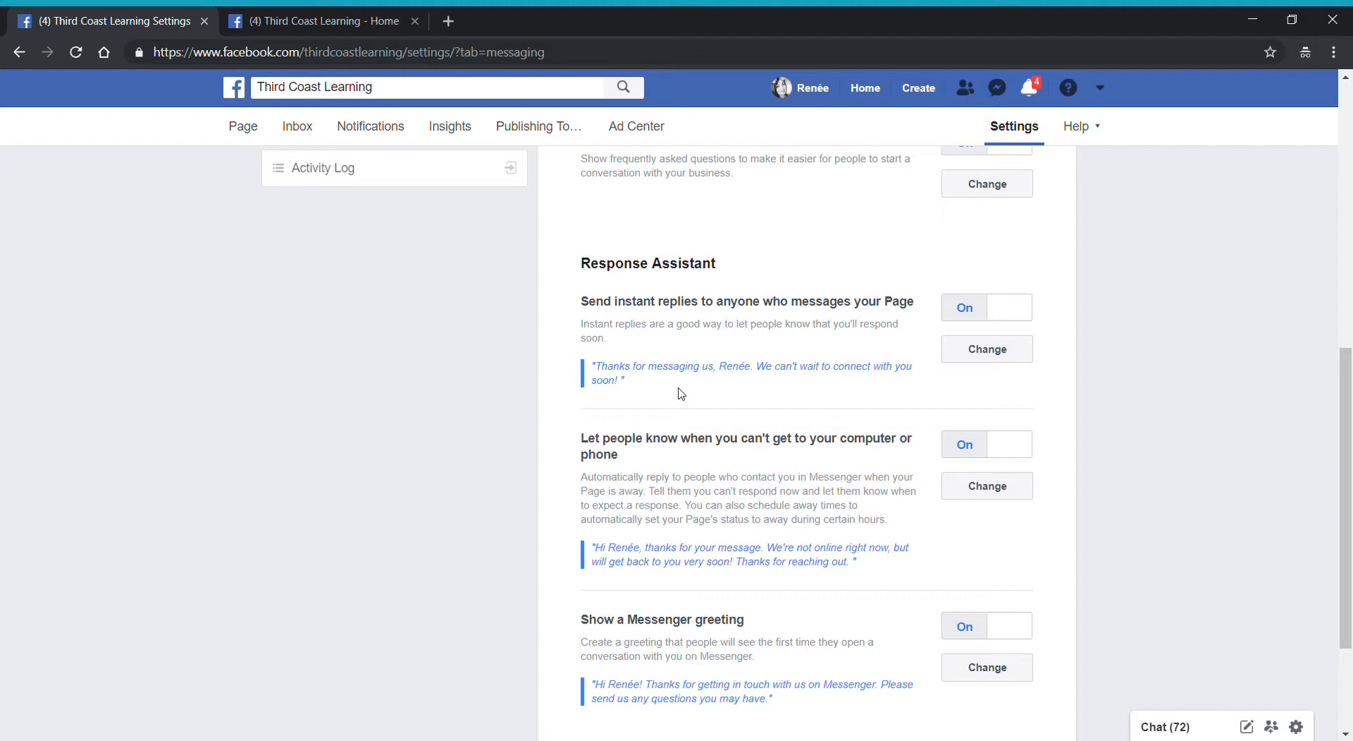
pyautogui.moveTo(1020, 340)
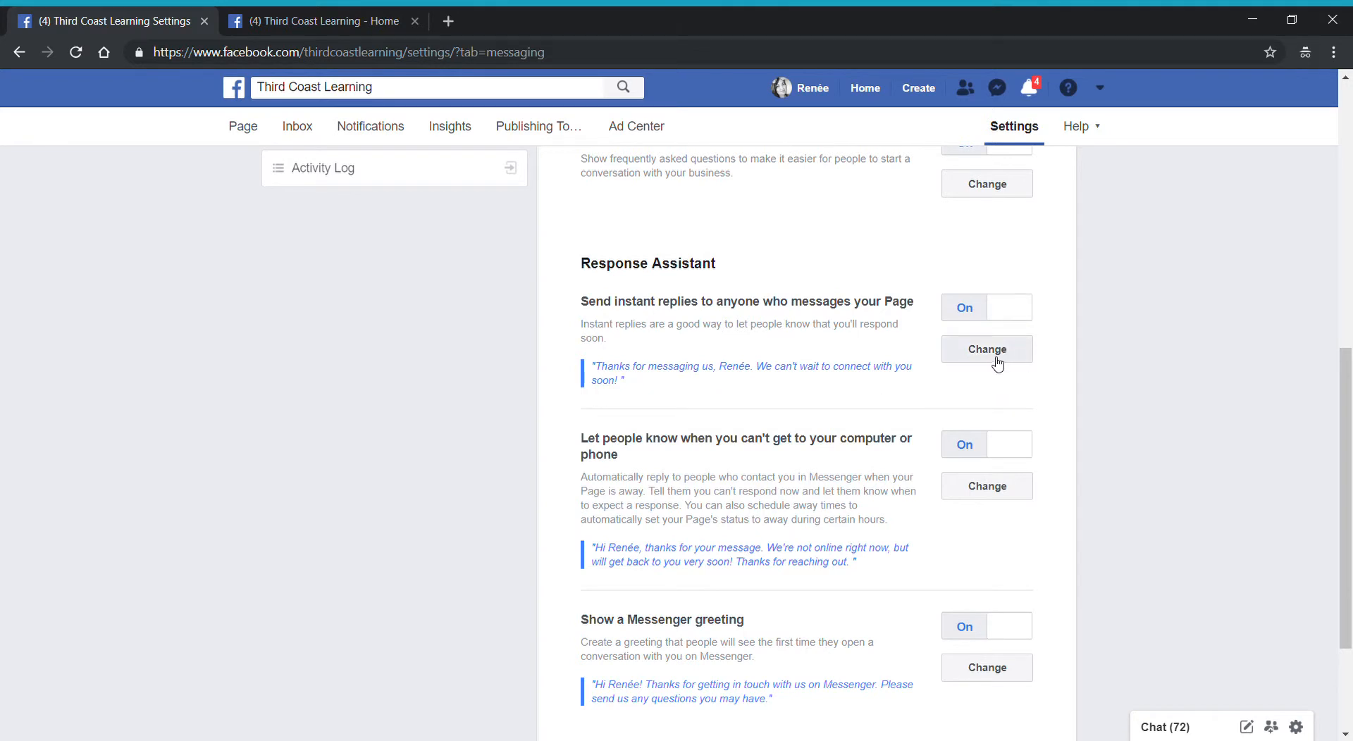
pyautogui.click(987, 350)
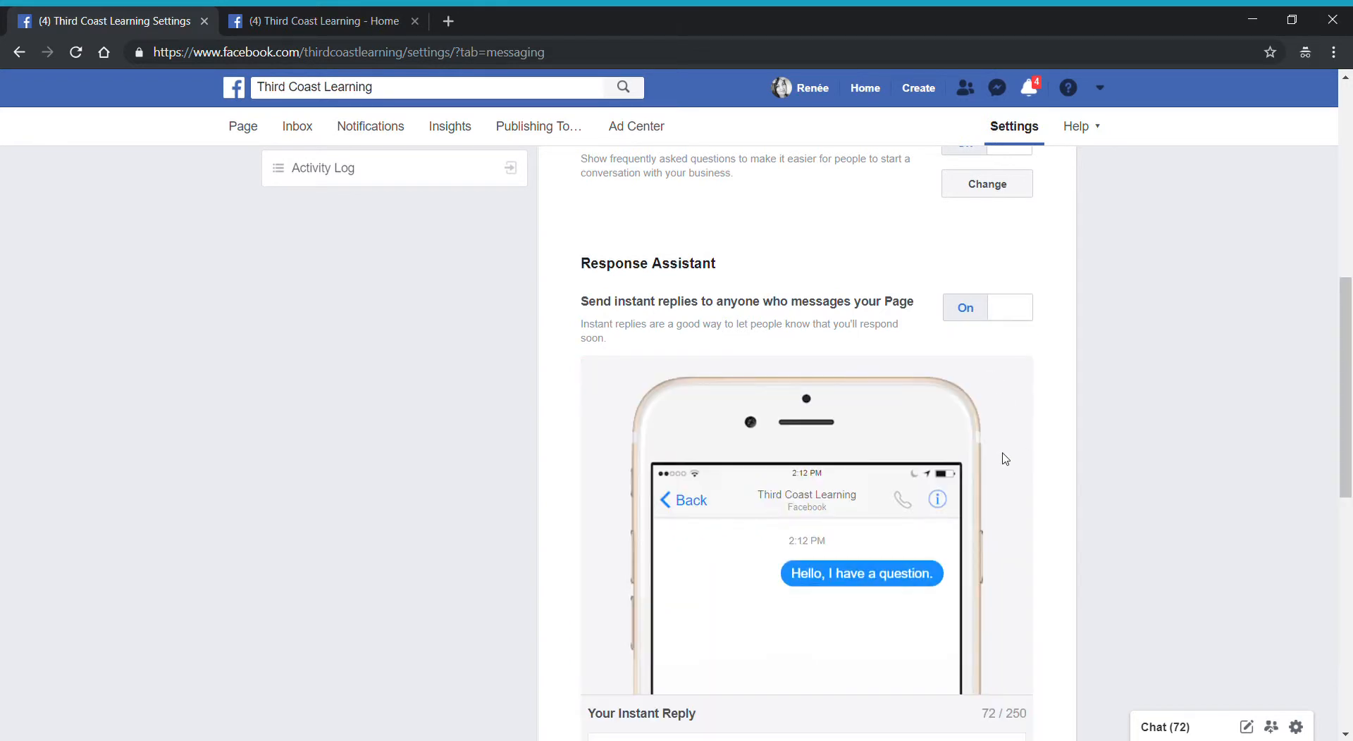
pyautogui.scroll(-3)
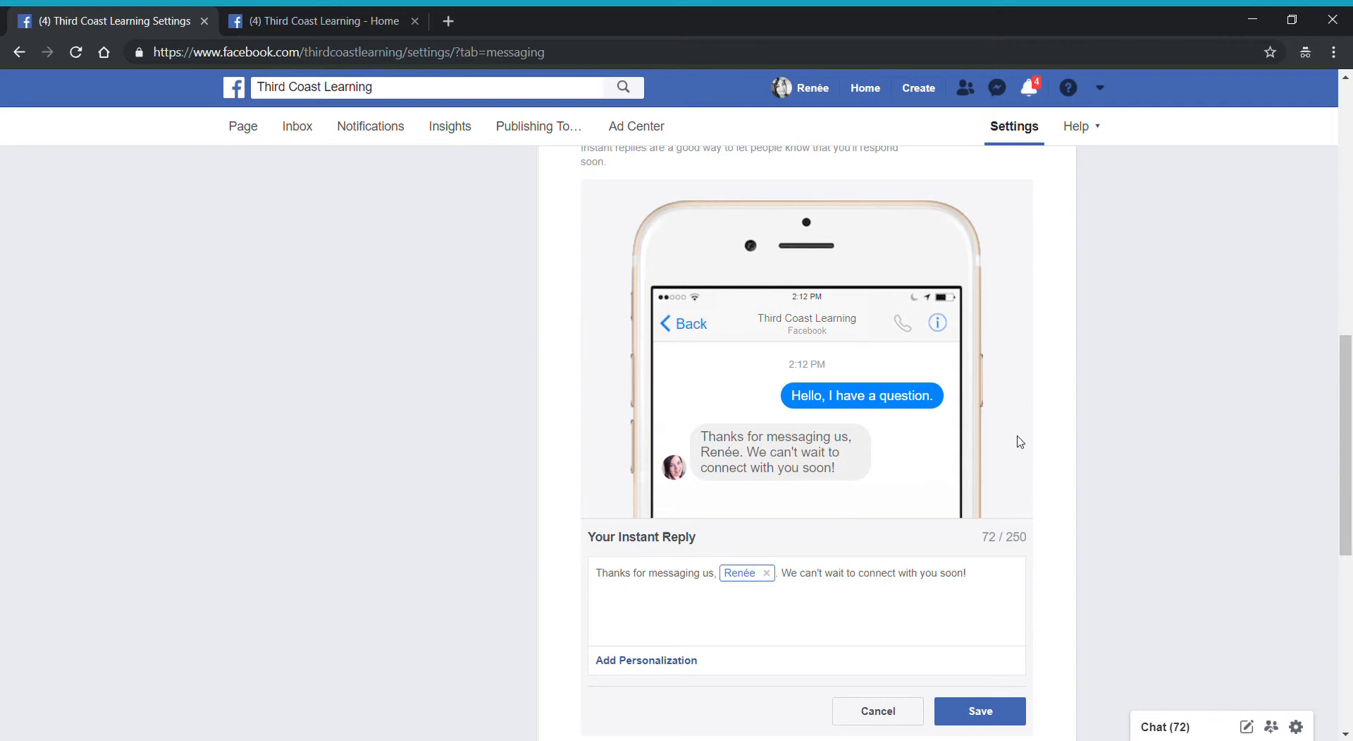
pyautogui.moveTo(734, 493)
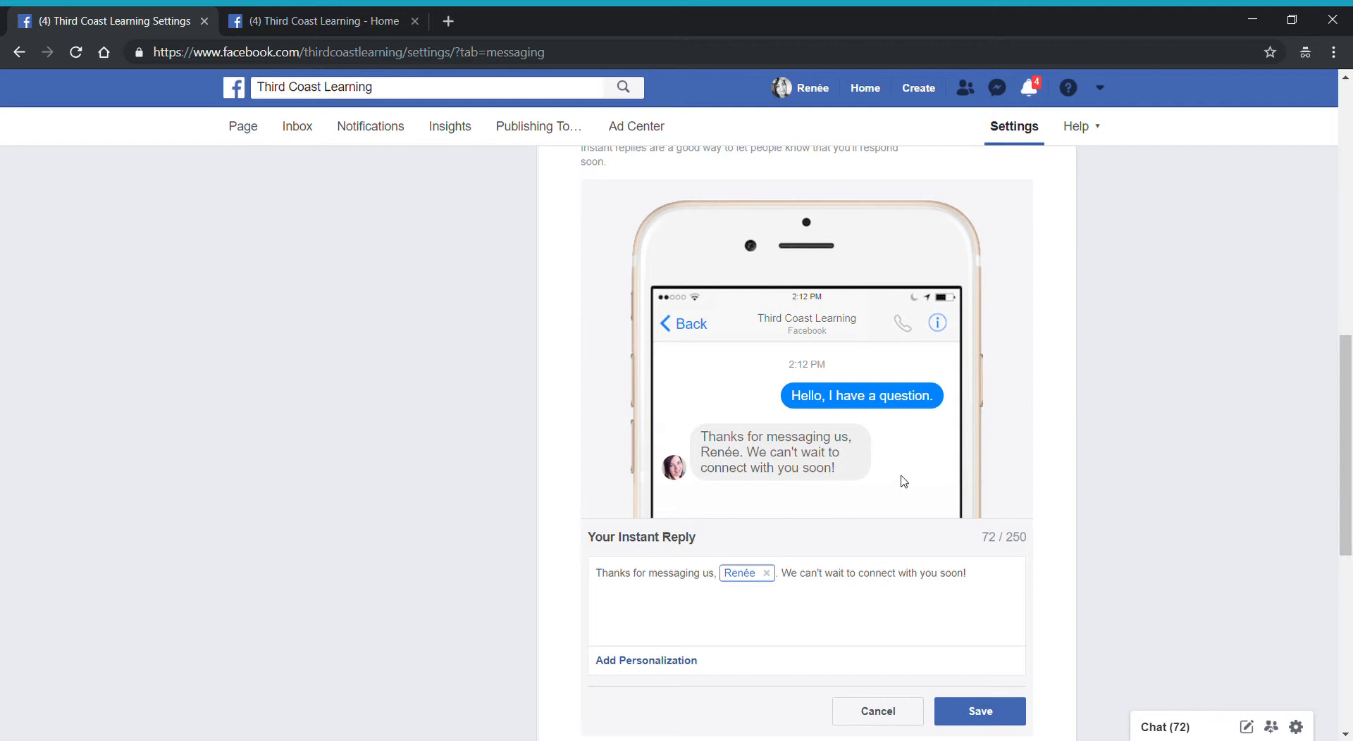
pyautogui.scroll(-3)
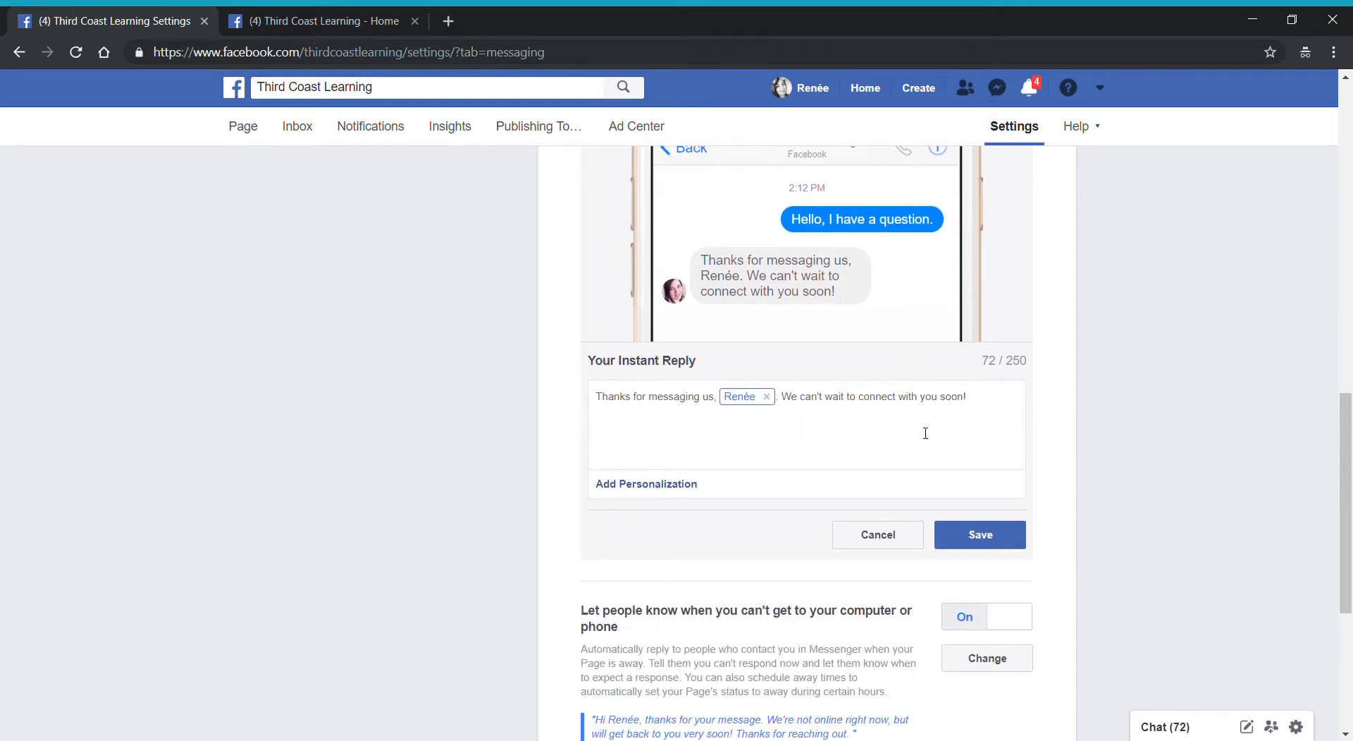
pyautogui.moveTo(740, 396)
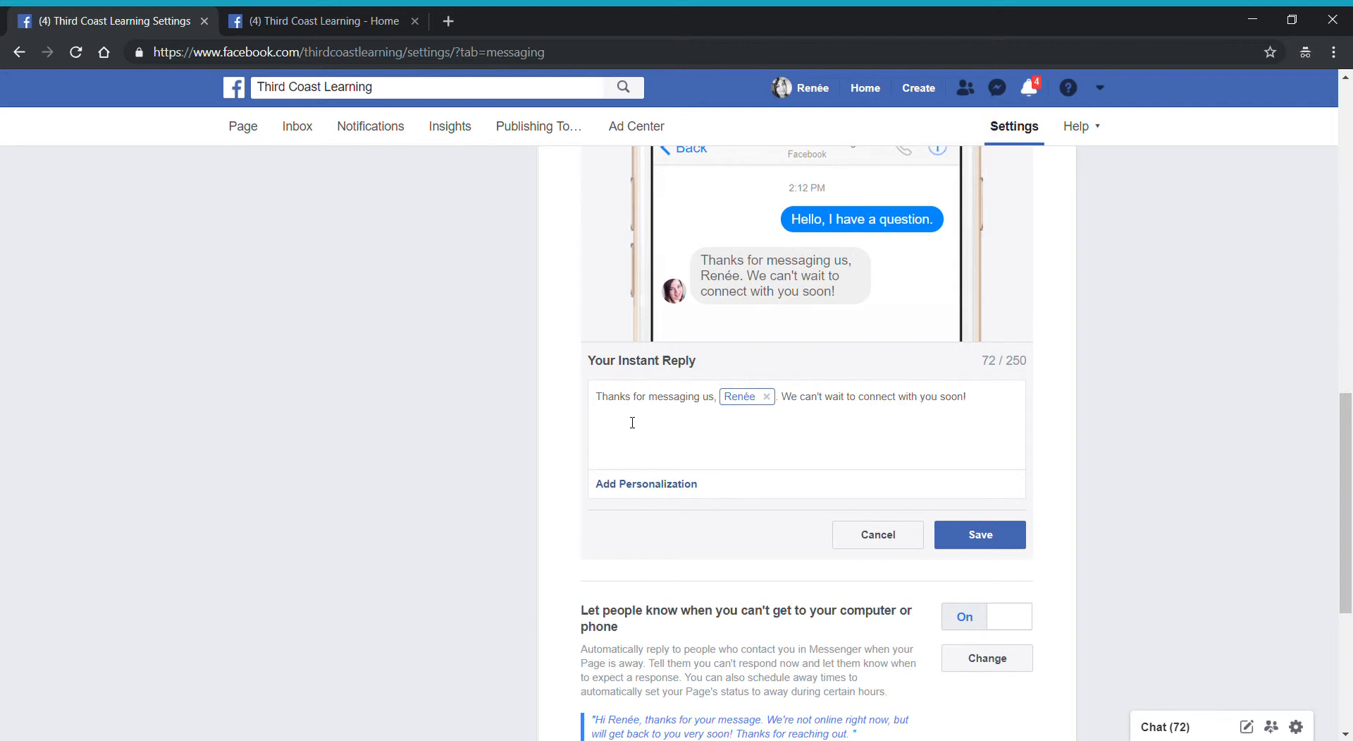
pyautogui.moveTo(656, 420)
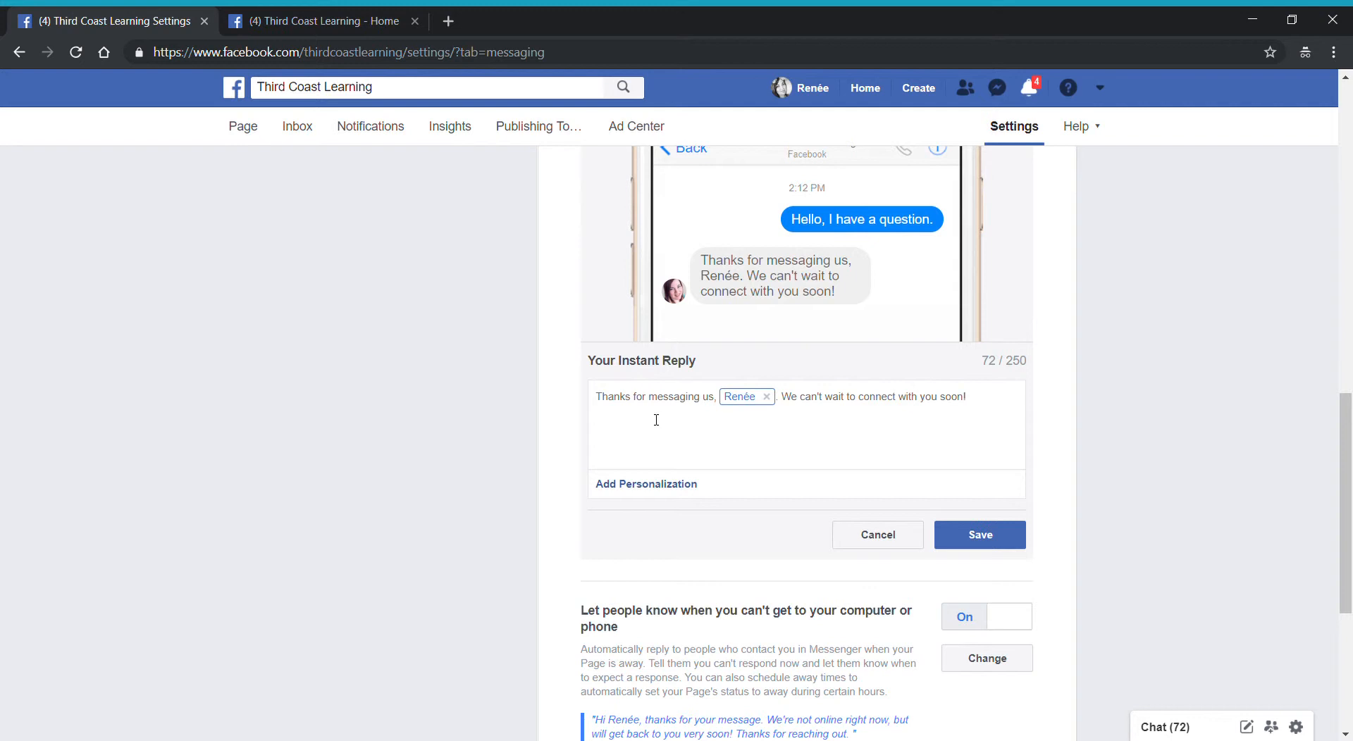
pyautogui.moveTo(664, 409)
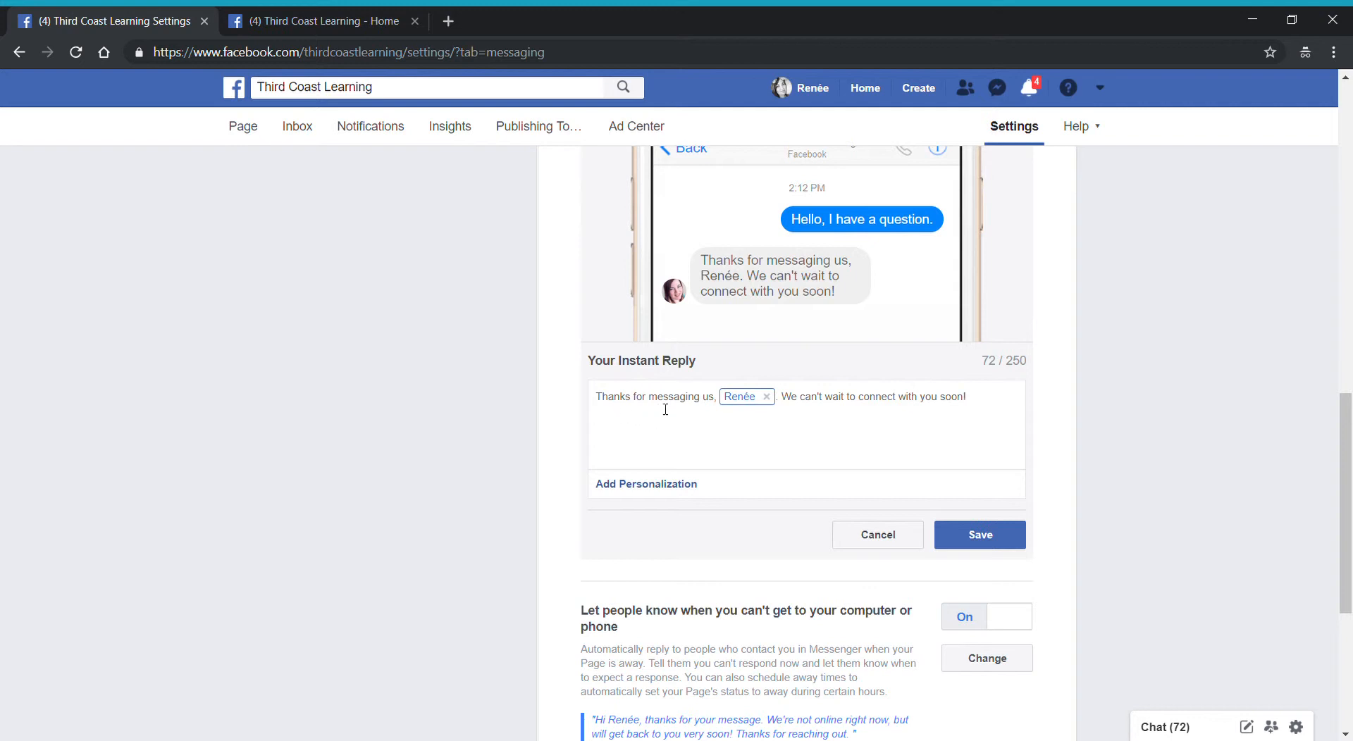
pyautogui.moveTo(655, 426)
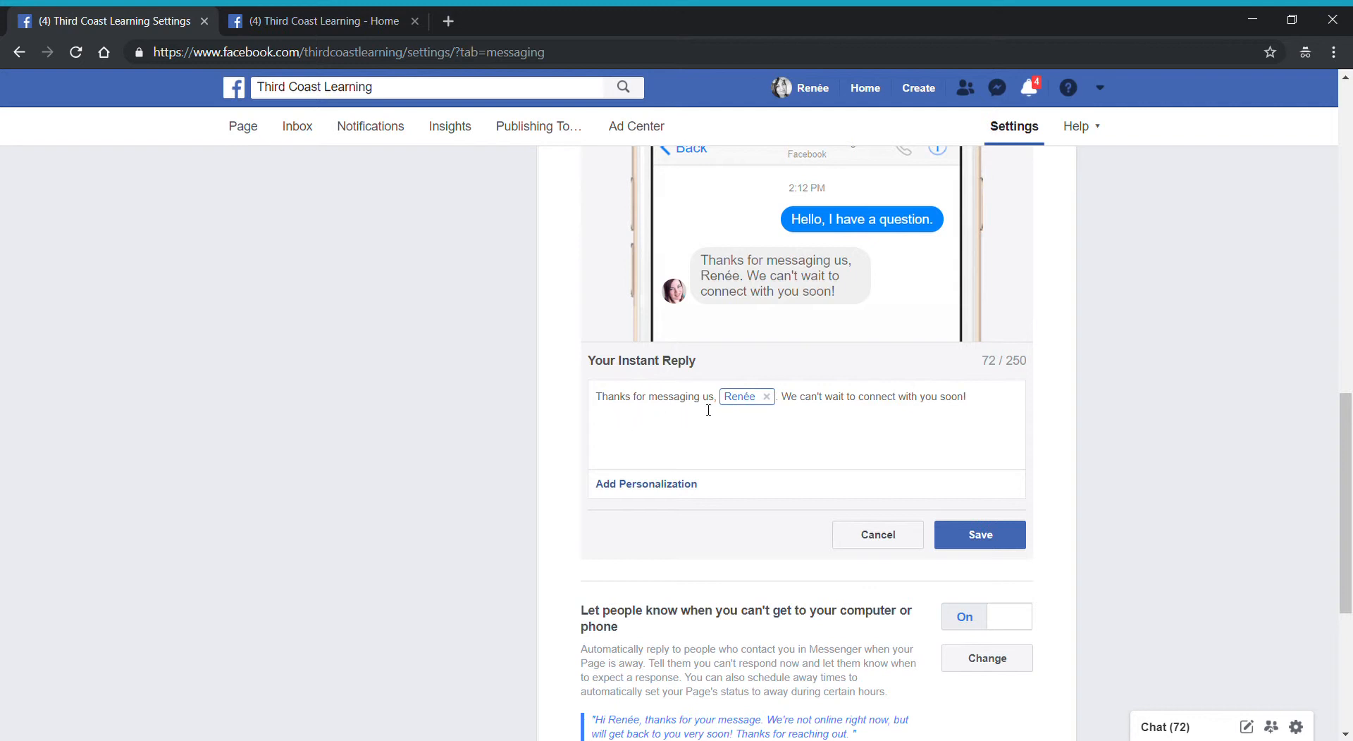
pyautogui.moveTo(744, 397)
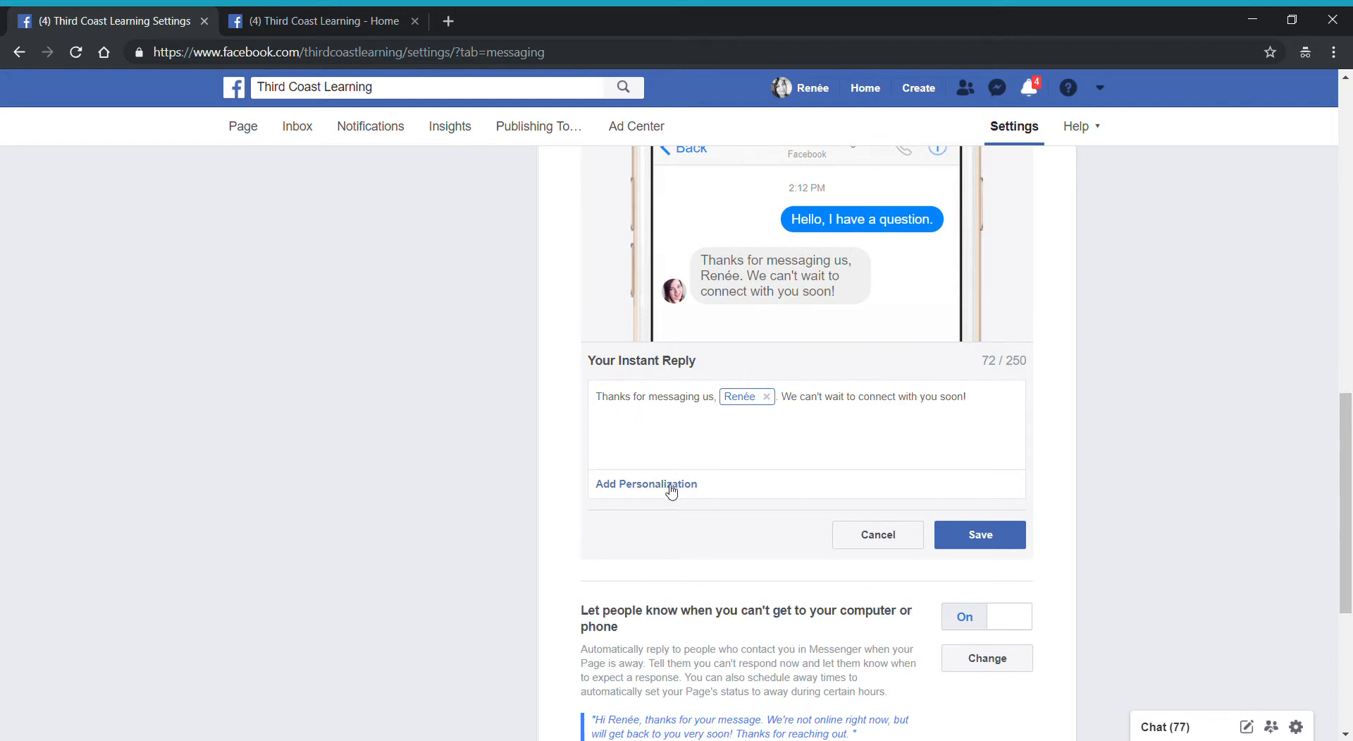
pyautogui.moveTo(658, 493)
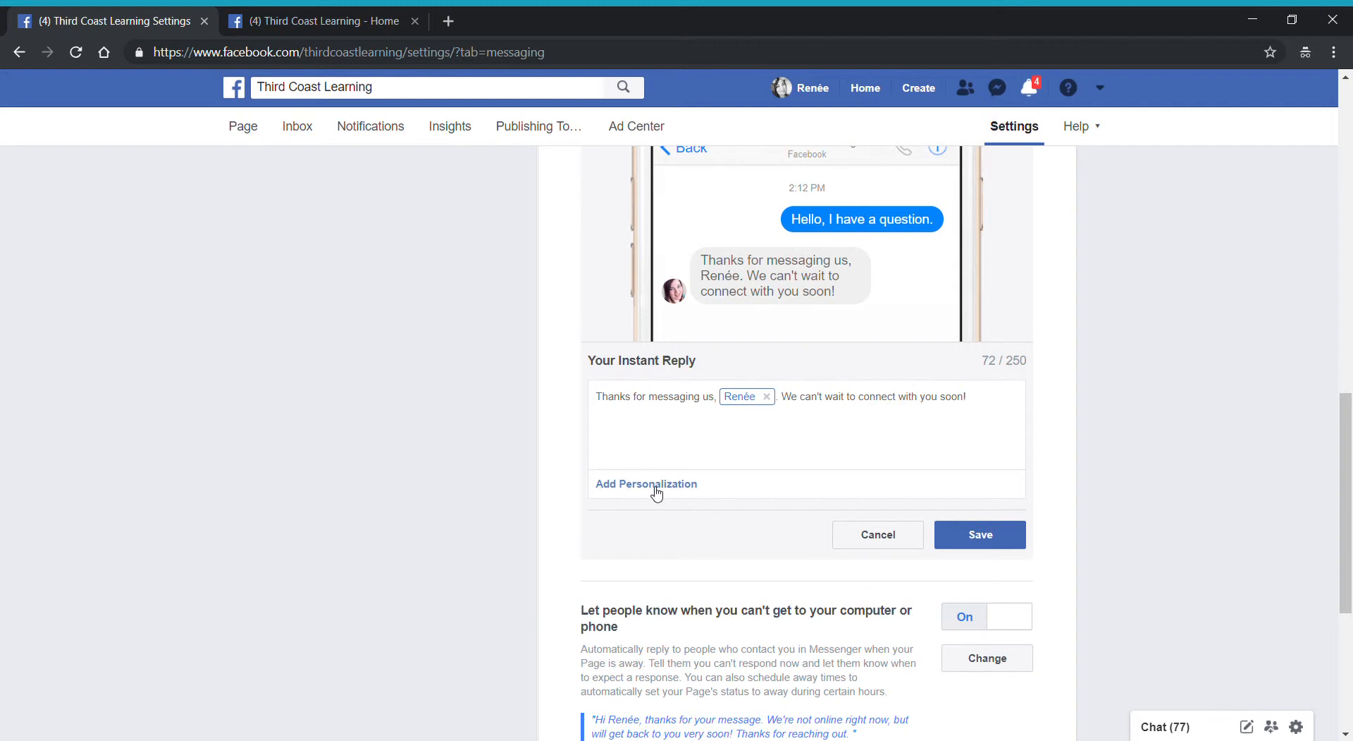
pyautogui.click(645, 485)
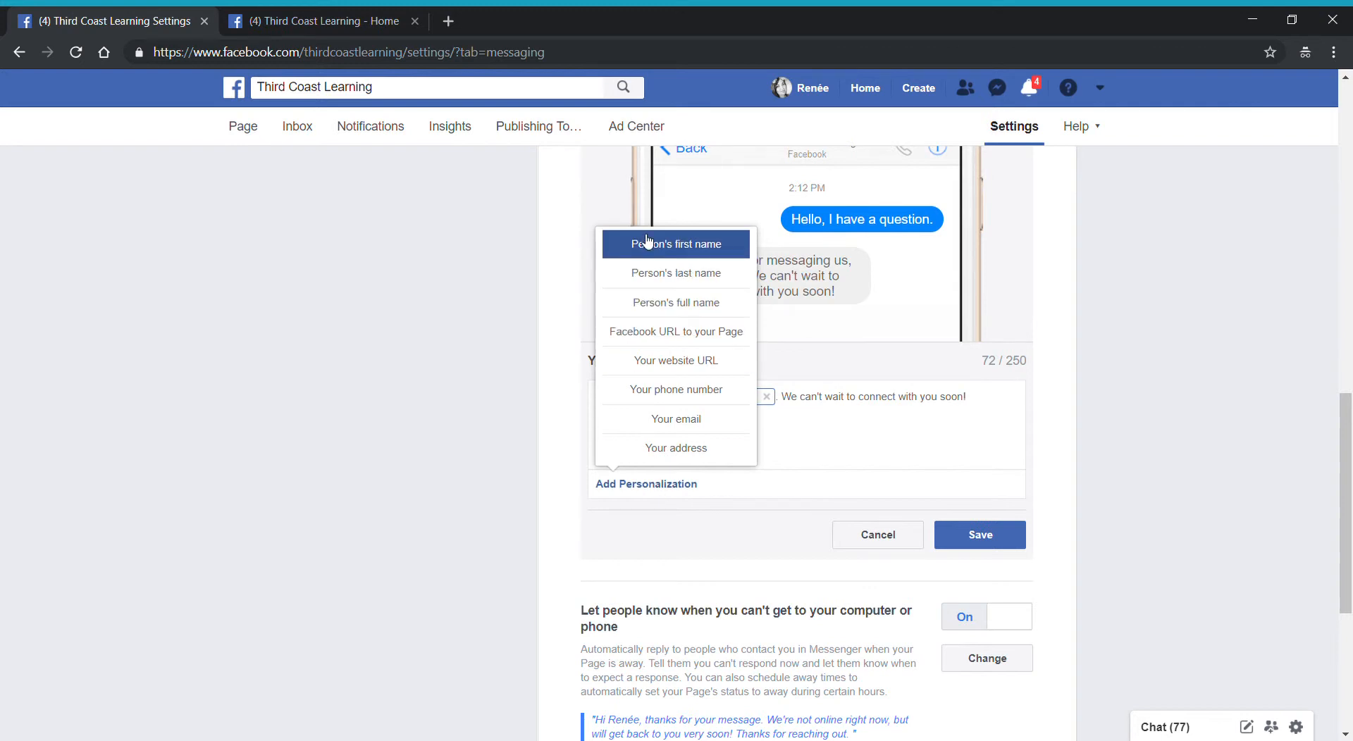
pyautogui.moveTo(675, 303)
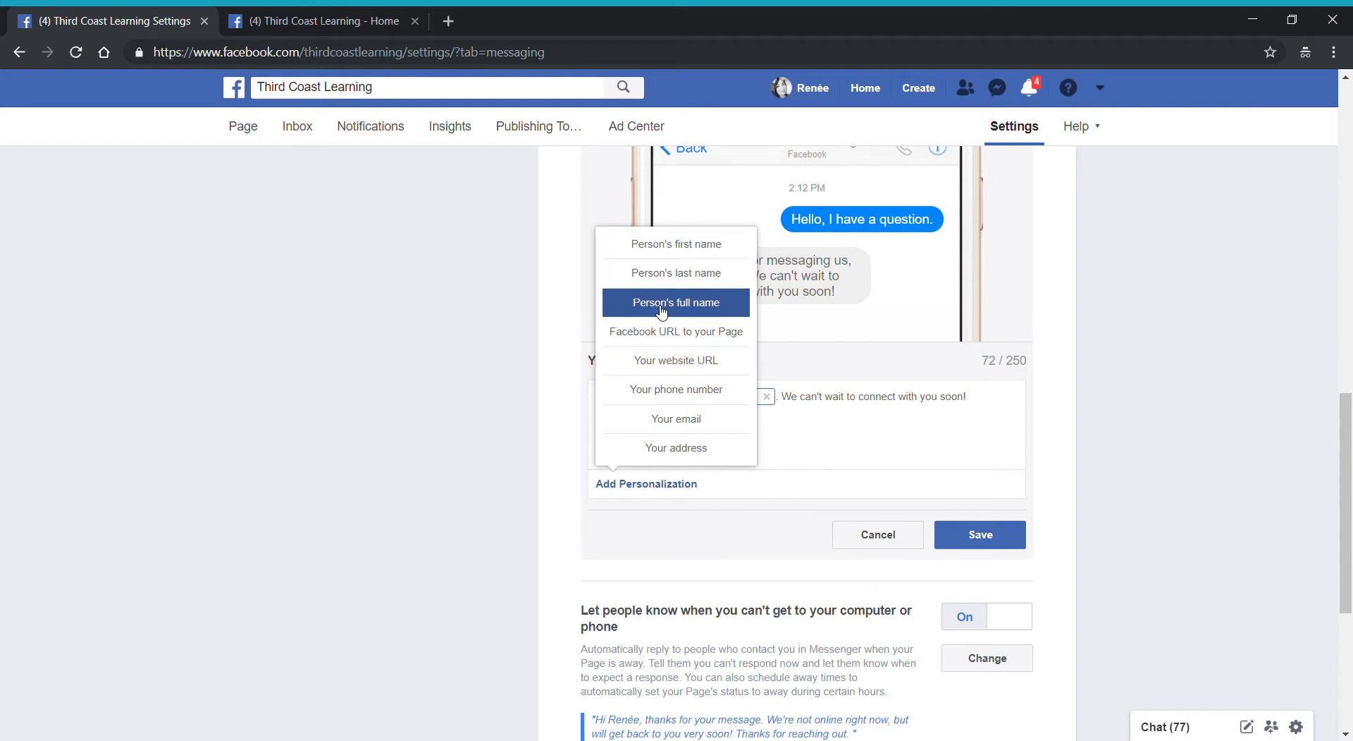
pyautogui.moveTo(675, 331)
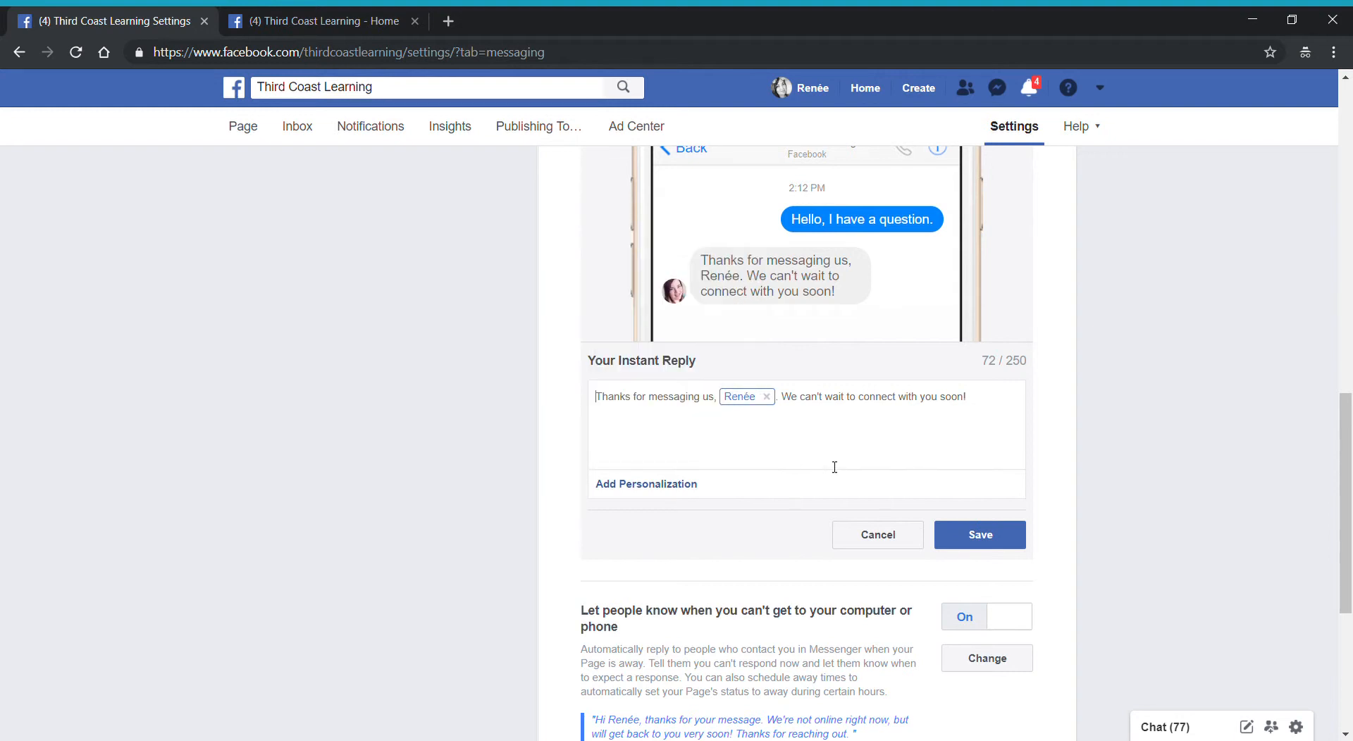
pyautogui.moveTo(754, 420)
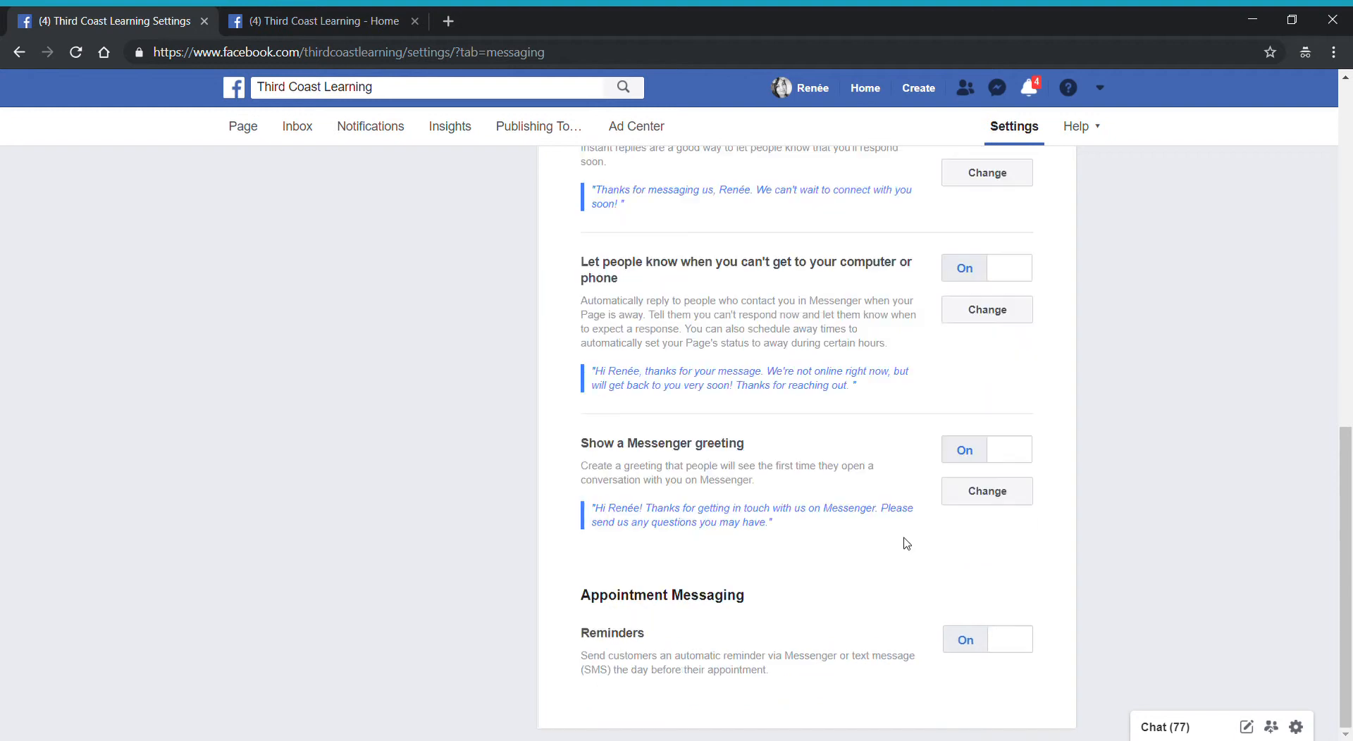
pyautogui.moveTo(785, 227)
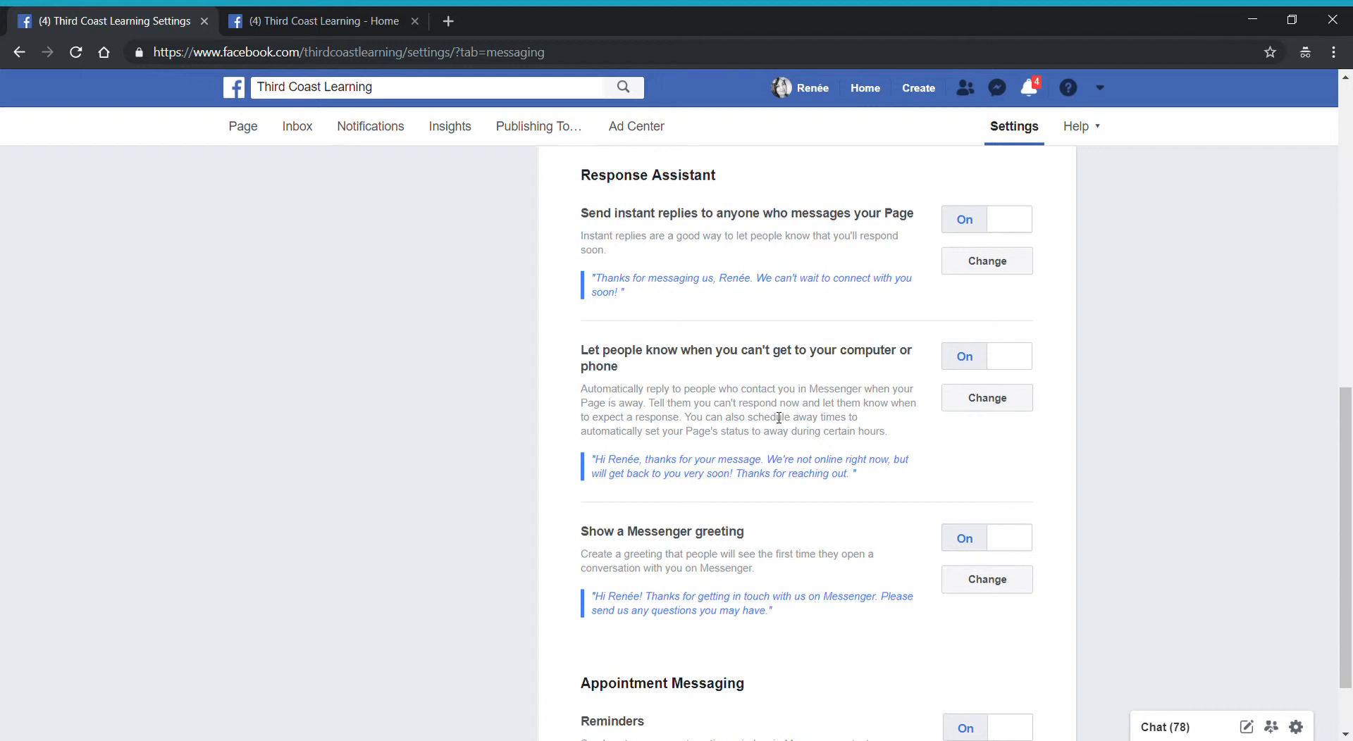
pyautogui.moveTo(736, 374)
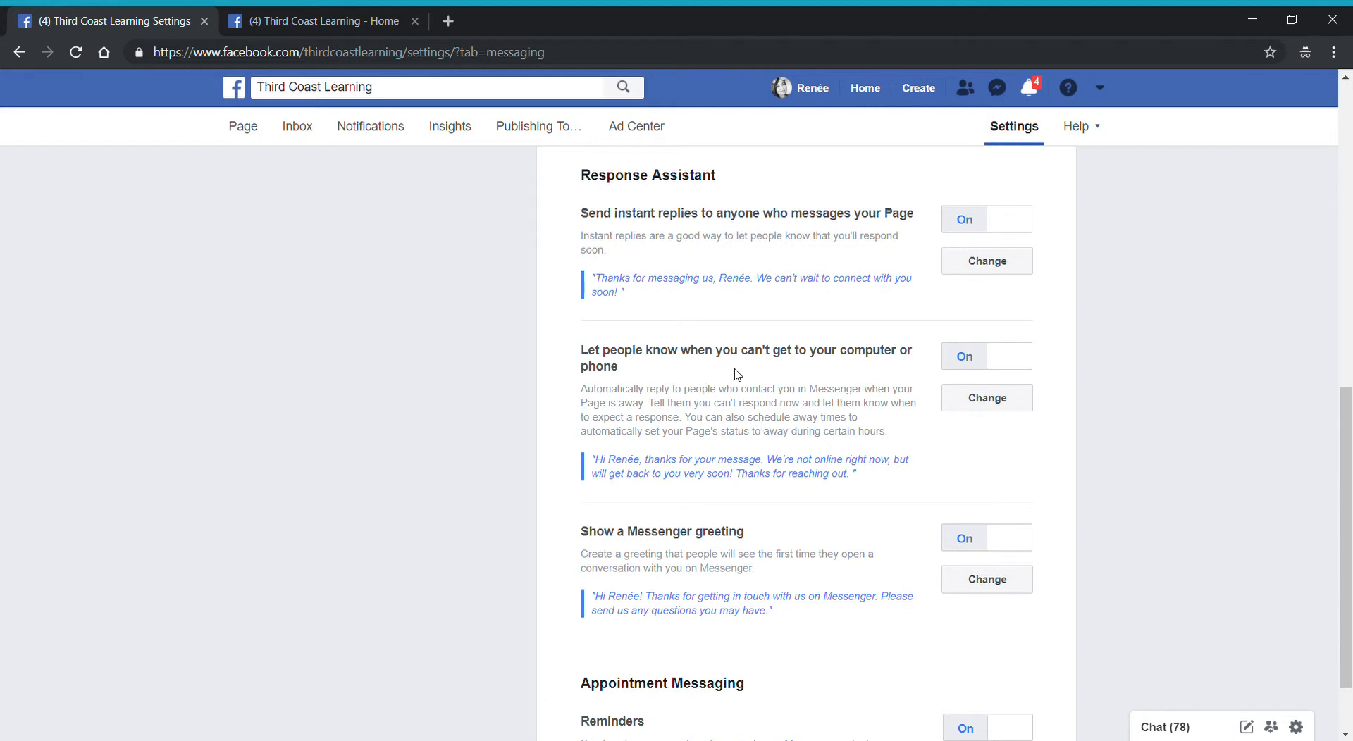
pyautogui.moveTo(772, 370)
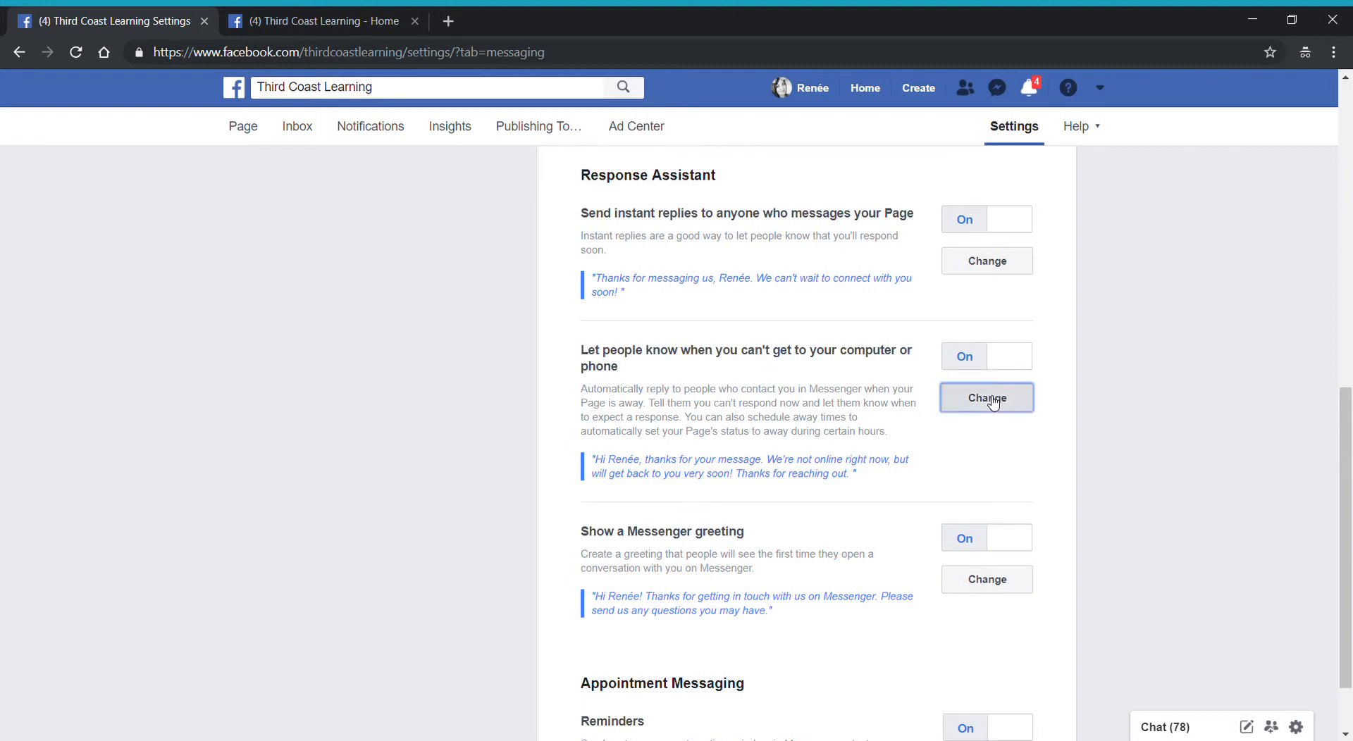
# Expand the away message editor showing the 'not online right now' reply with sender's first name.
pyautogui.click(987, 397)
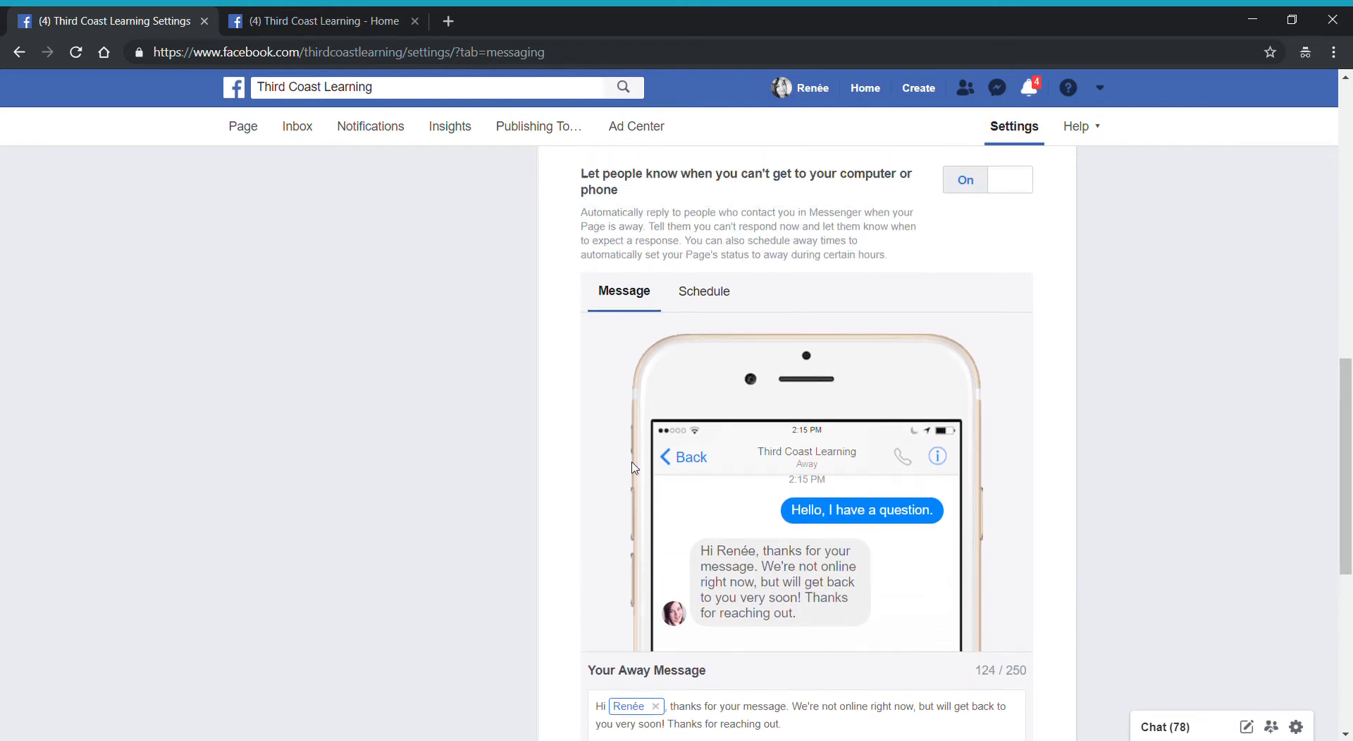
pyautogui.moveTo(718, 301)
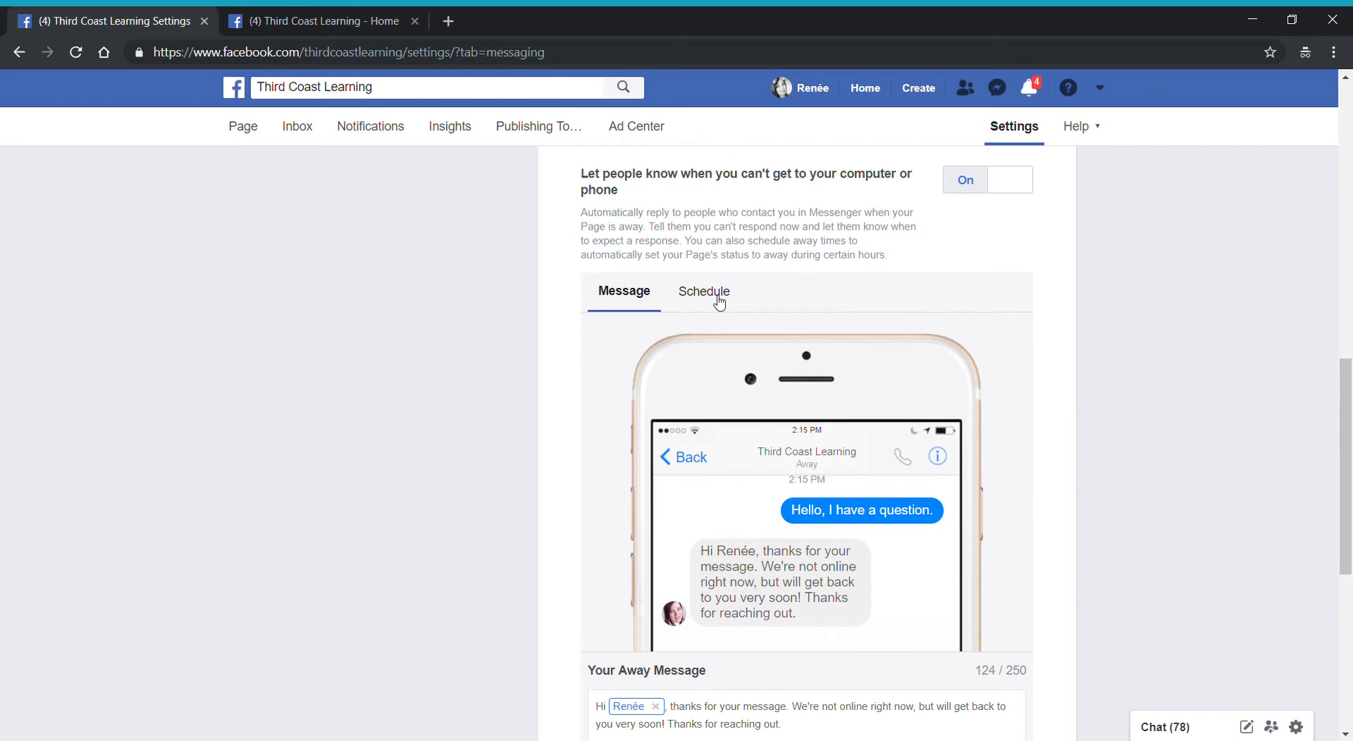
pyautogui.moveTo(709, 297)
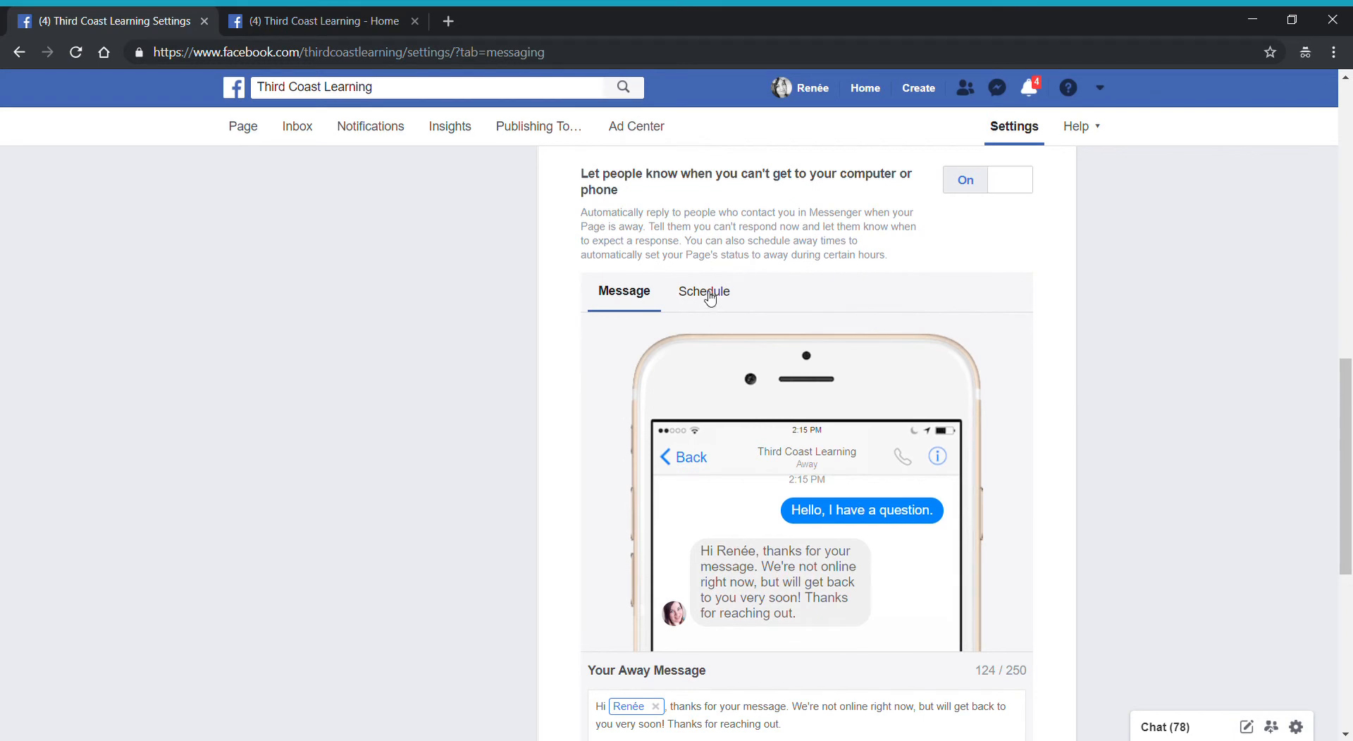
# Show the away schedule of 10 PM to 6 AM daily, viewing the GMT-05:00 time zone list unchanged.
pyautogui.click(703, 290)
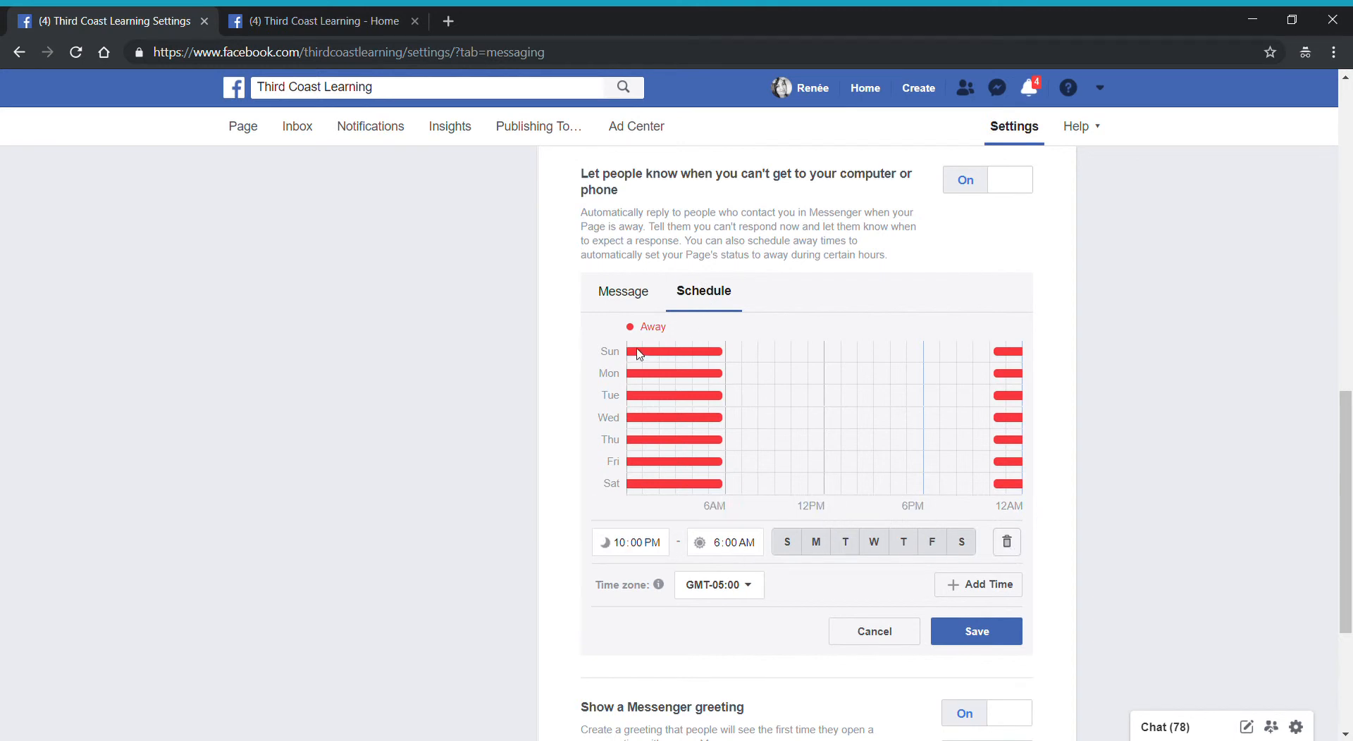
pyautogui.moveTo(833, 375)
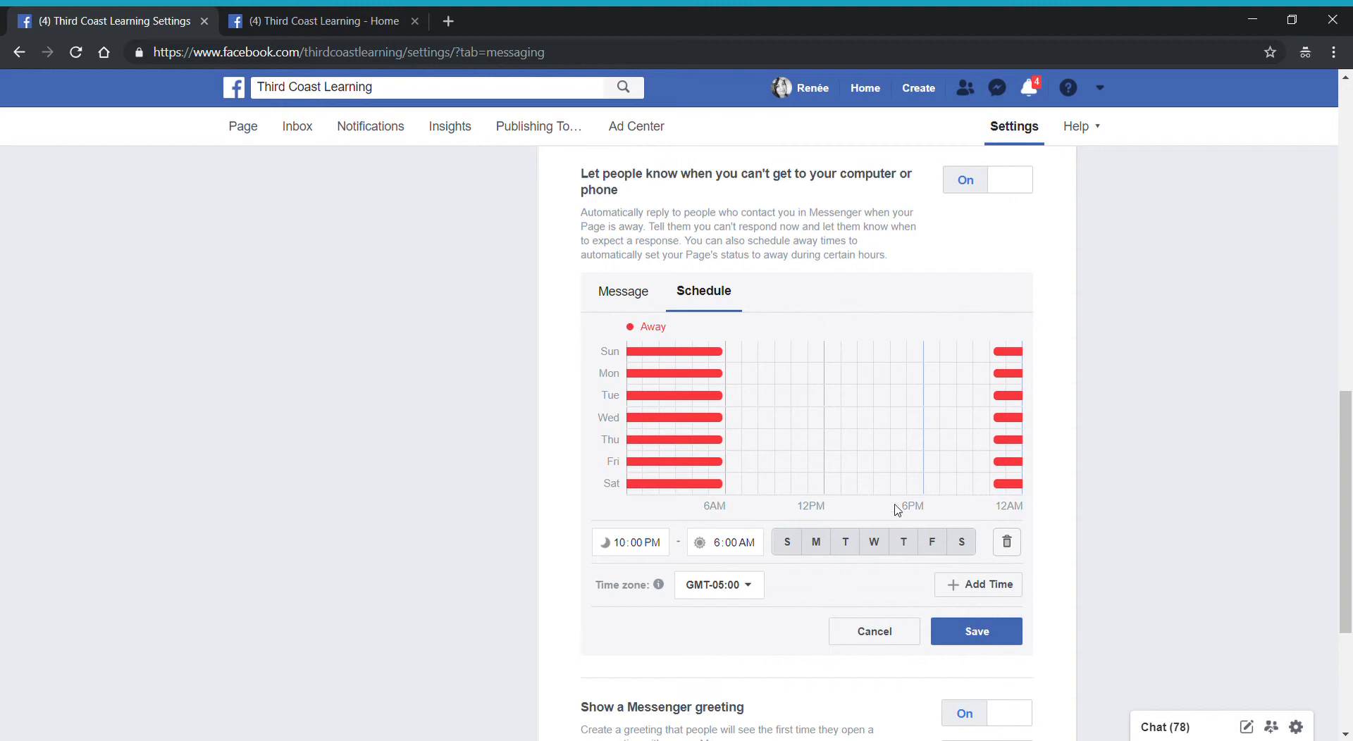
pyautogui.moveTo(774, 596)
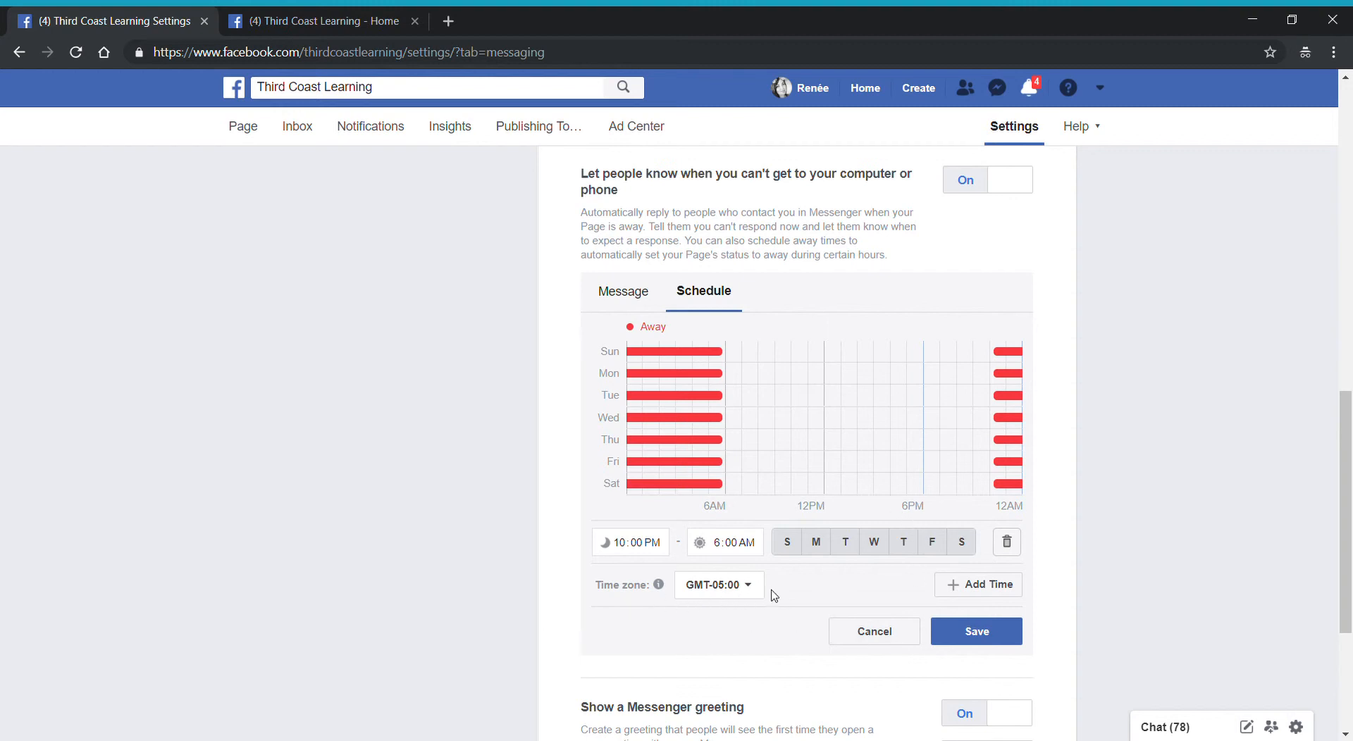
pyautogui.click(717, 584)
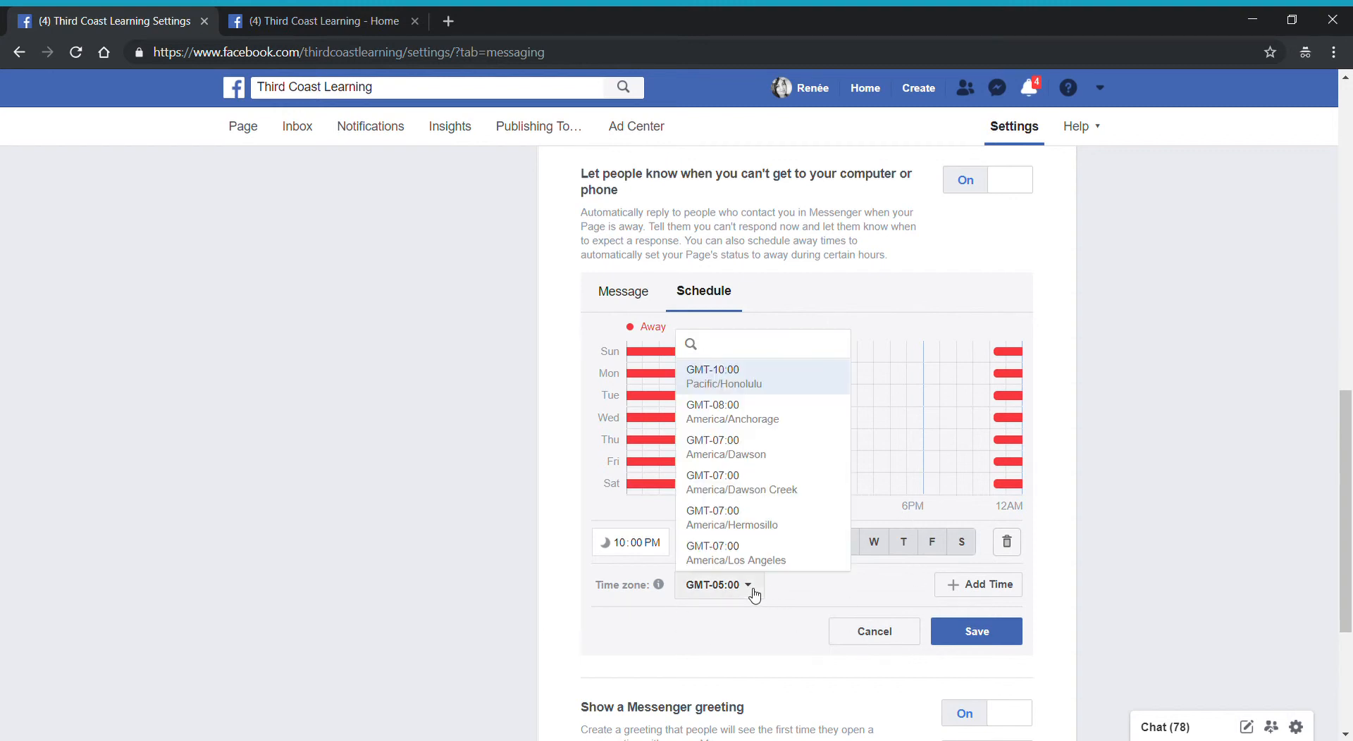
pyautogui.moveTo(762, 517)
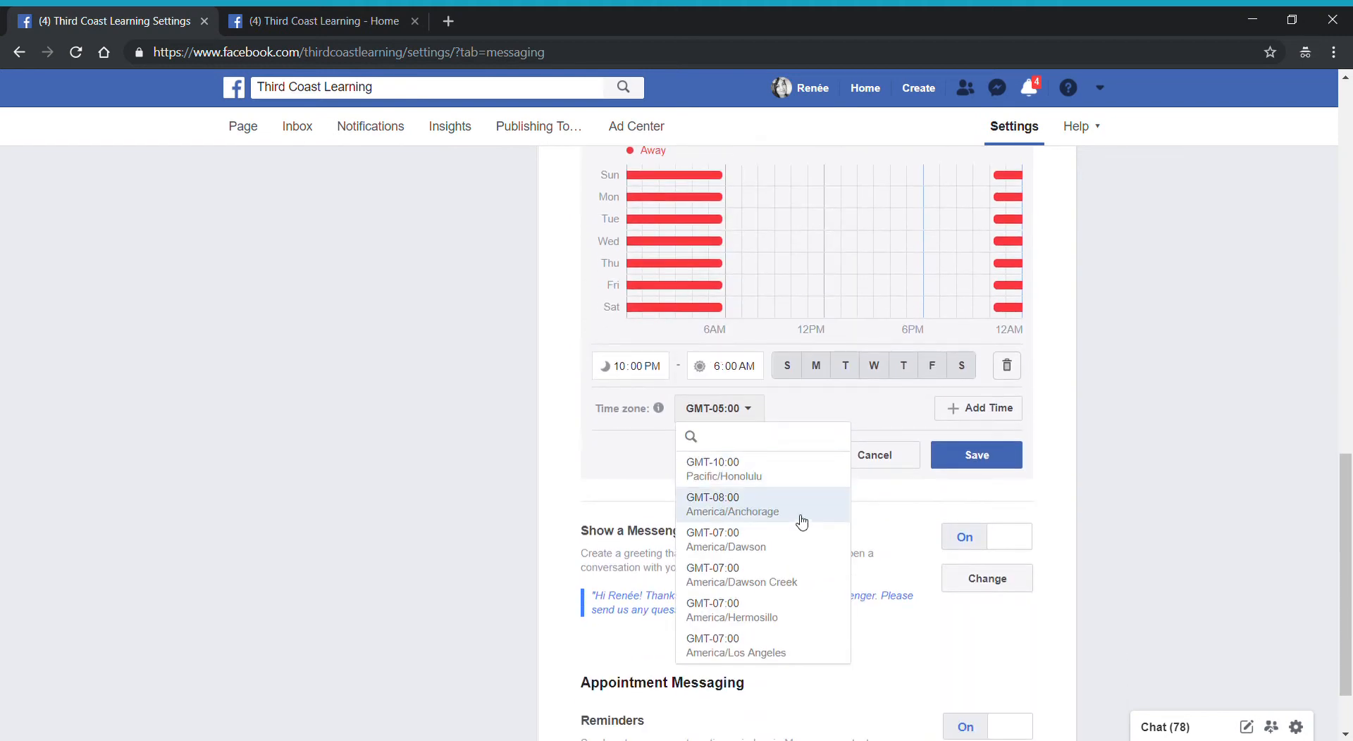
pyautogui.click(717, 409)
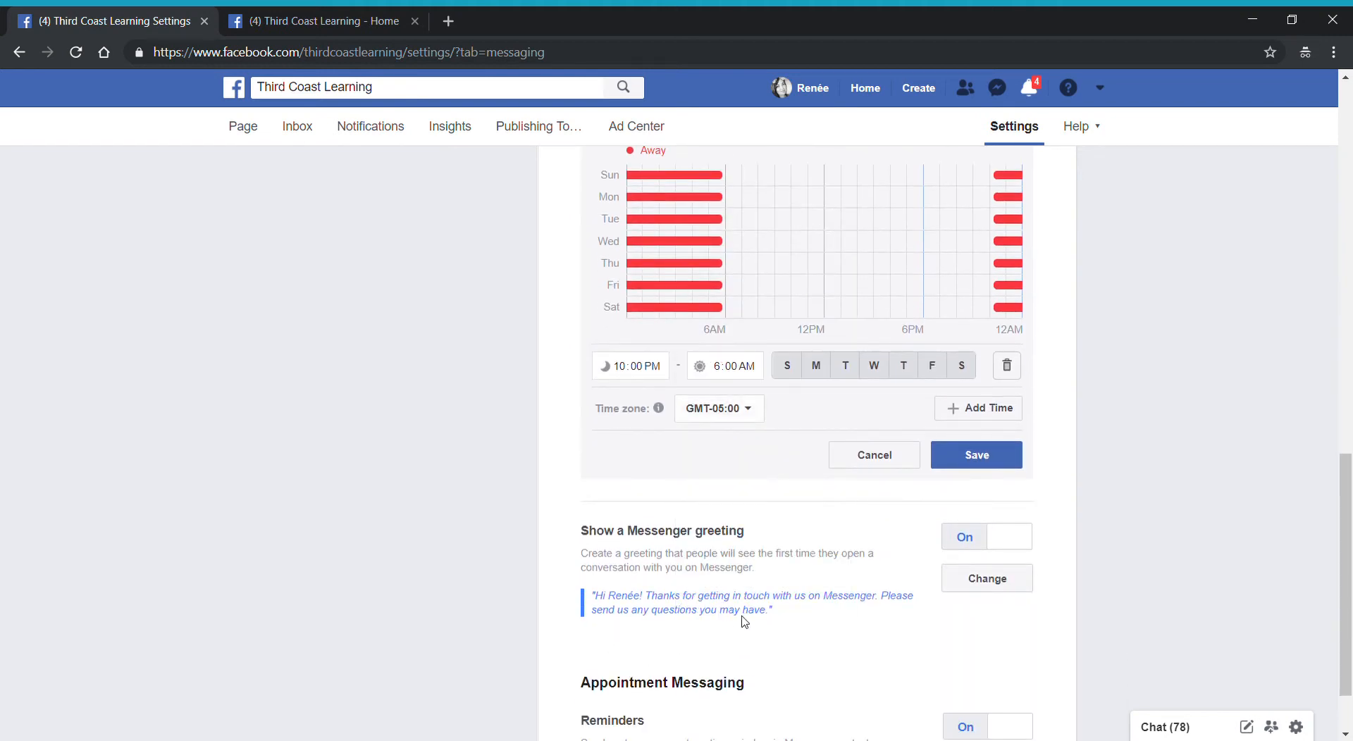
pyautogui.moveTo(816, 389)
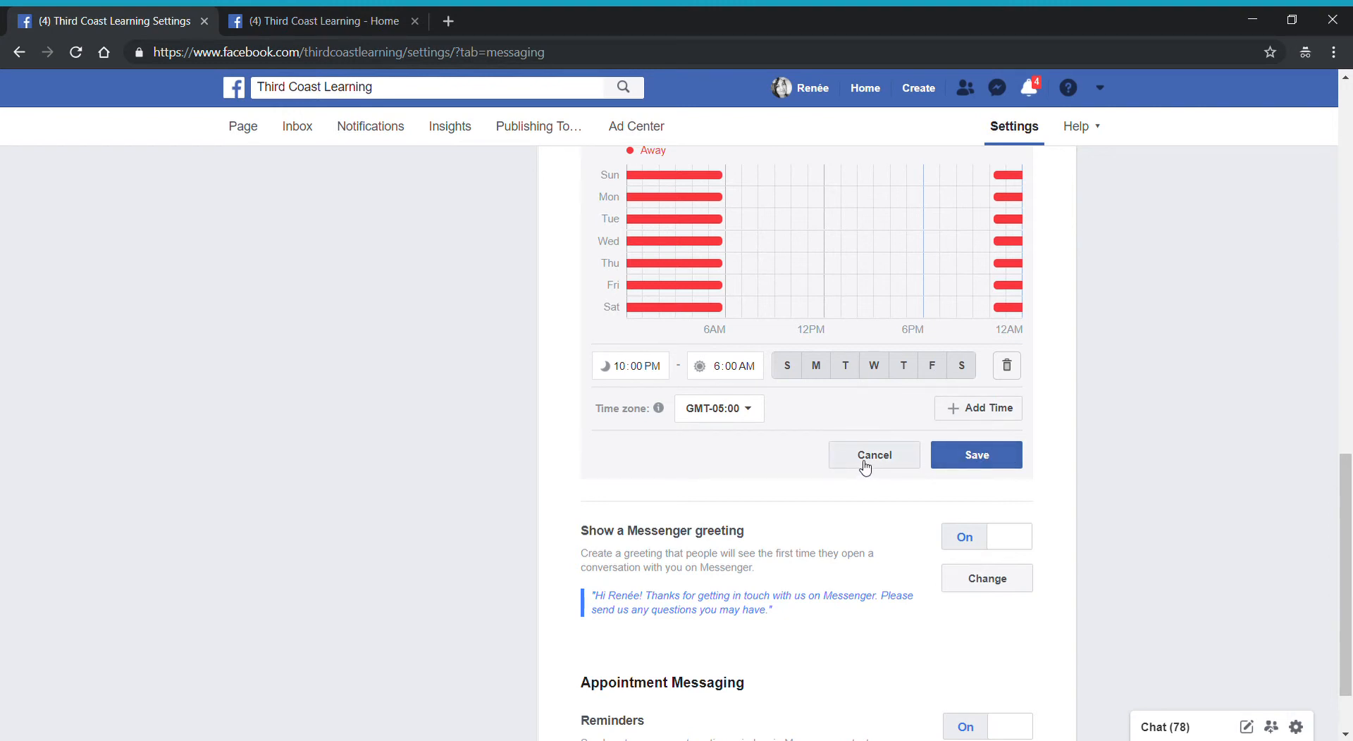
# Preview the personalized Messenger greeting, then cancel back to the Response Assistant summary.
pyautogui.scroll(-3)
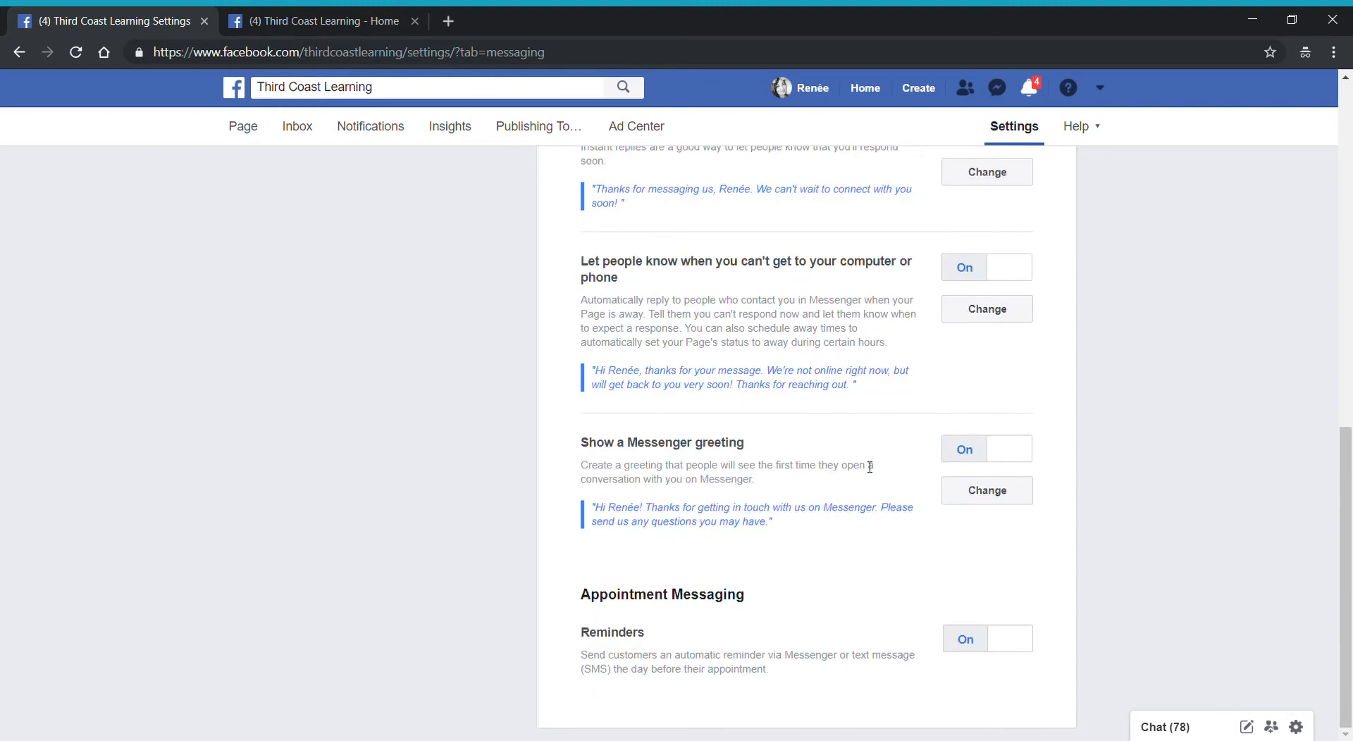
pyautogui.moveTo(647, 502)
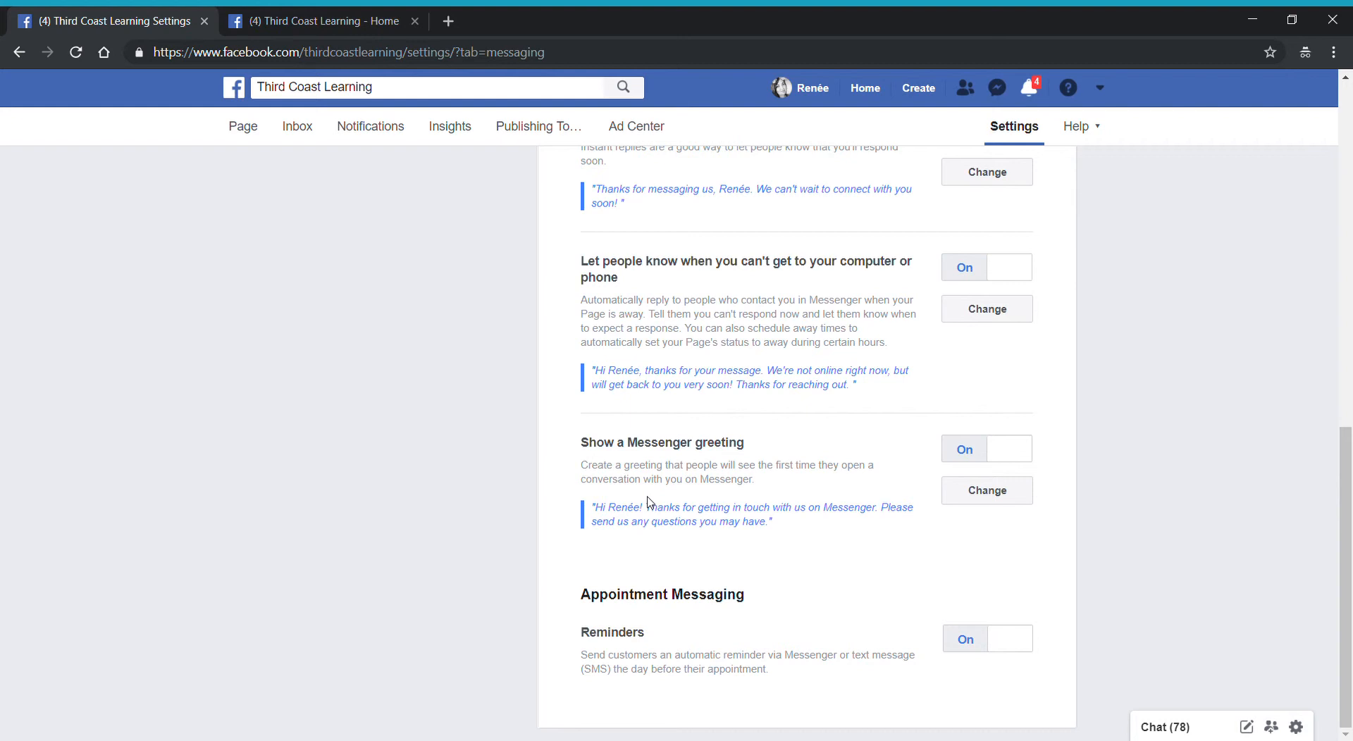
pyautogui.moveTo(792, 543)
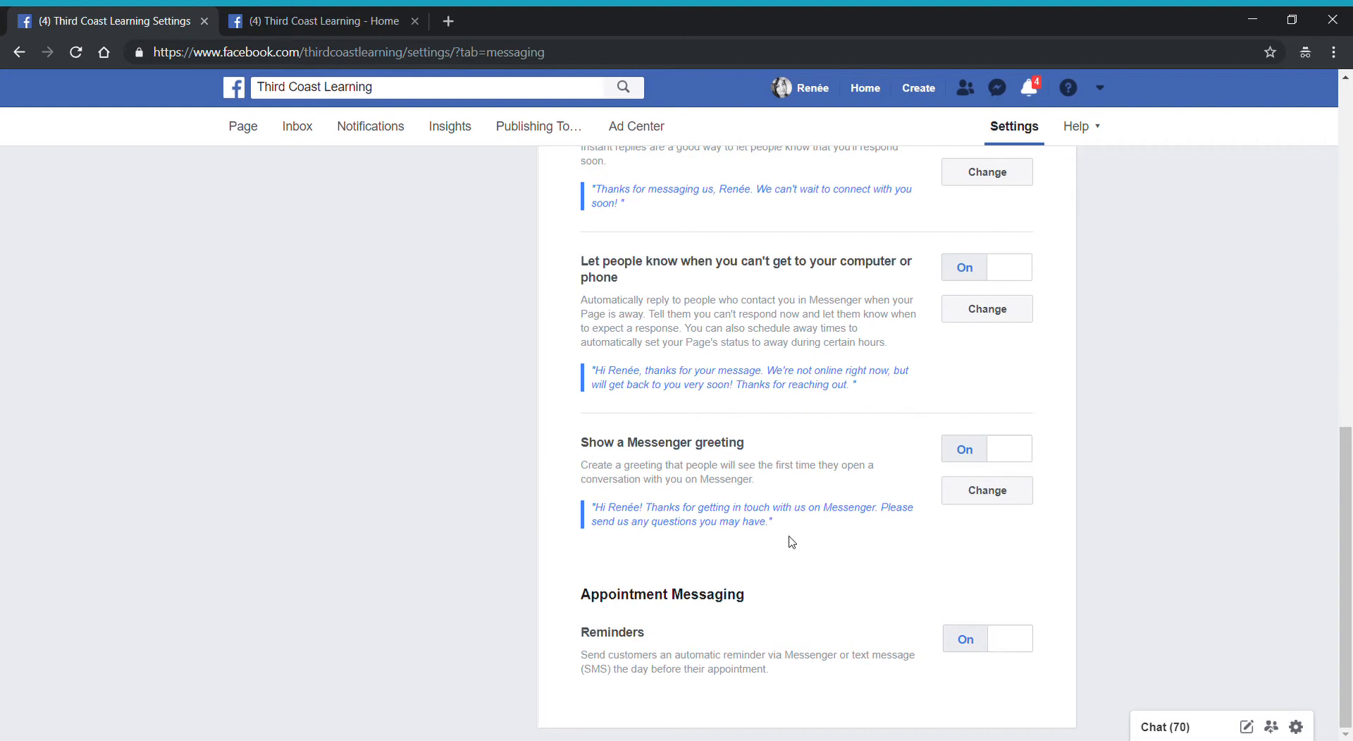
pyautogui.click(984, 490)
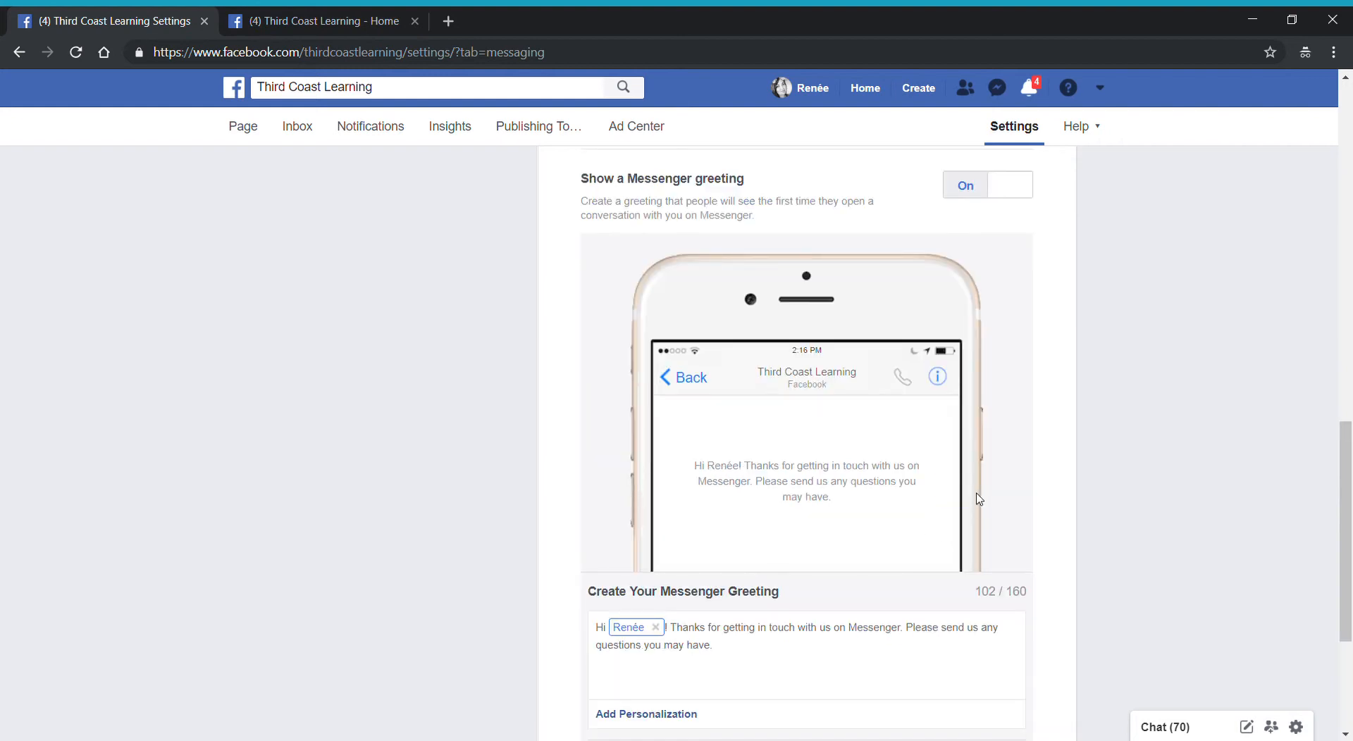
pyautogui.moveTo(736, 521)
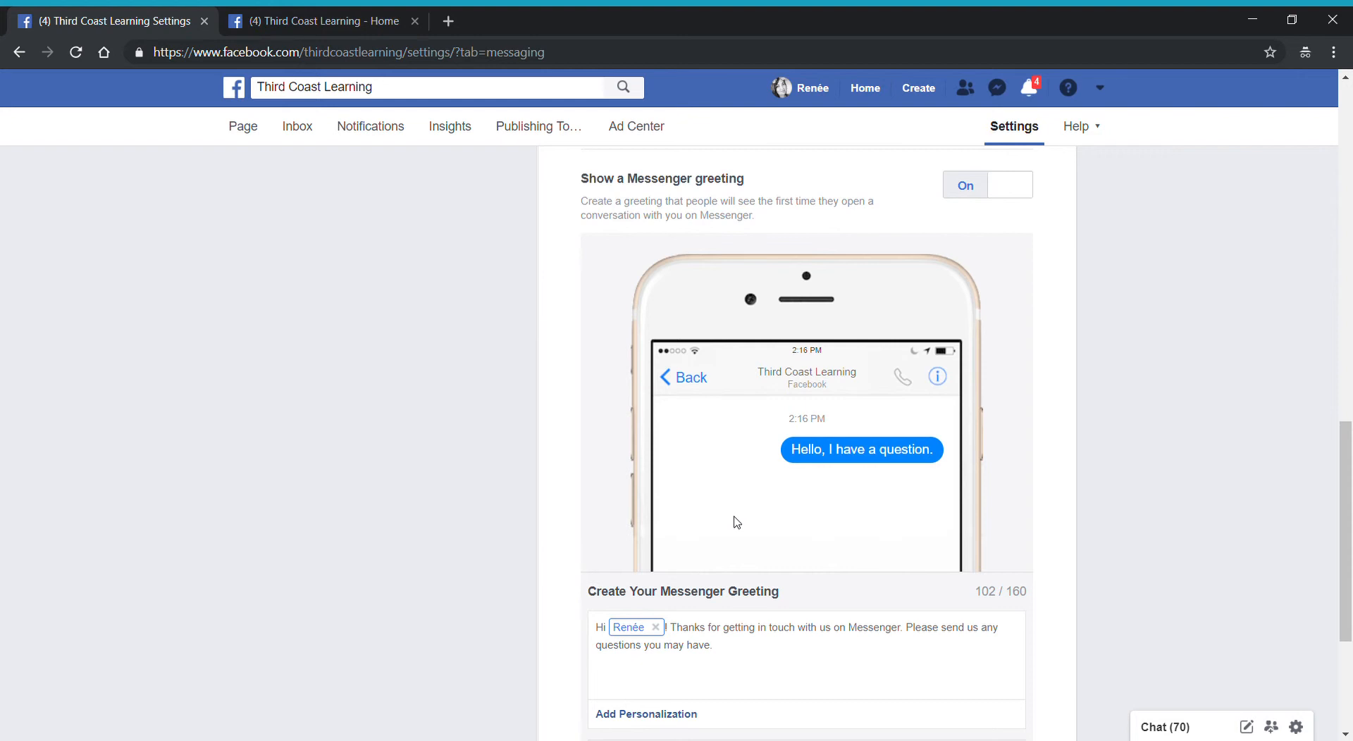
pyautogui.moveTo(769, 462)
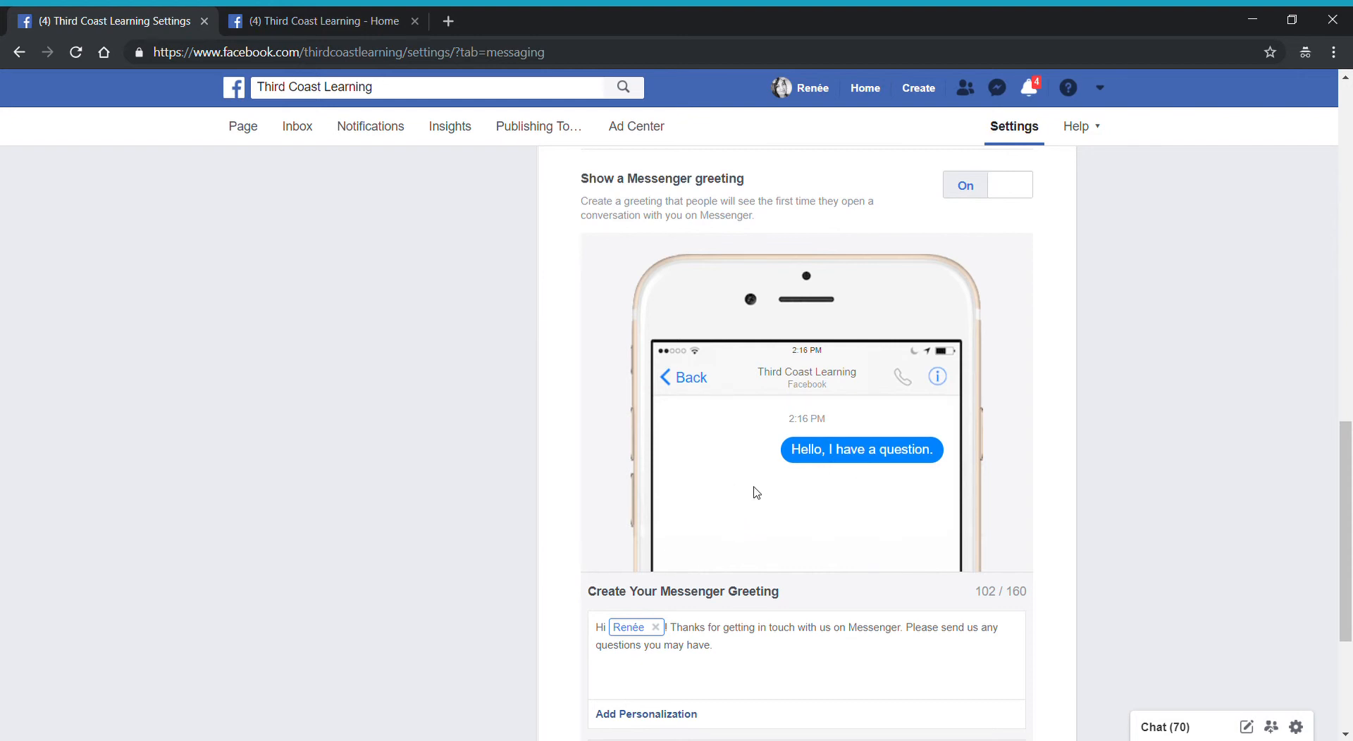
pyautogui.scroll(-3)
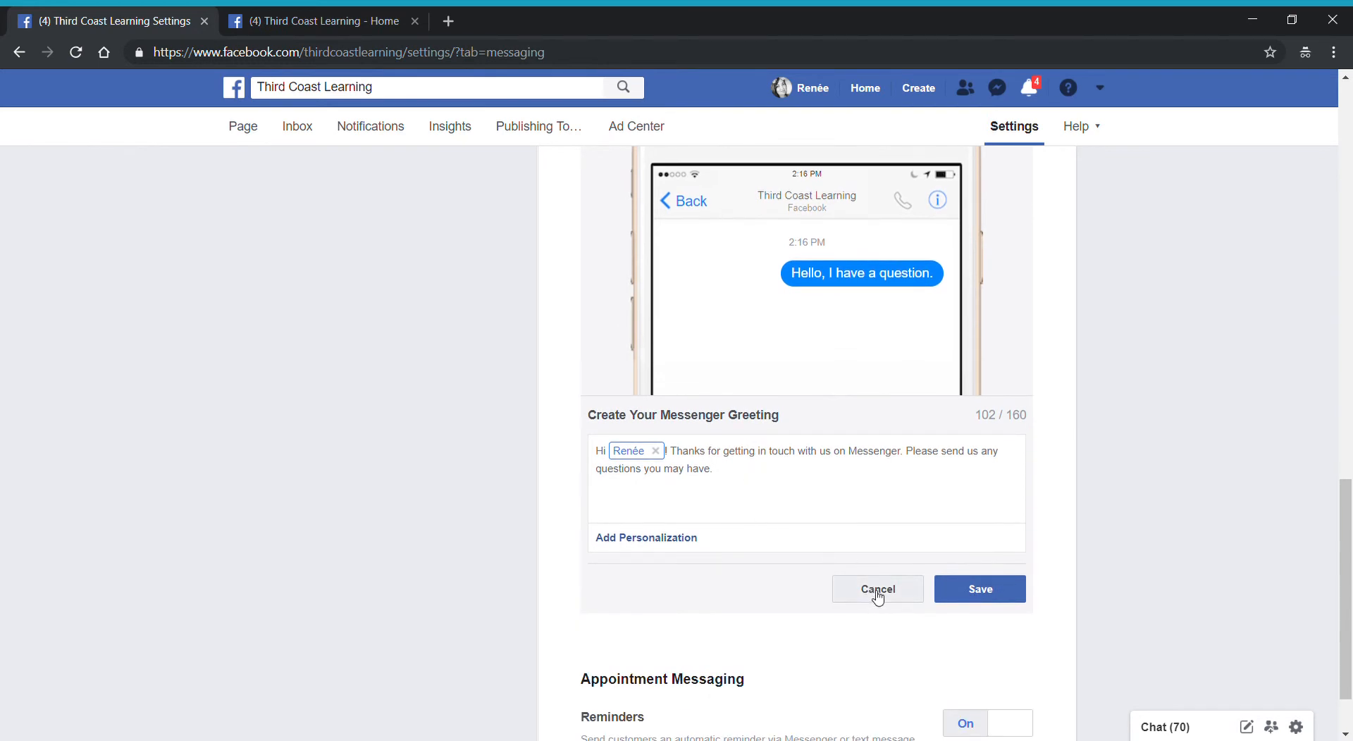
pyautogui.click(875, 589)
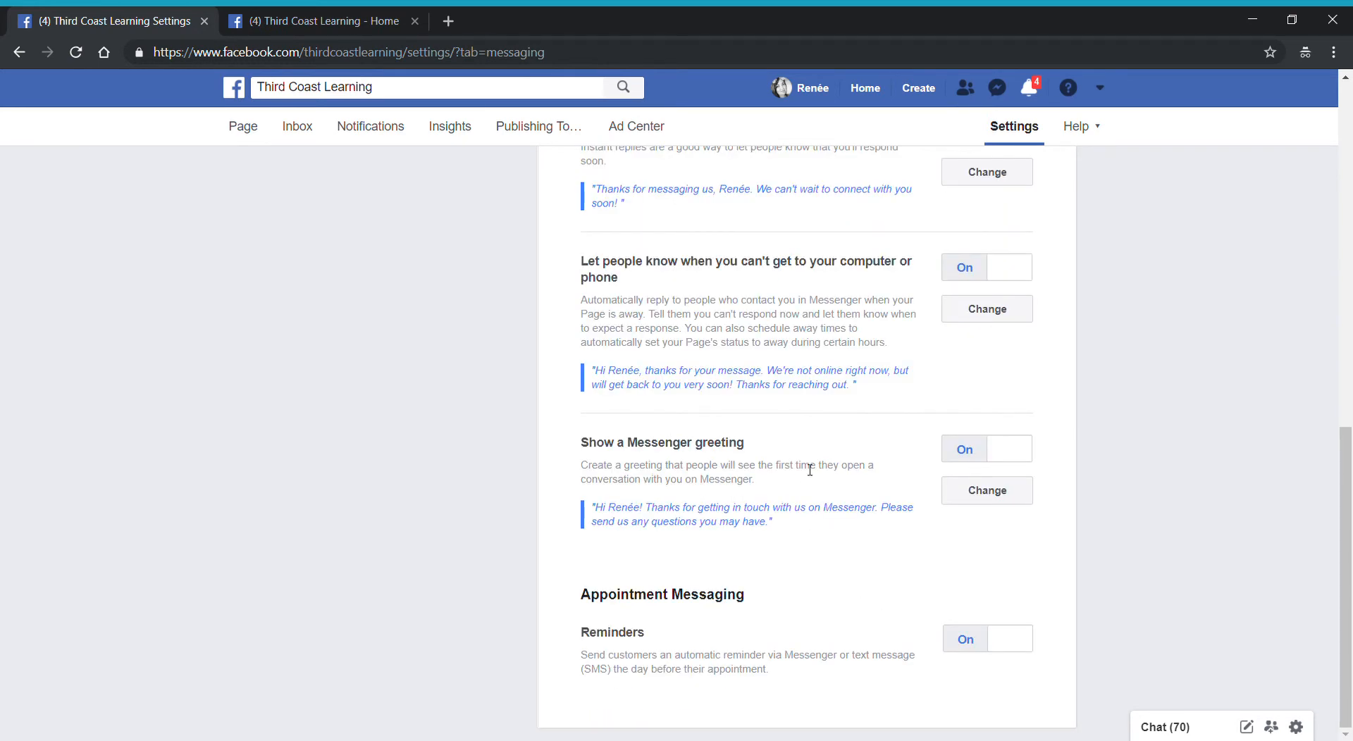
pyautogui.moveTo(806, 472)
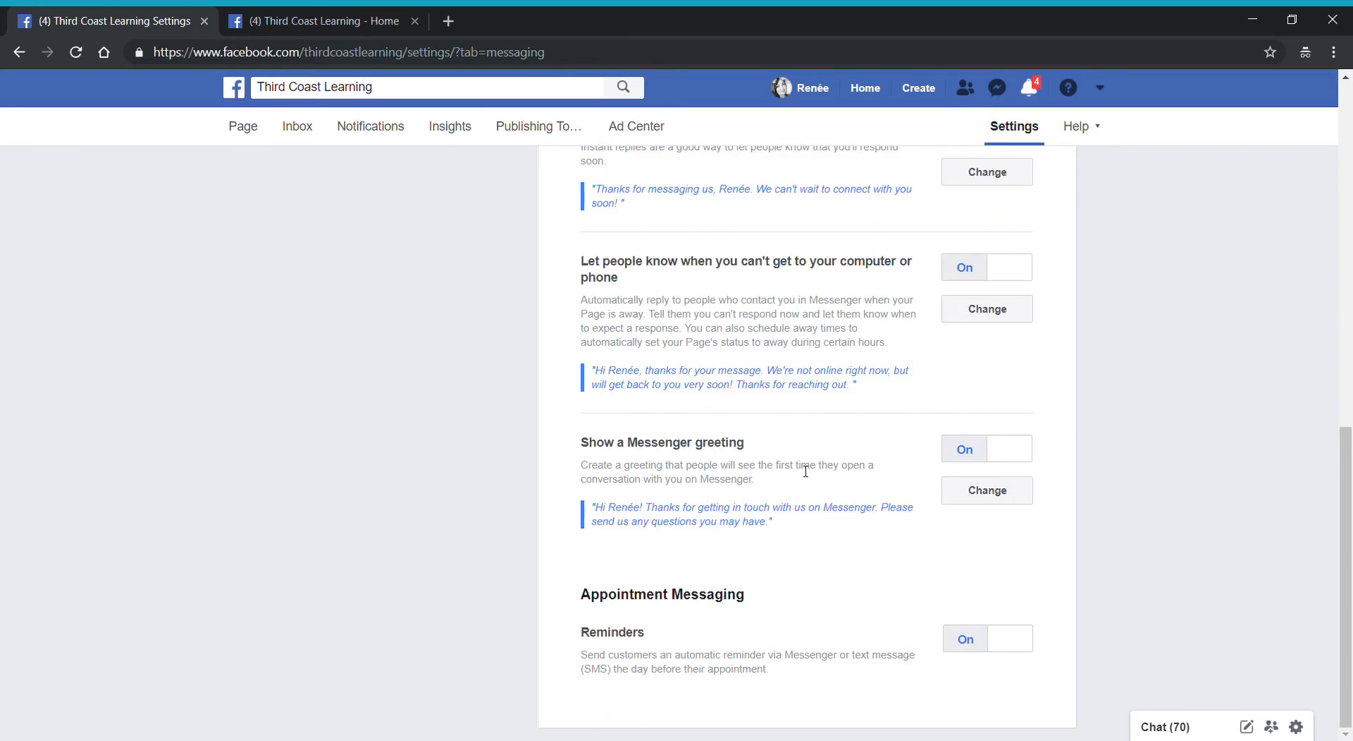
pyautogui.moveTo(679, 612)
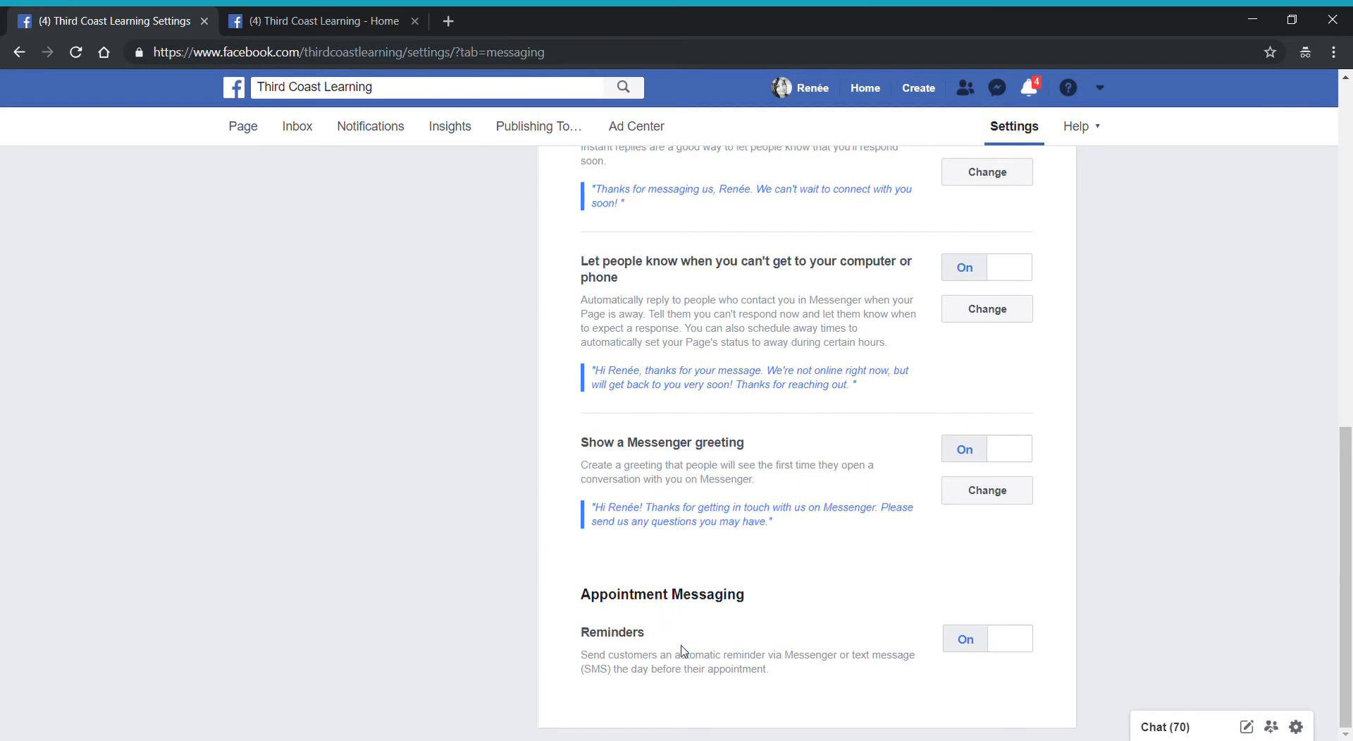
pyautogui.moveTo(809, 648)
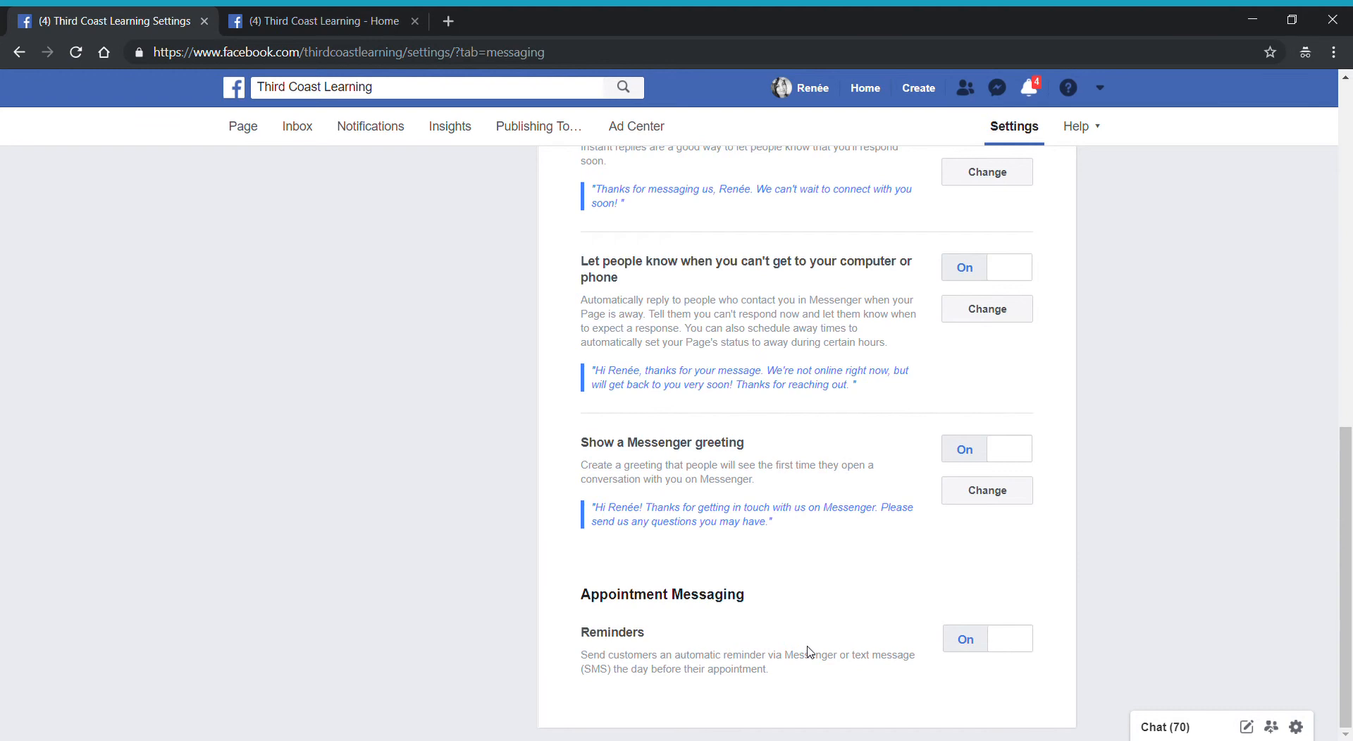
pyautogui.moveTo(767, 630)
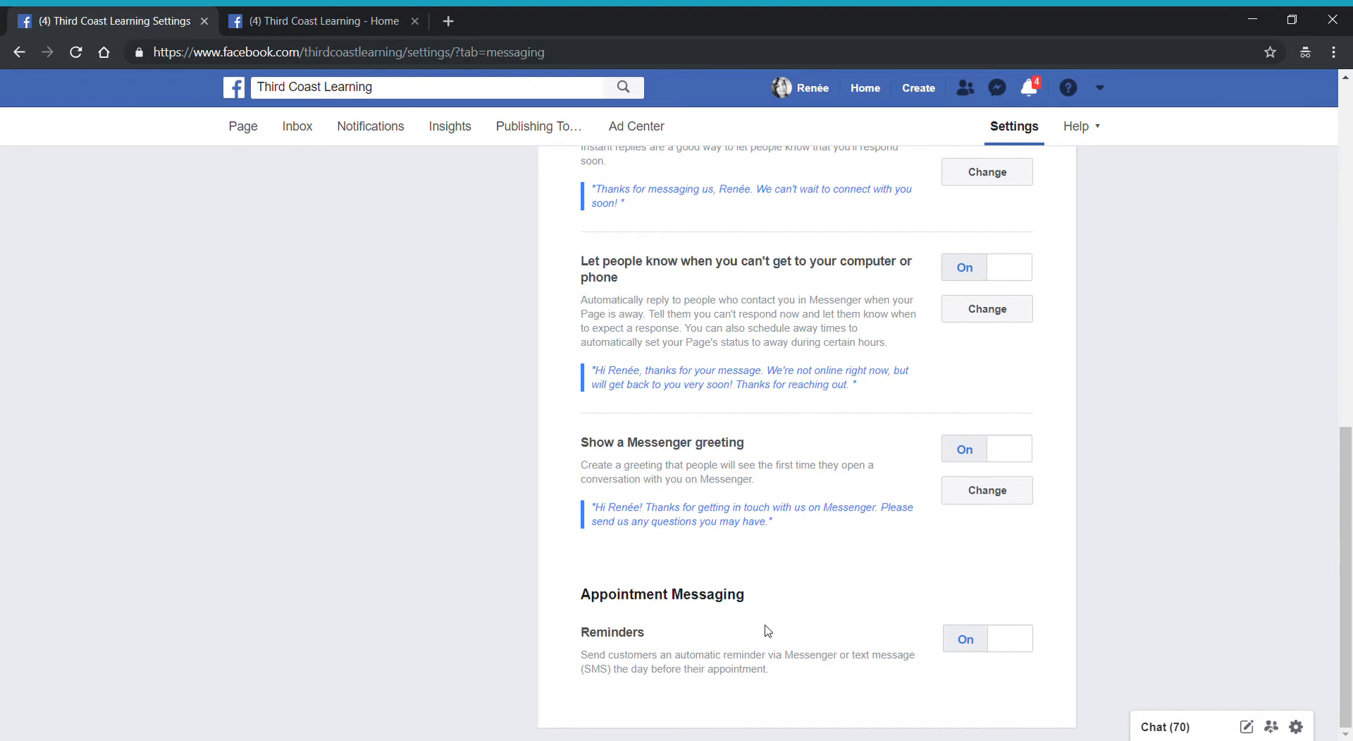
pyautogui.moveTo(827, 618)
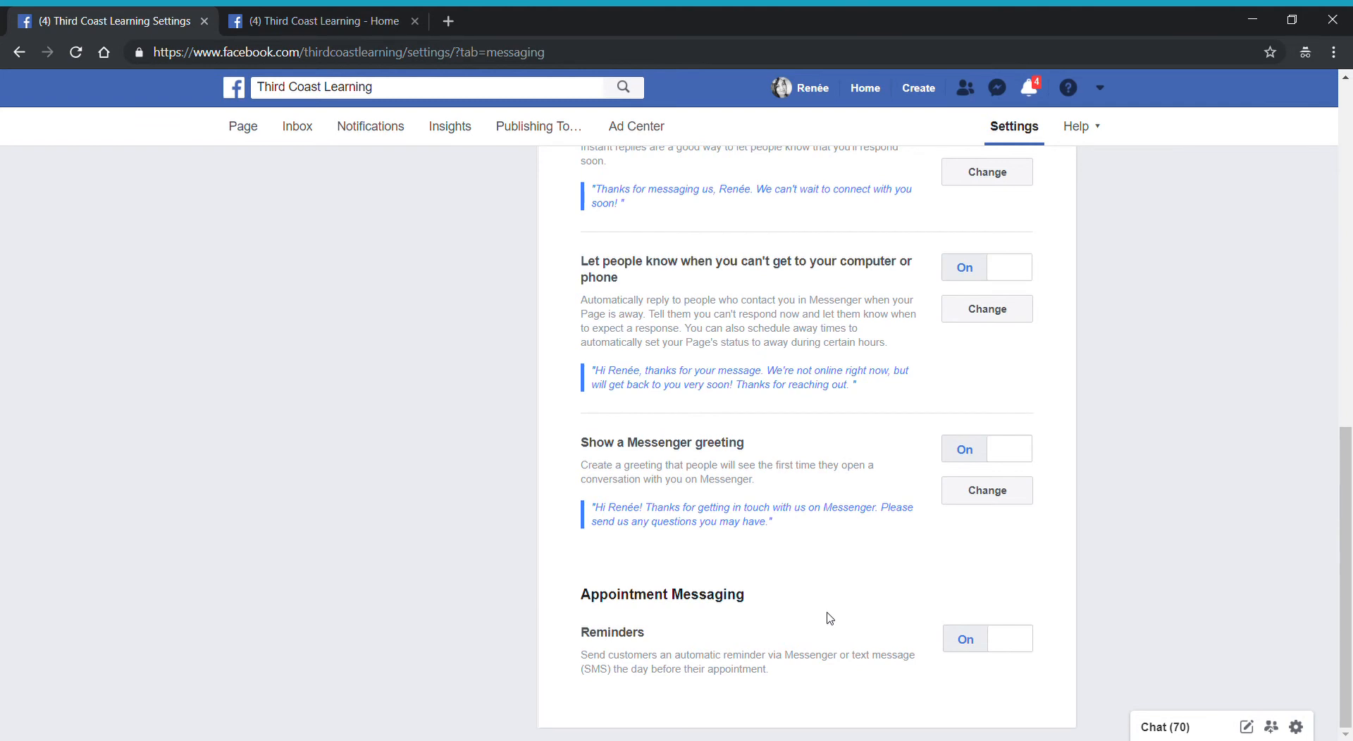
pyautogui.moveTo(860, 596)
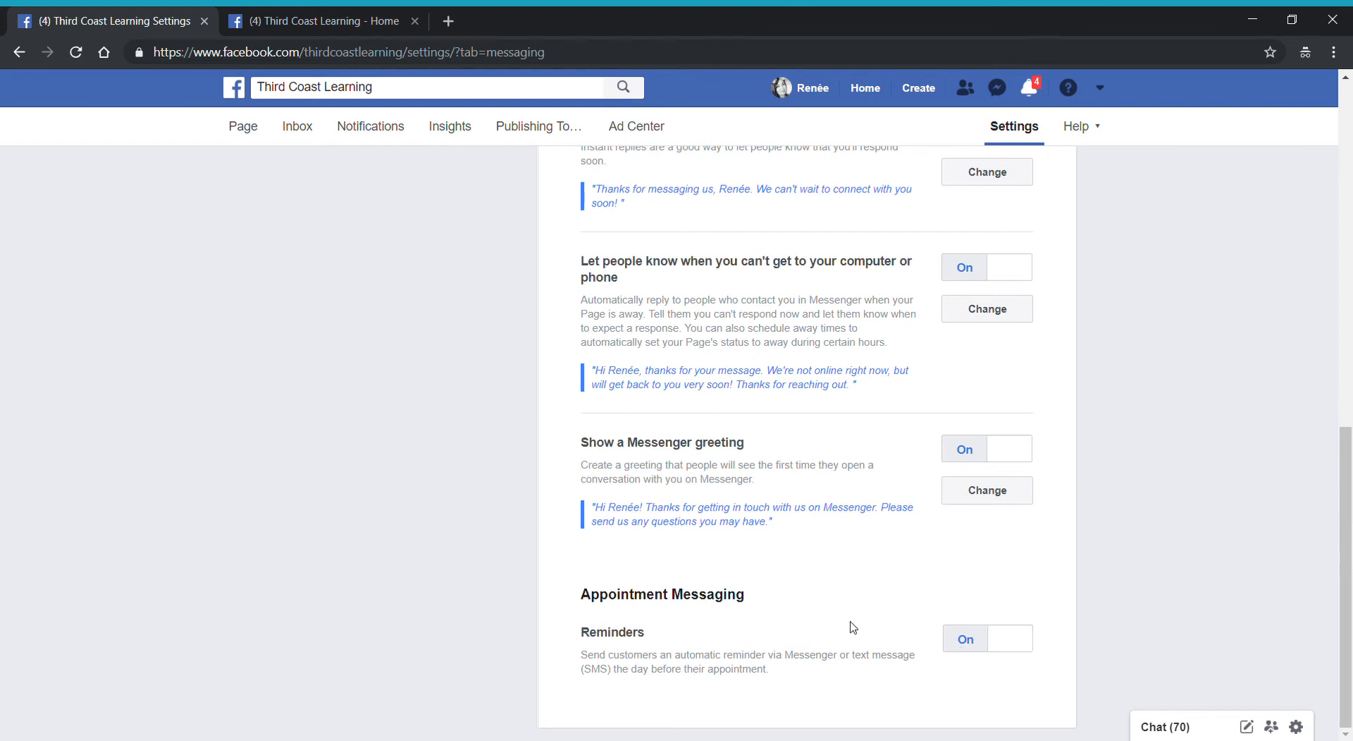
pyautogui.scroll(3)
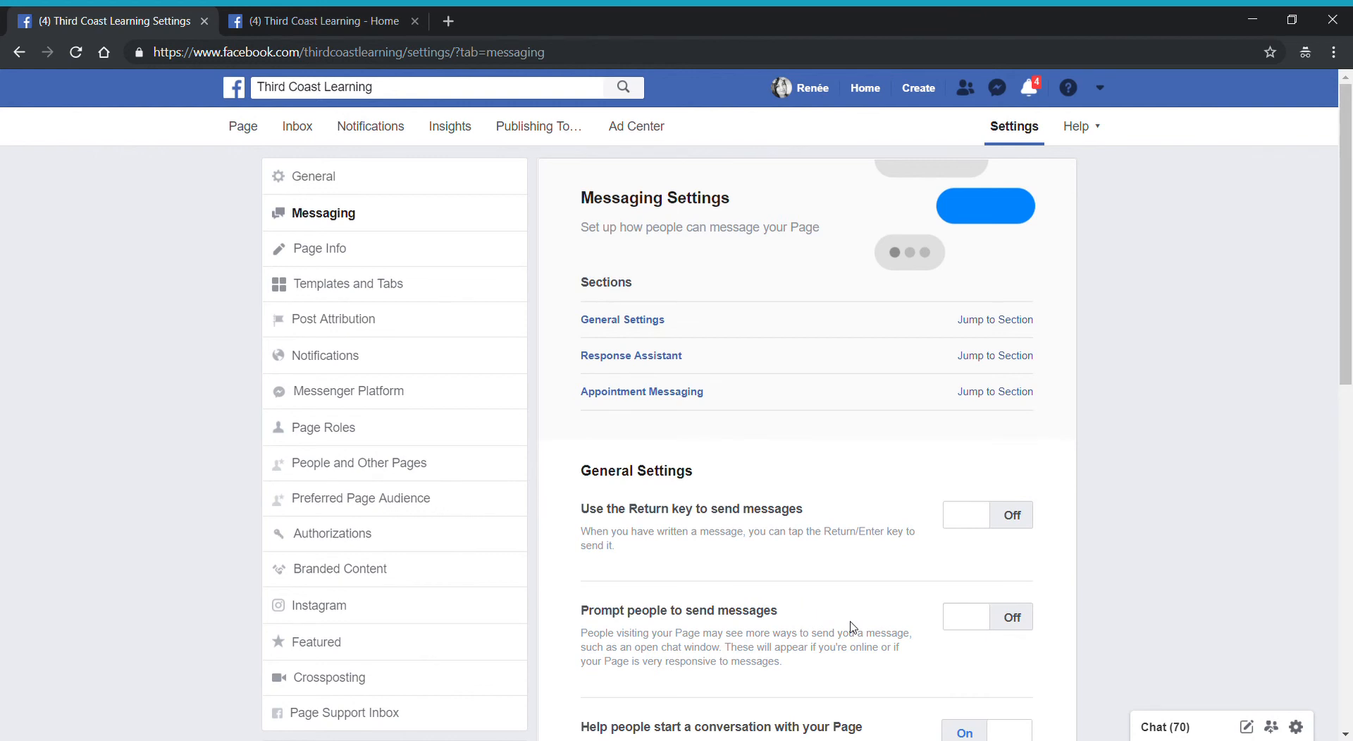
pyautogui.moveTo(659, 268)
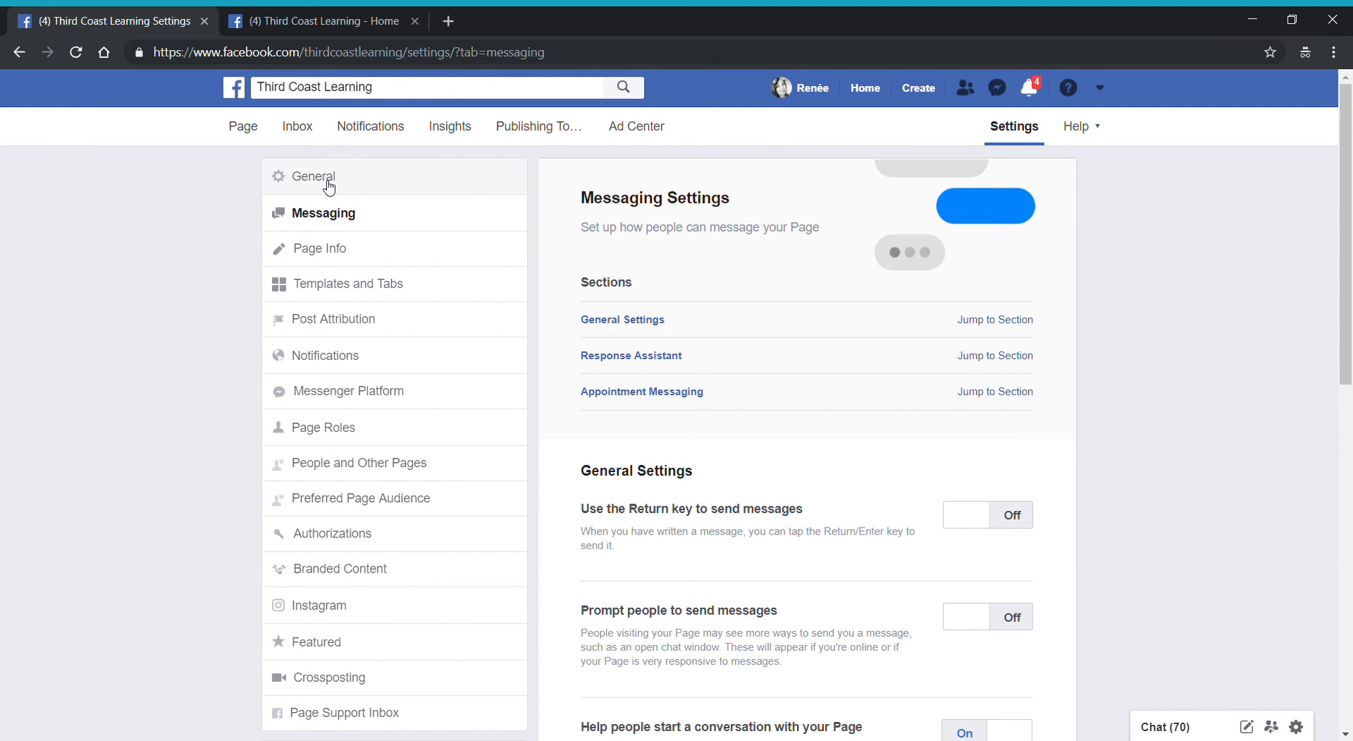
pyautogui.moveTo(321, 182)
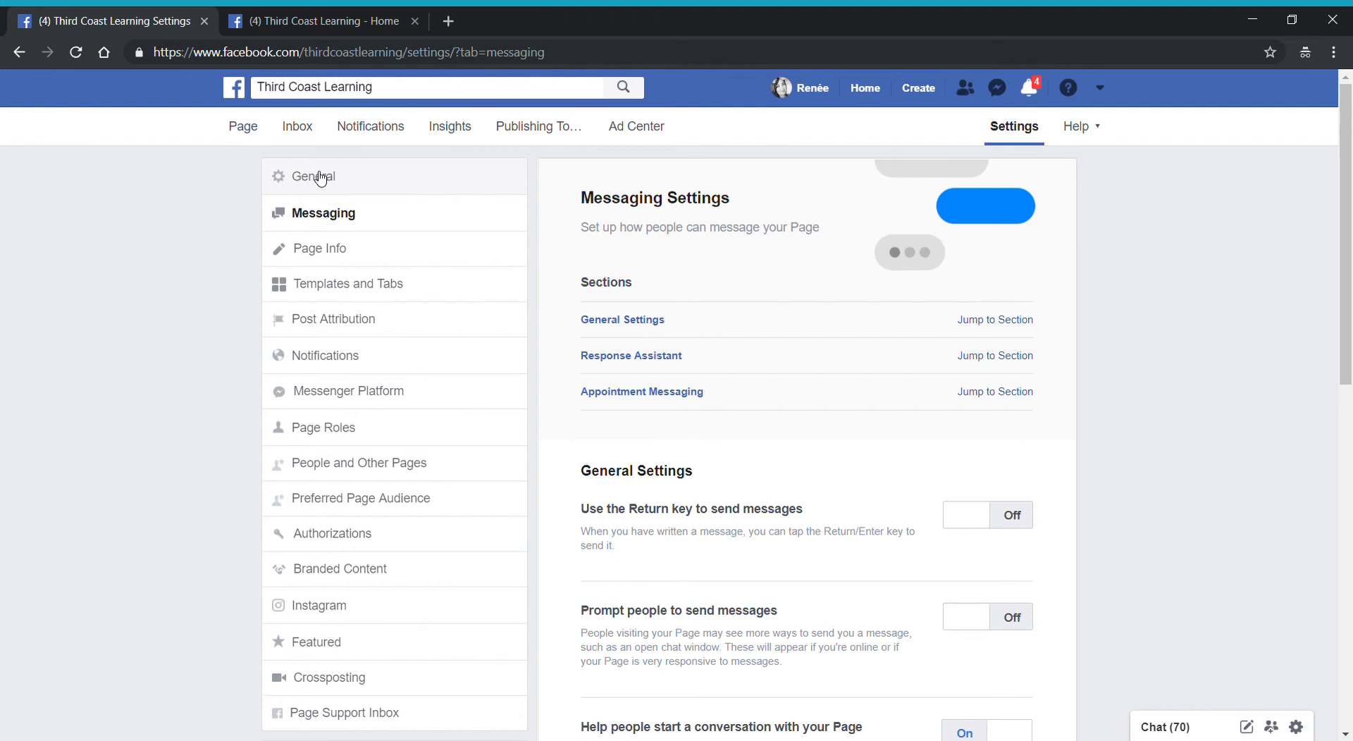
pyautogui.moveTo(320, 225)
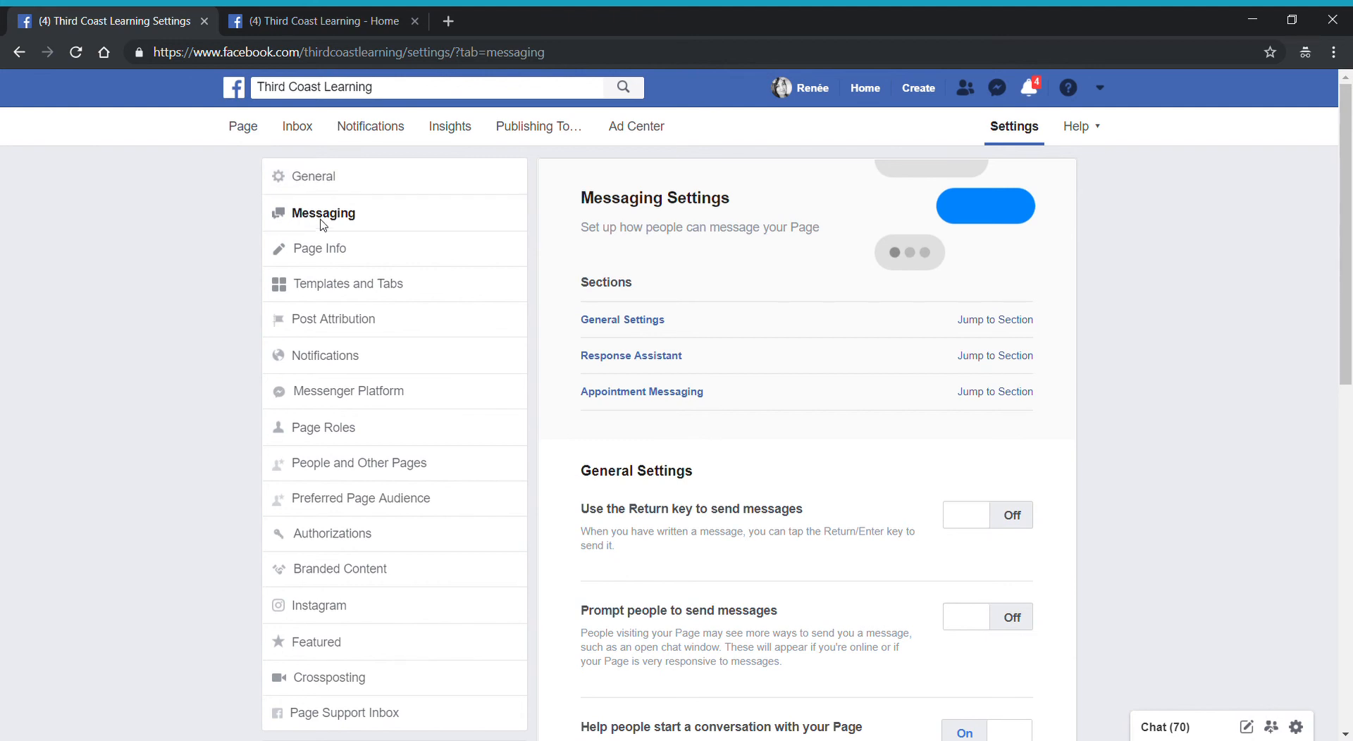